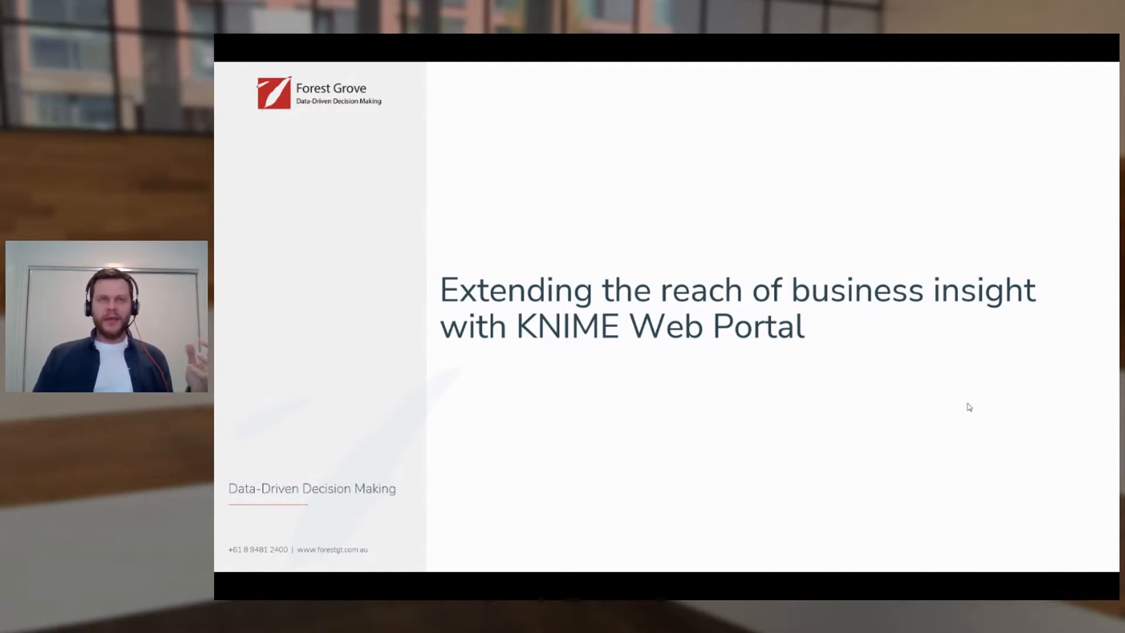
- Advance the slideshow to the hypothetical risk assessment method slide
key("Right")
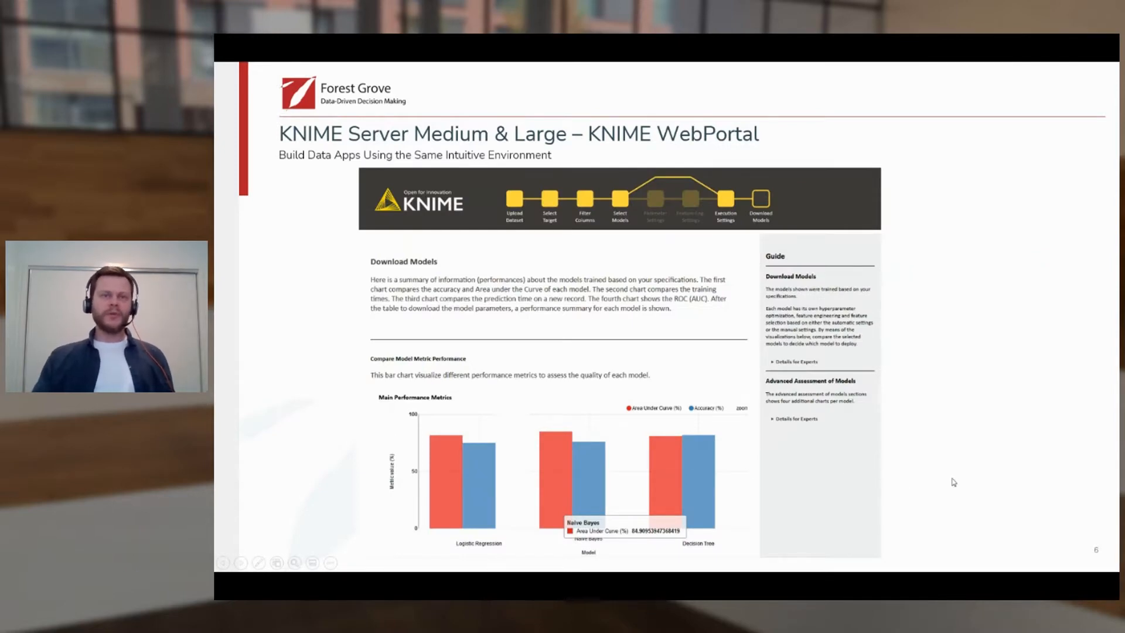
mouse_move(985, 421)
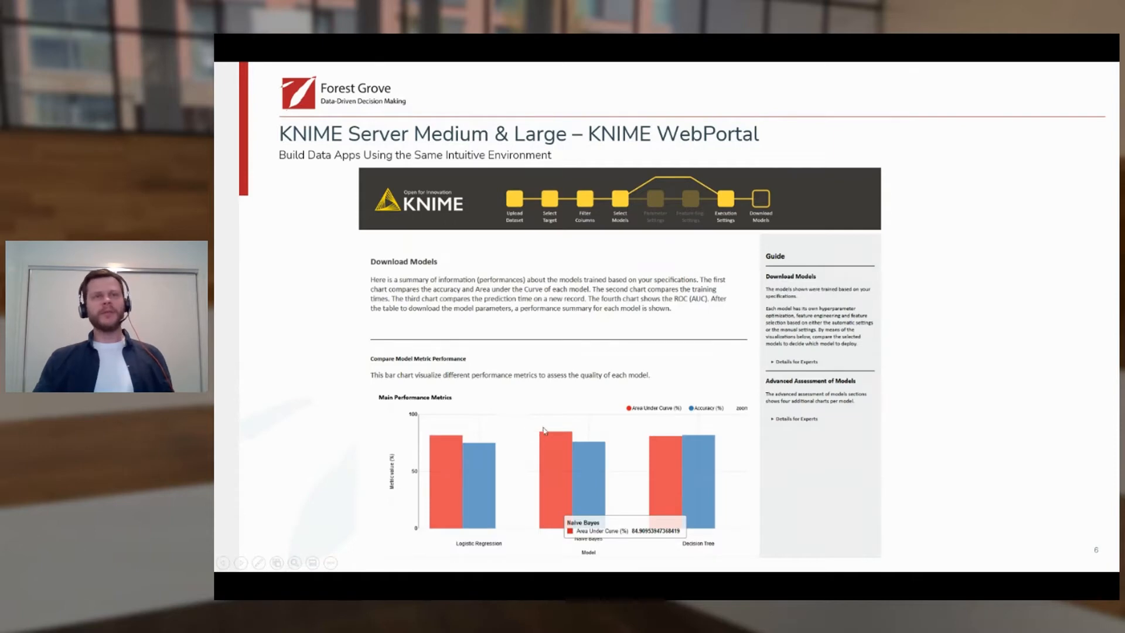
mouse_move(918, 409)
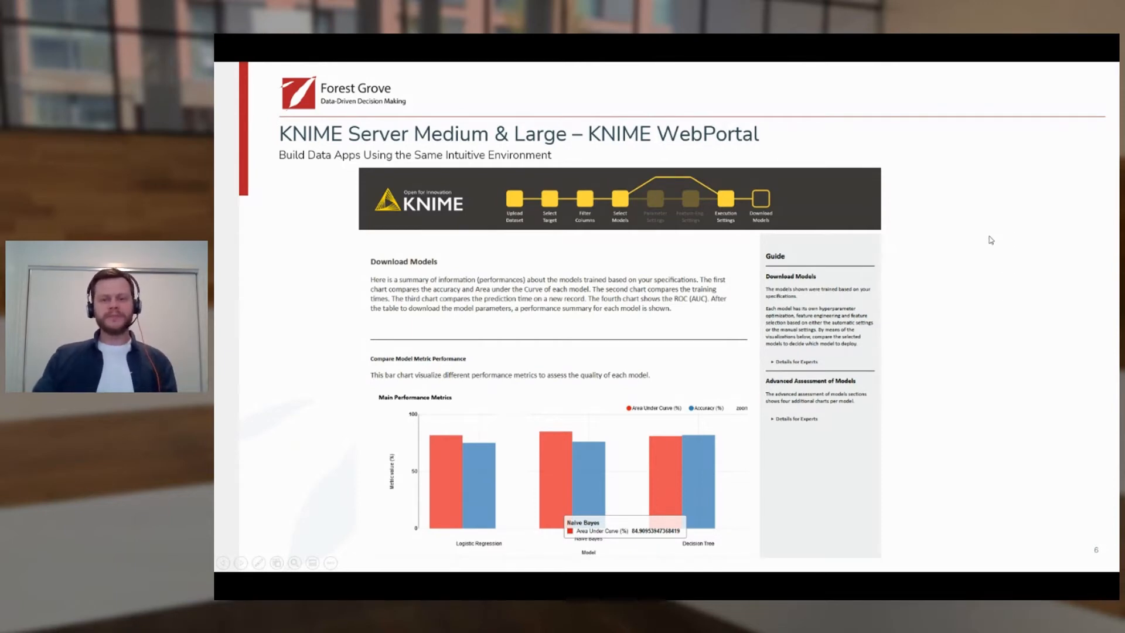
mouse_move(974, 361)
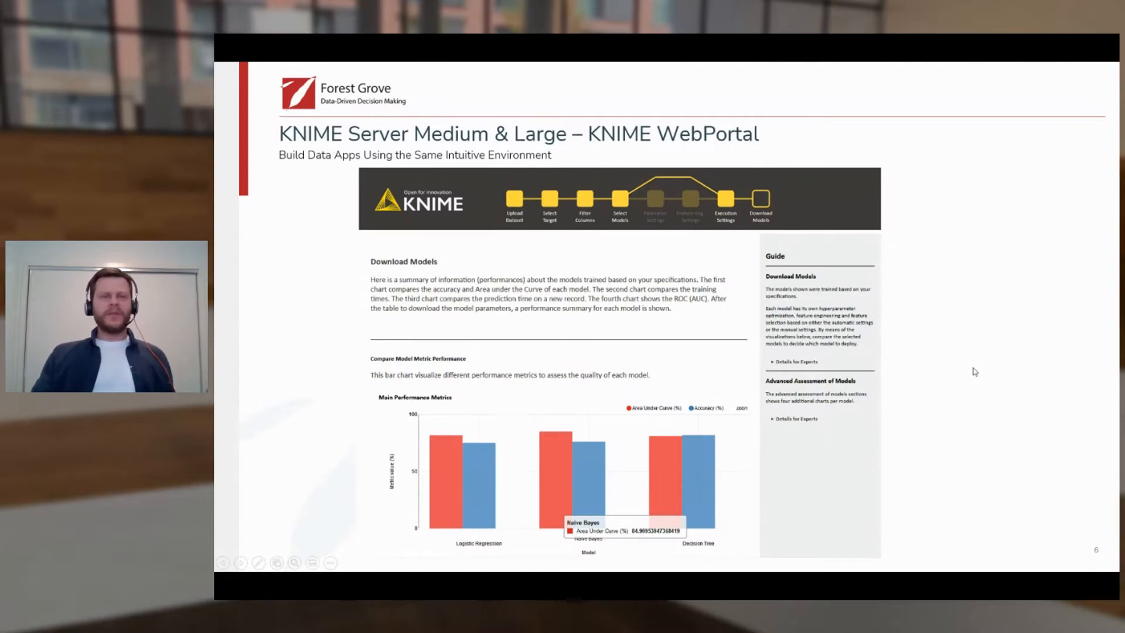
mouse_move(968, 372)
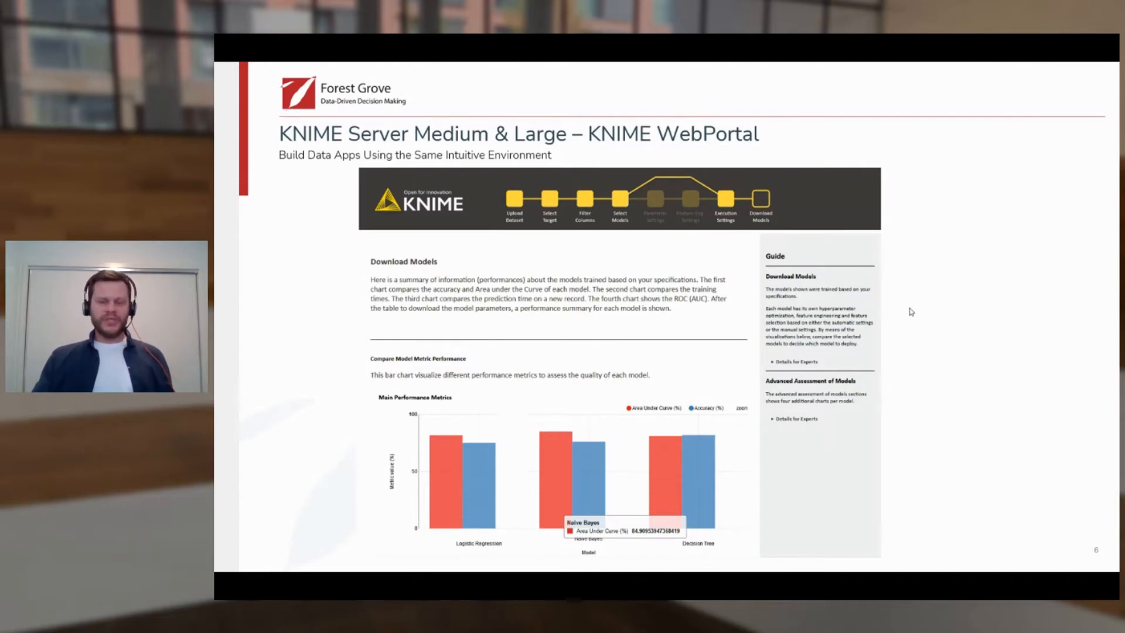
mouse_move(936, 303)
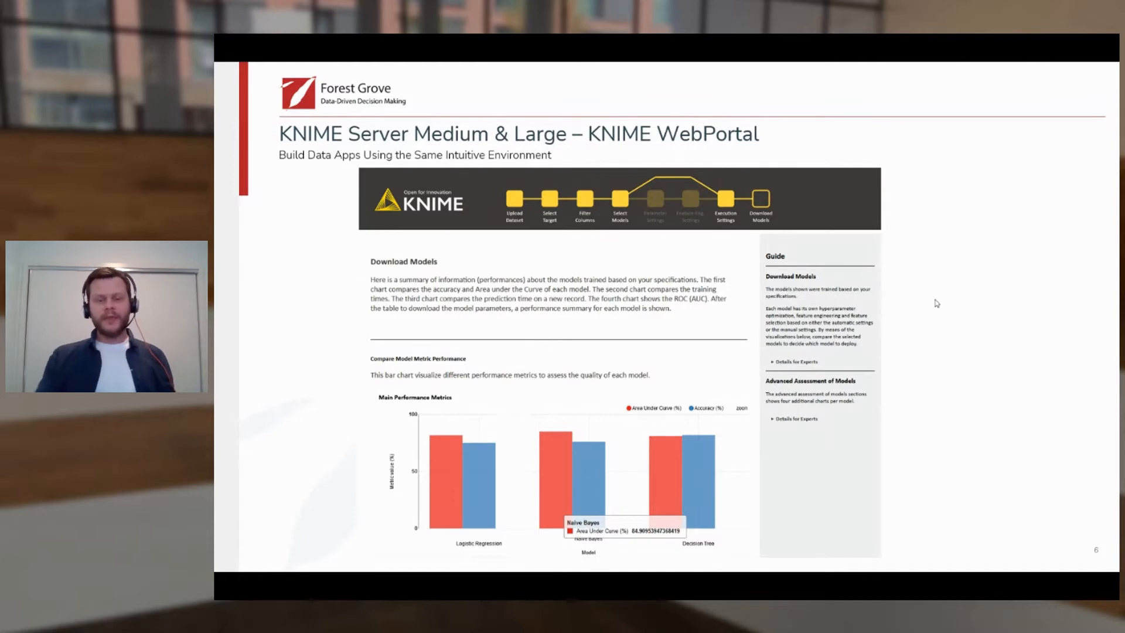
key("Right")
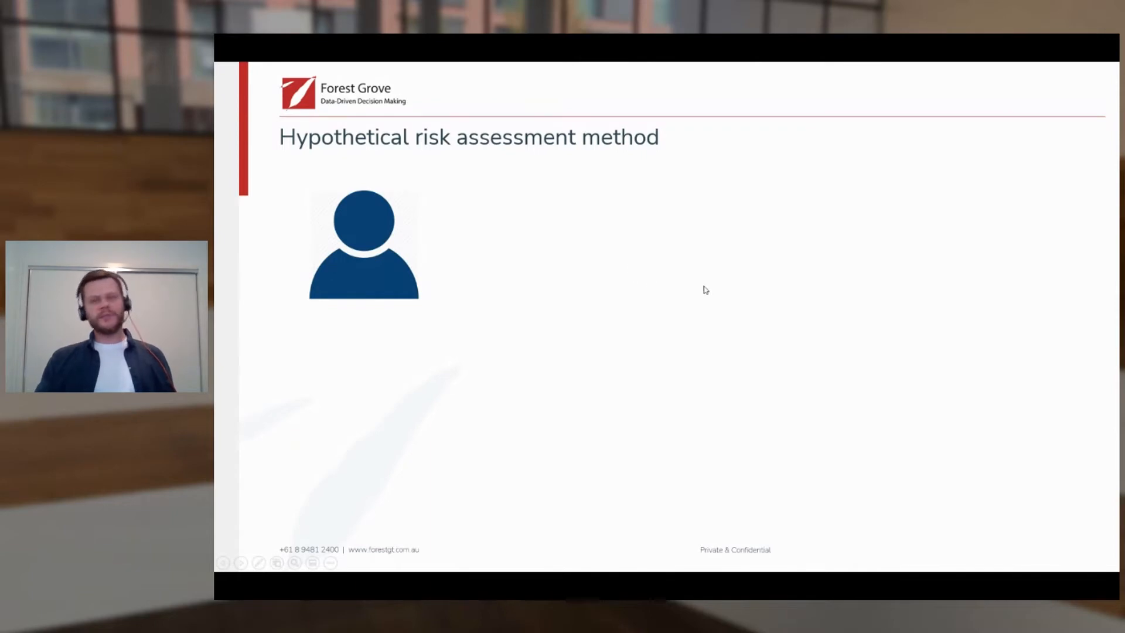
mouse_move(739, 291)
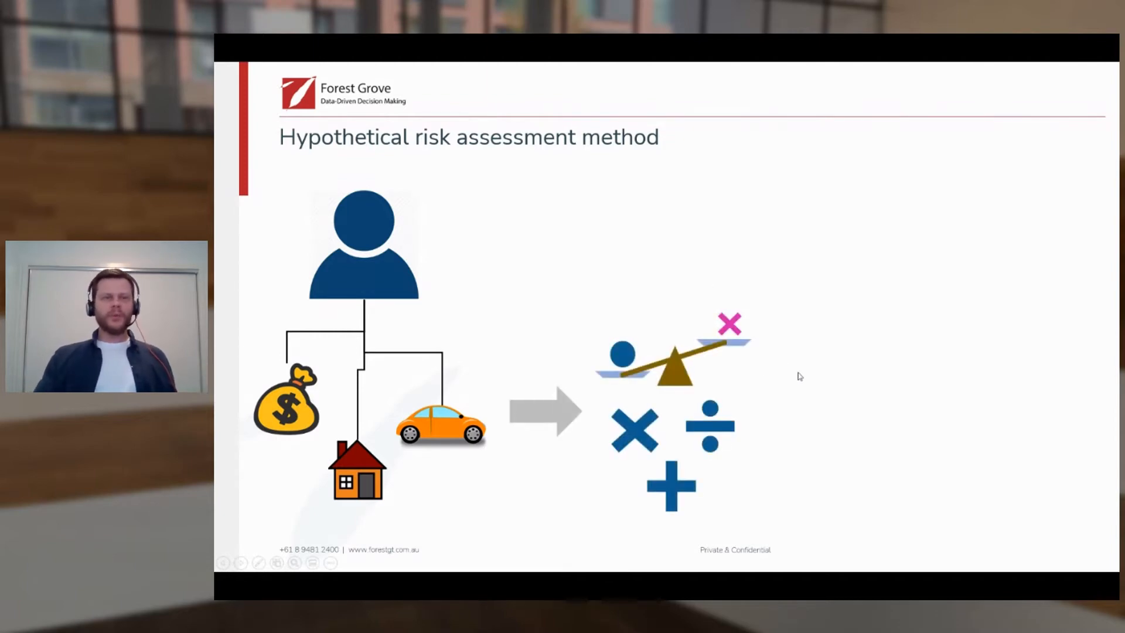
mouse_move(819, 393)
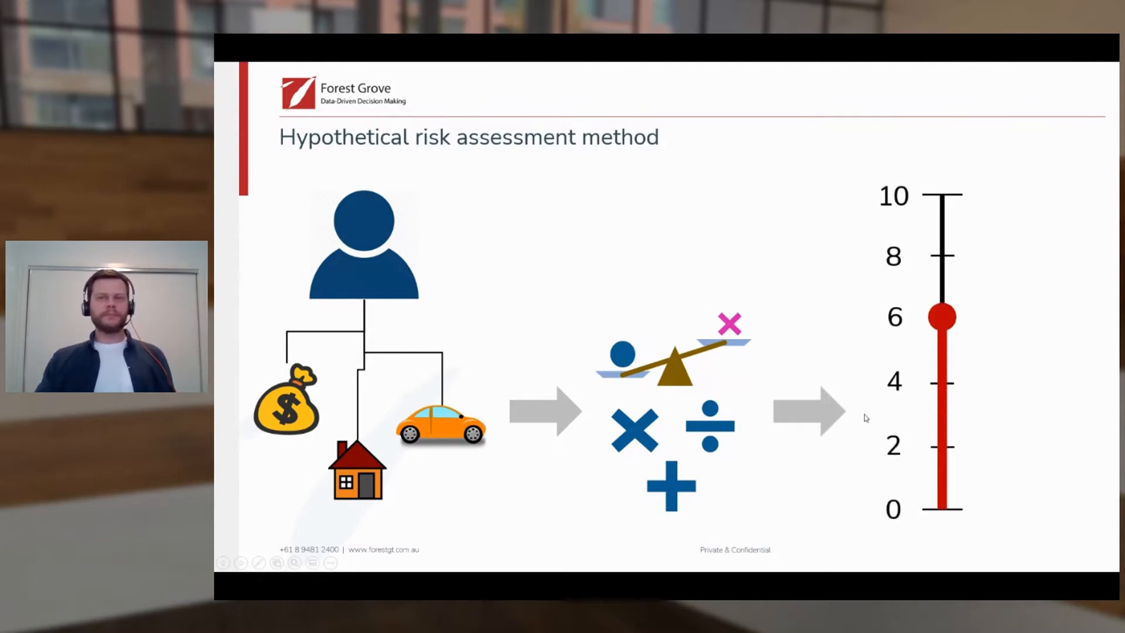
mouse_move(1031, 440)
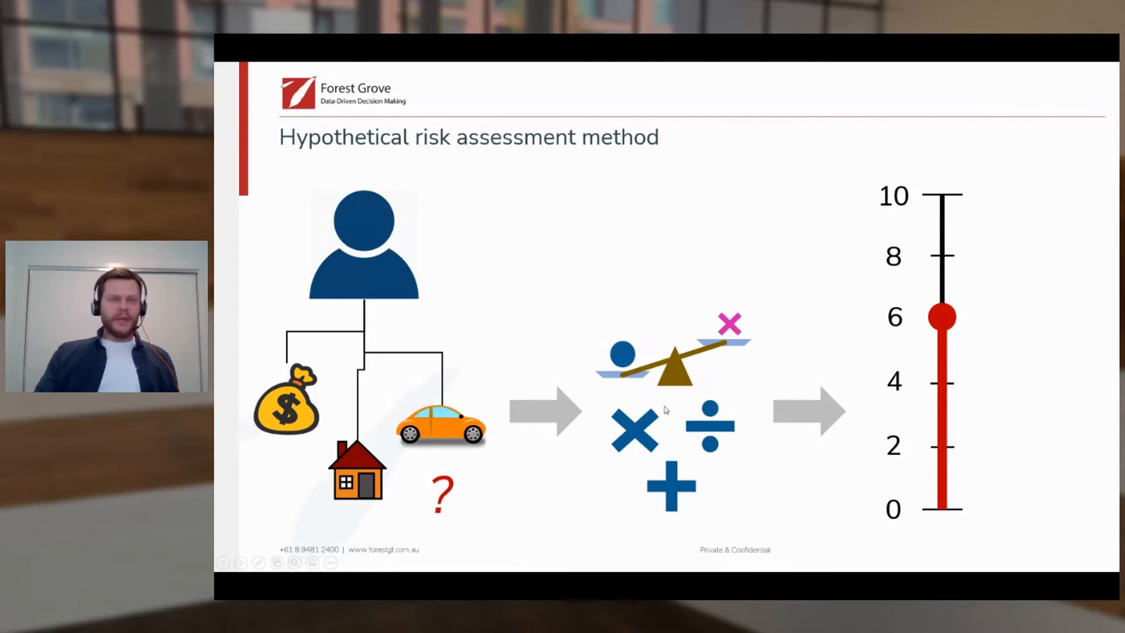
mouse_move(697, 365)
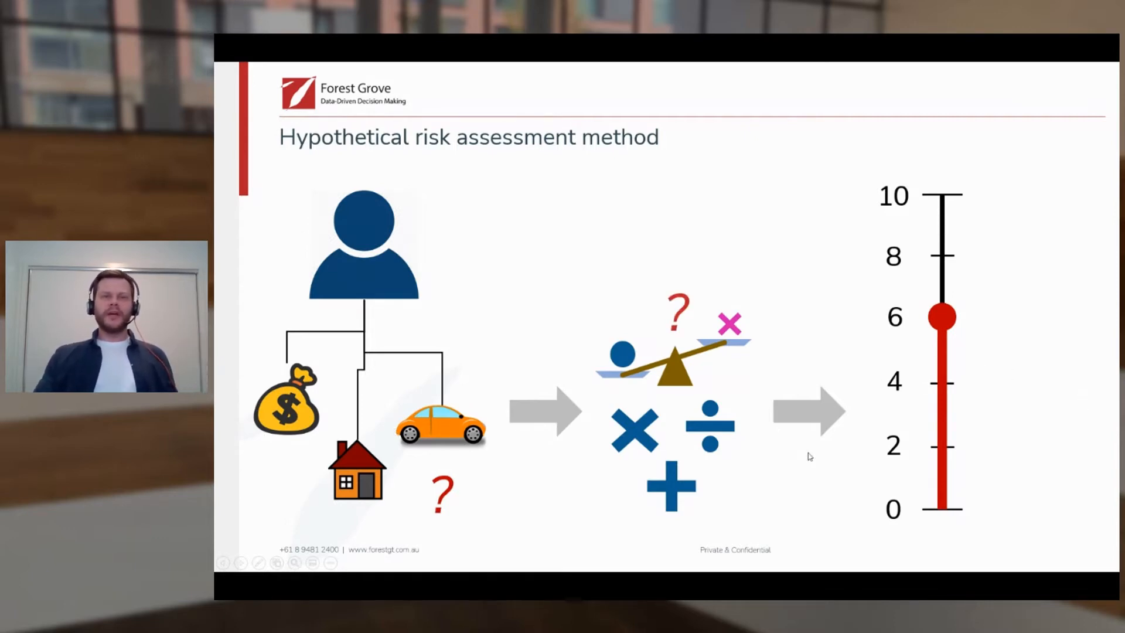
mouse_move(1034, 309)
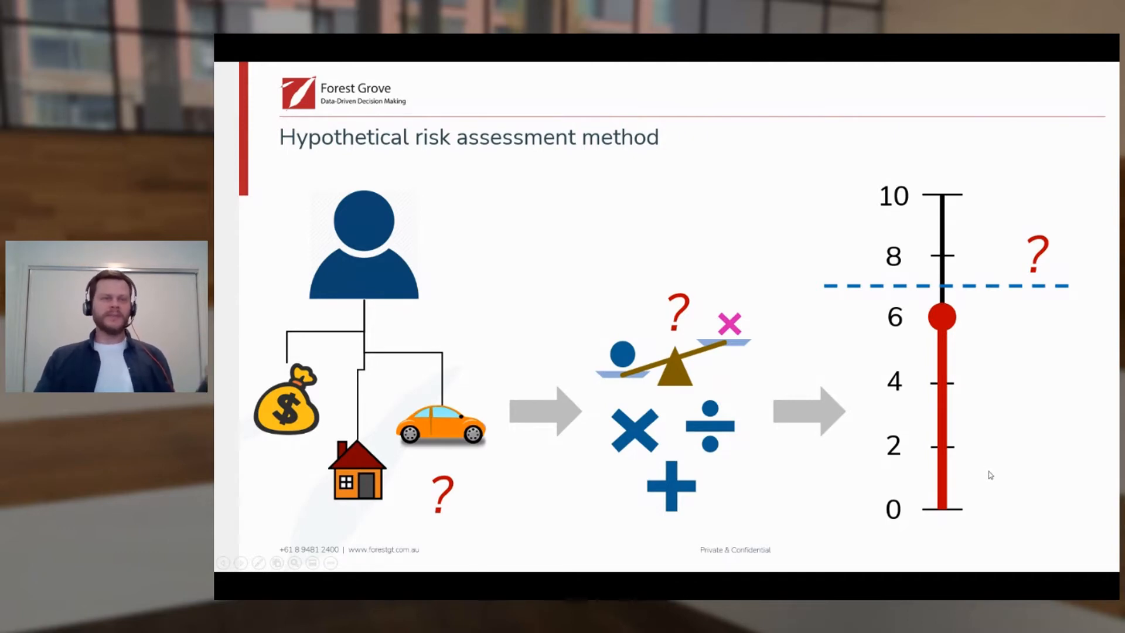
mouse_move(694, 428)
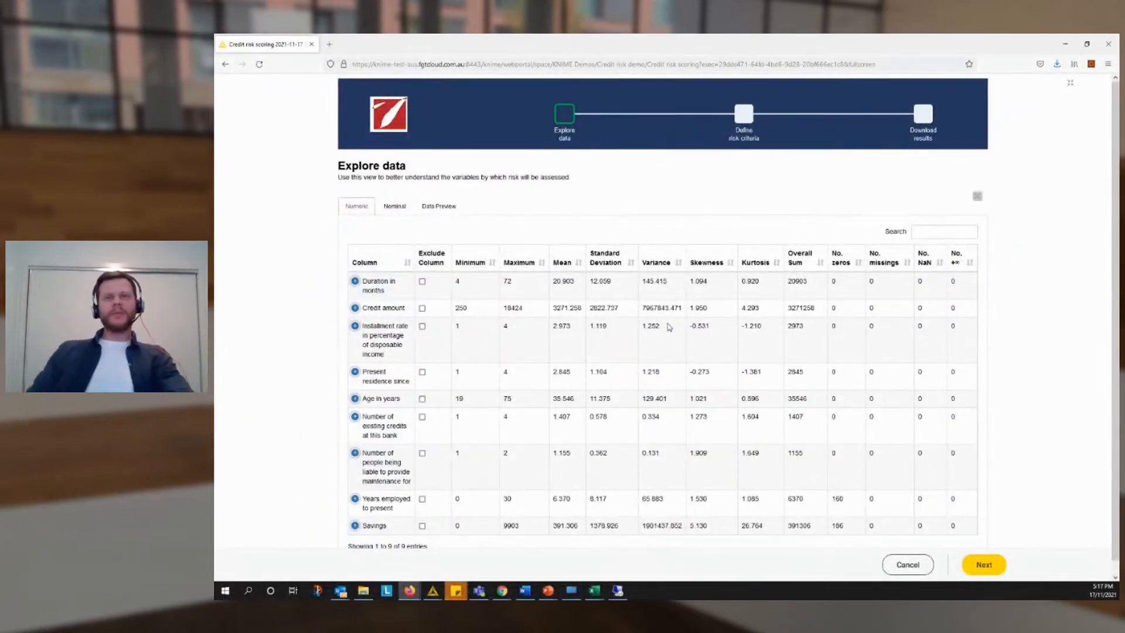
mouse_move(698, 364)
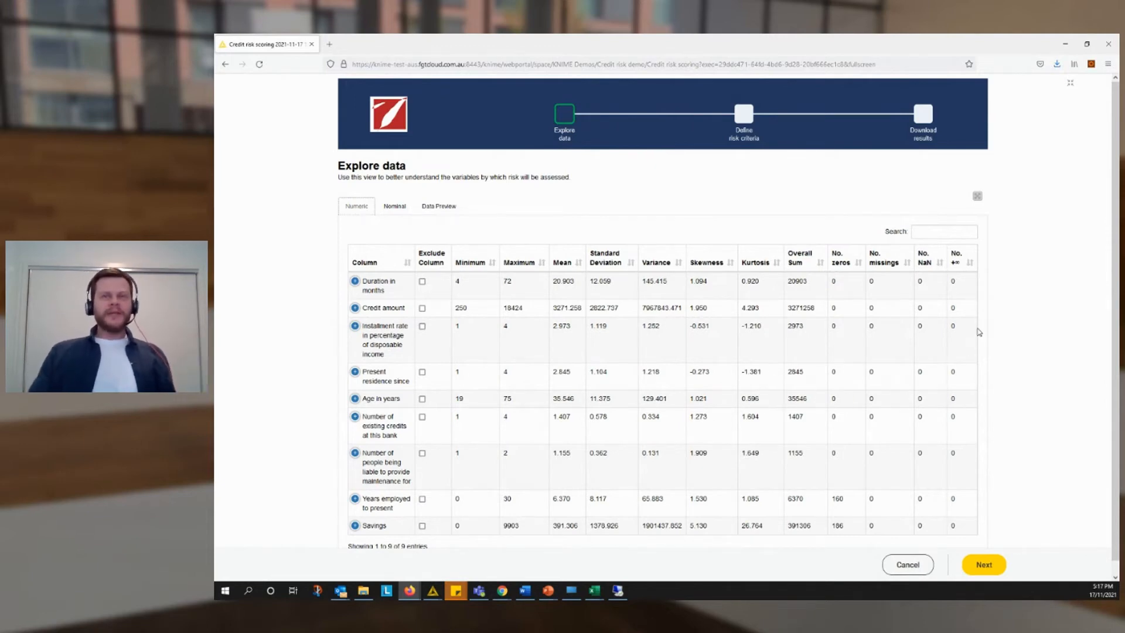
mouse_move(593, 199)
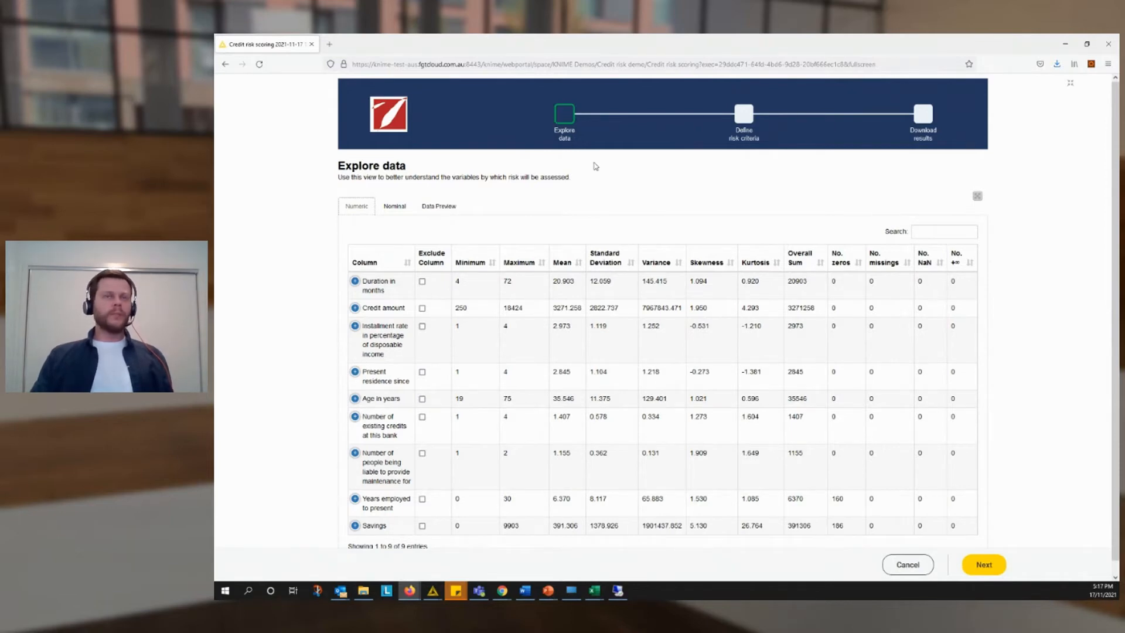
mouse_move(600, 216)
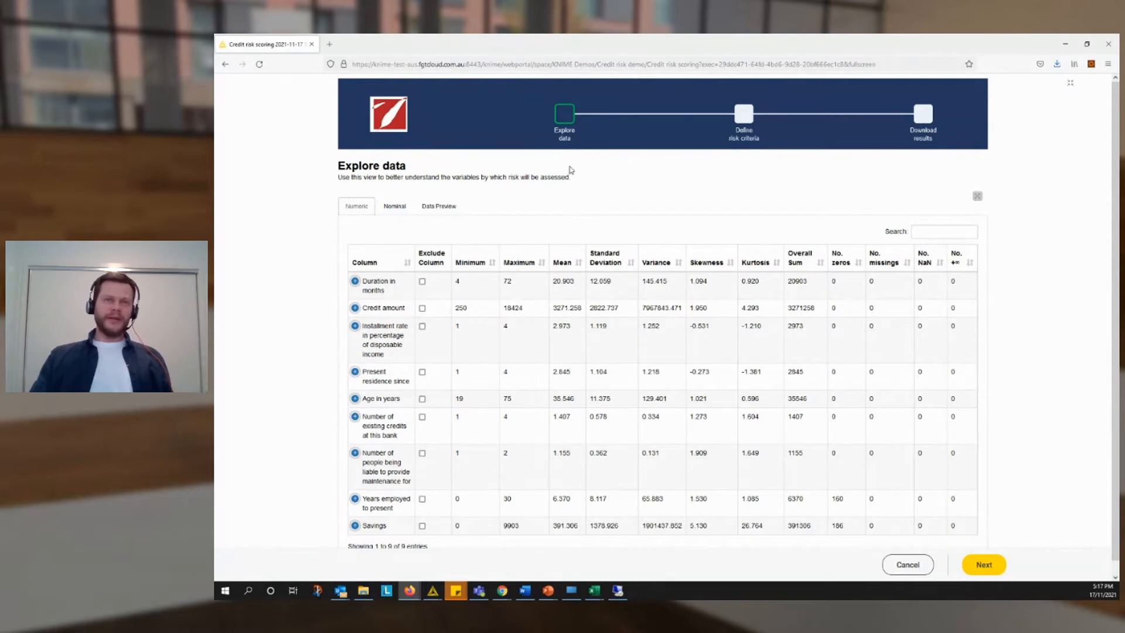
mouse_move(773, 158)
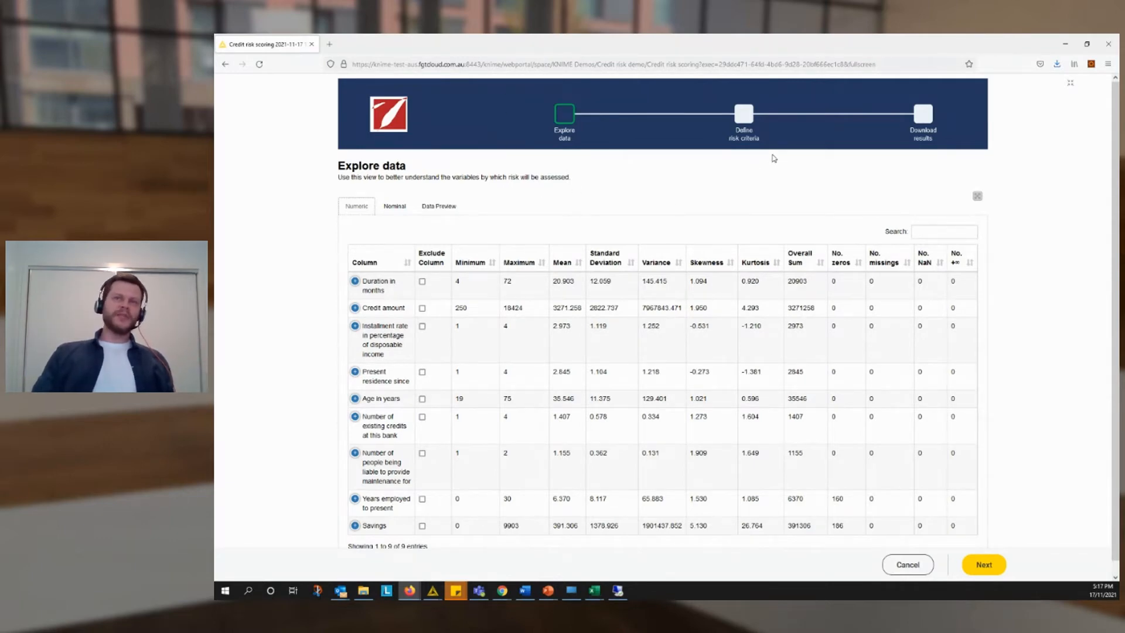
mouse_move(928, 164)
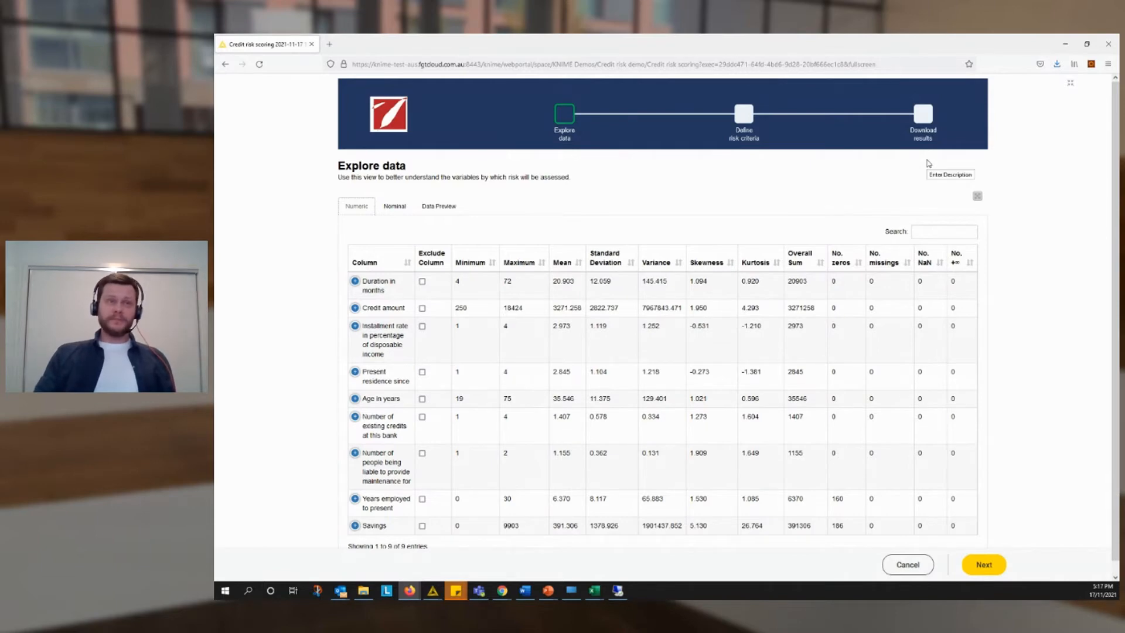
mouse_move(734, 260)
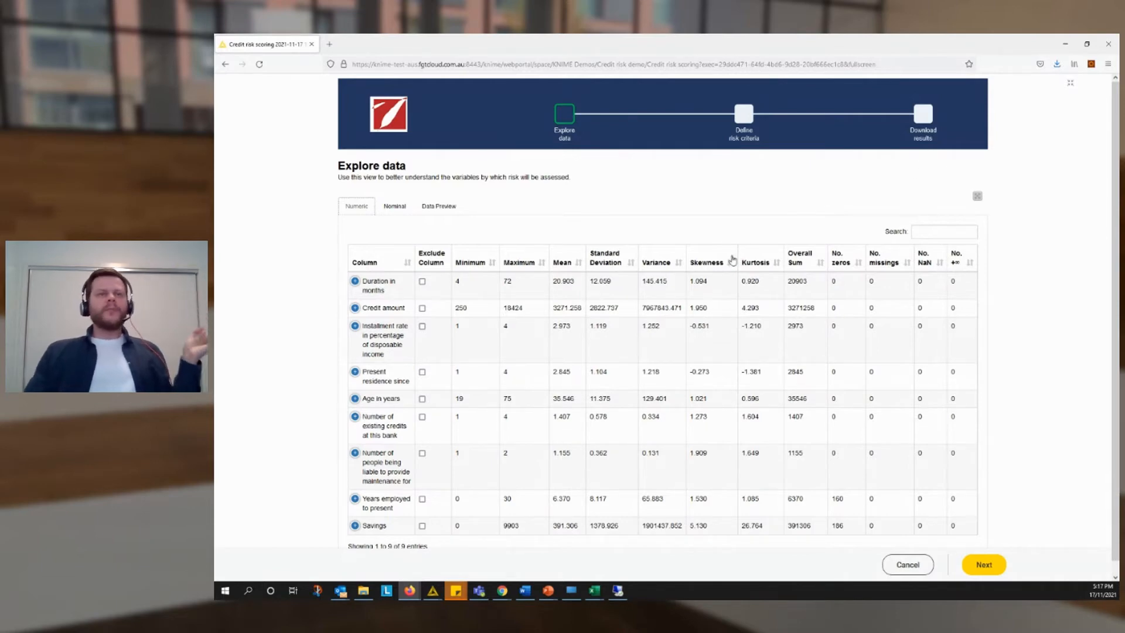
mouse_move(845, 325)
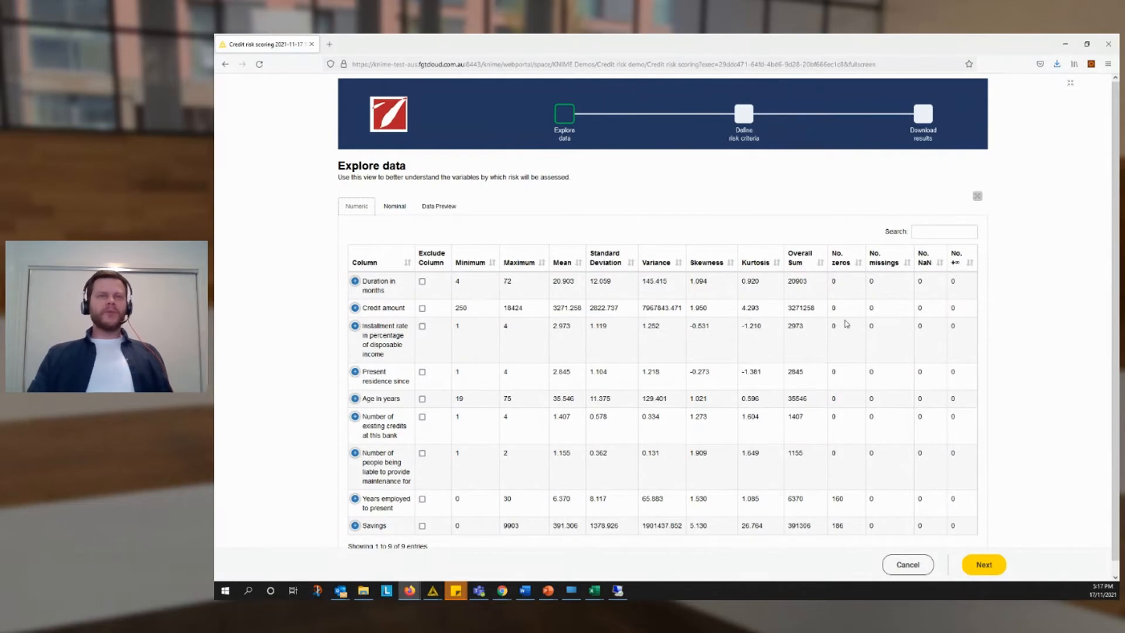
mouse_move(785, 353)
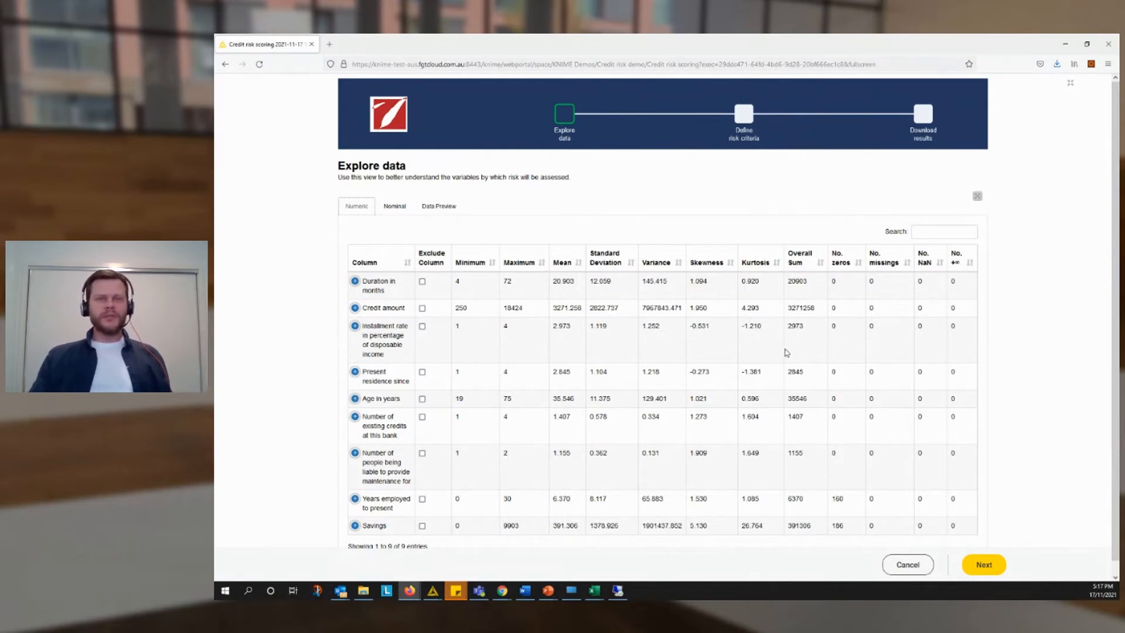
mouse_move(782, 352)
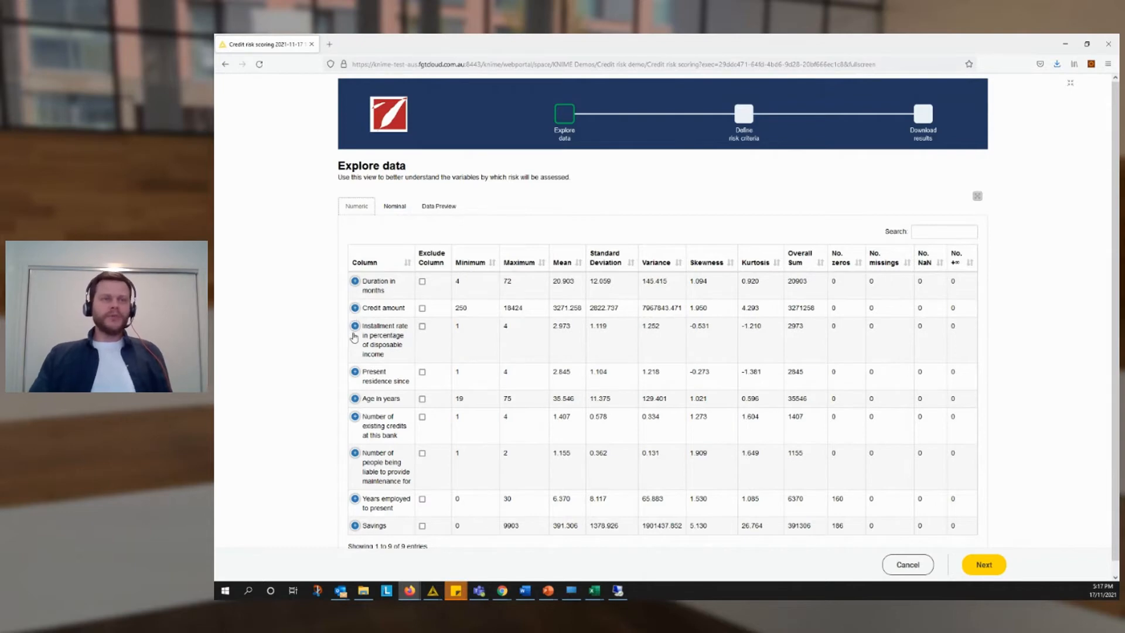
- Expand the installment rate histogram, view the Nominal variables summary, then continue to Define risk criteria
left_click(354, 325)
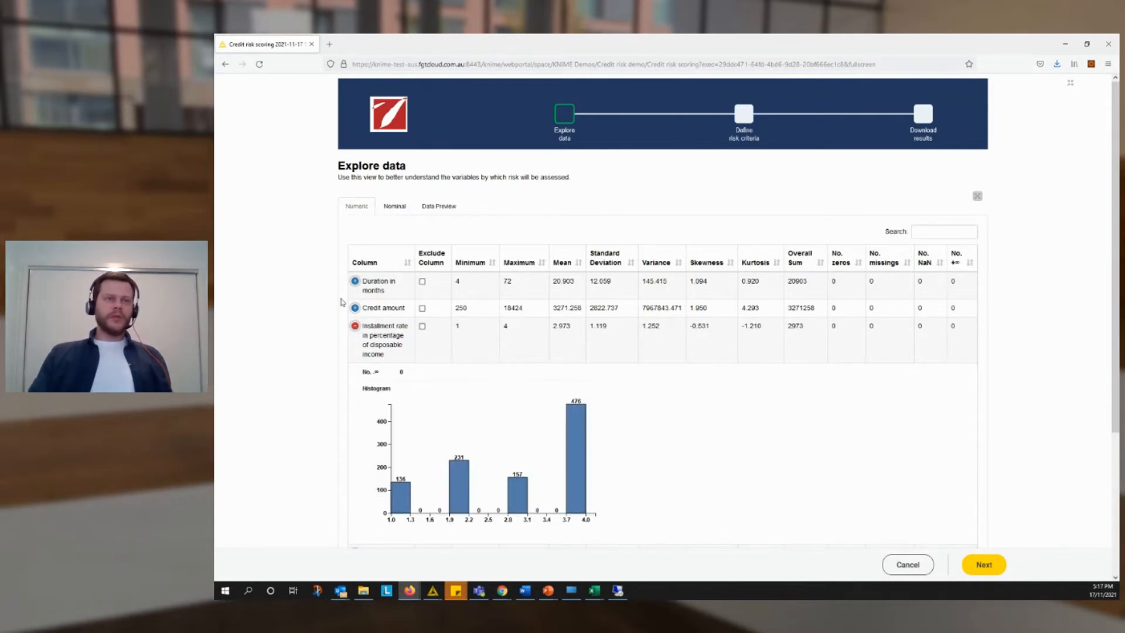
scroll("down", 3)
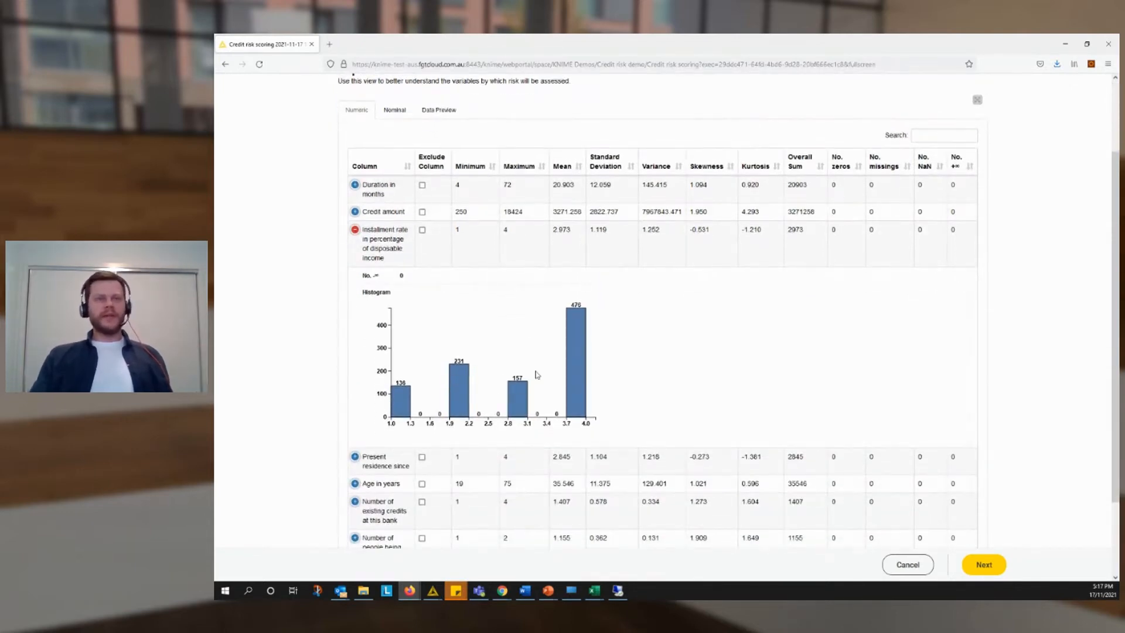
left_click(394, 206)
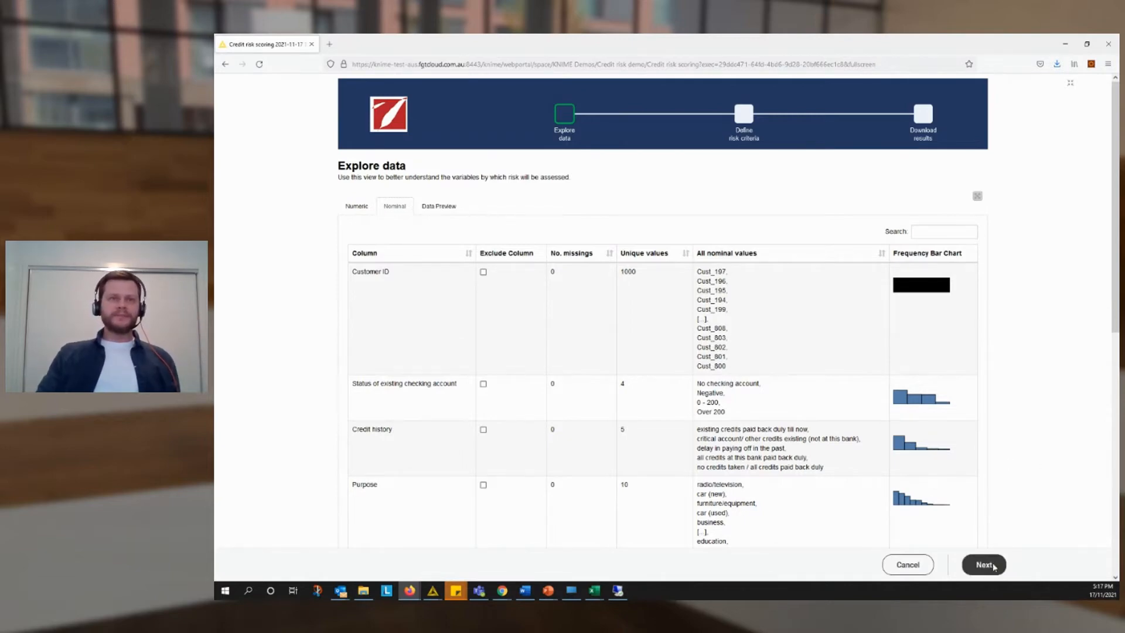
left_click(983, 565)
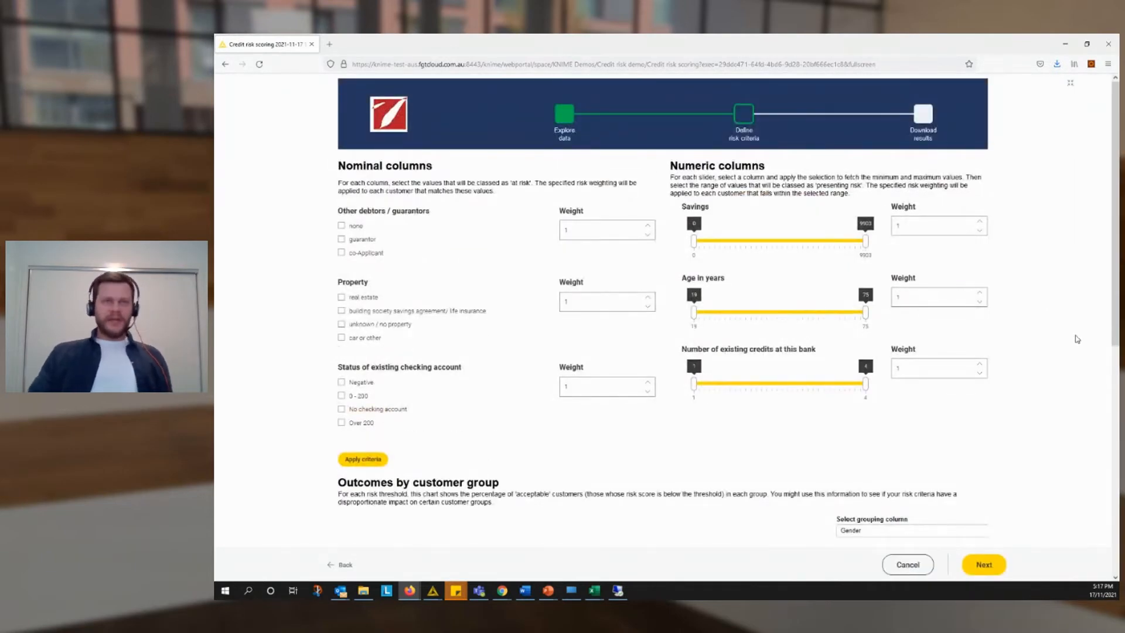
mouse_move(1087, 348)
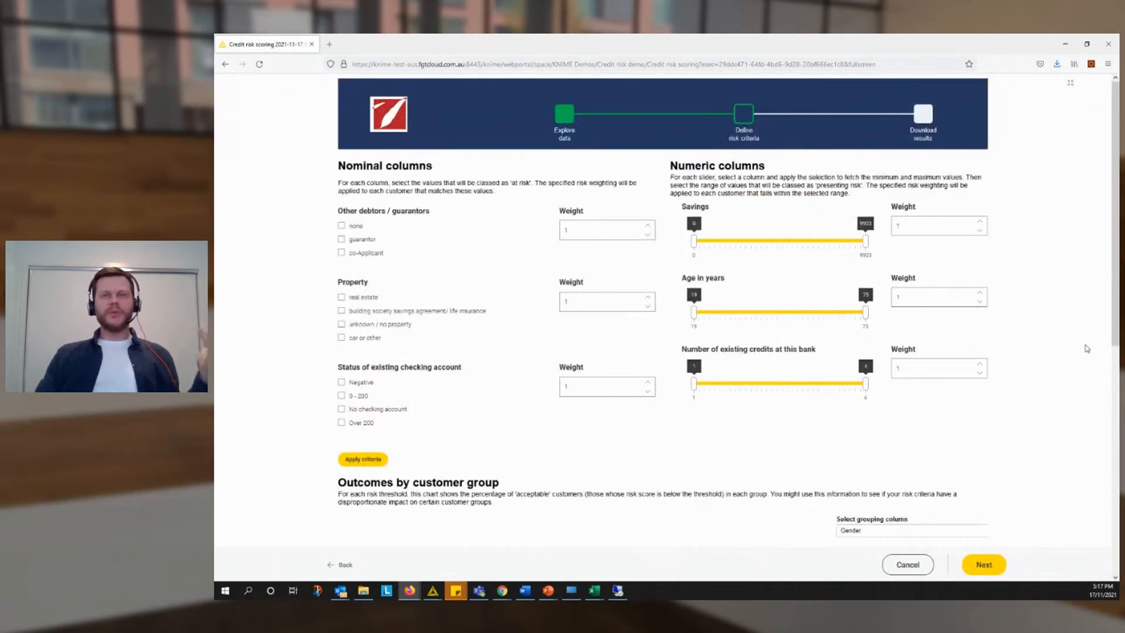
mouse_move(570, 256)
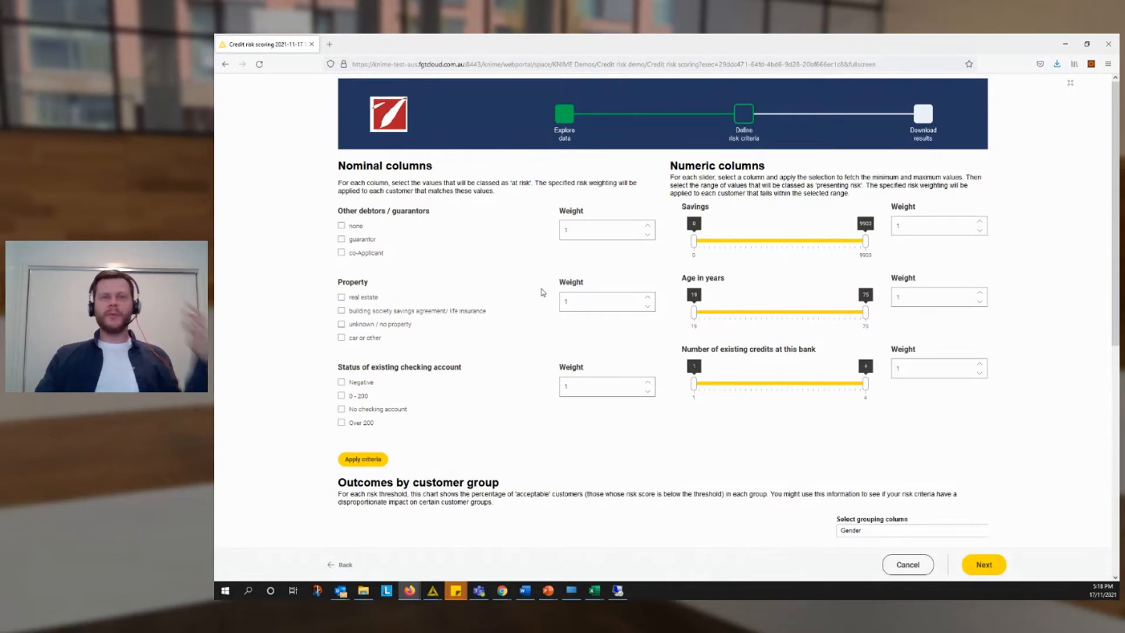
mouse_move(645, 342)
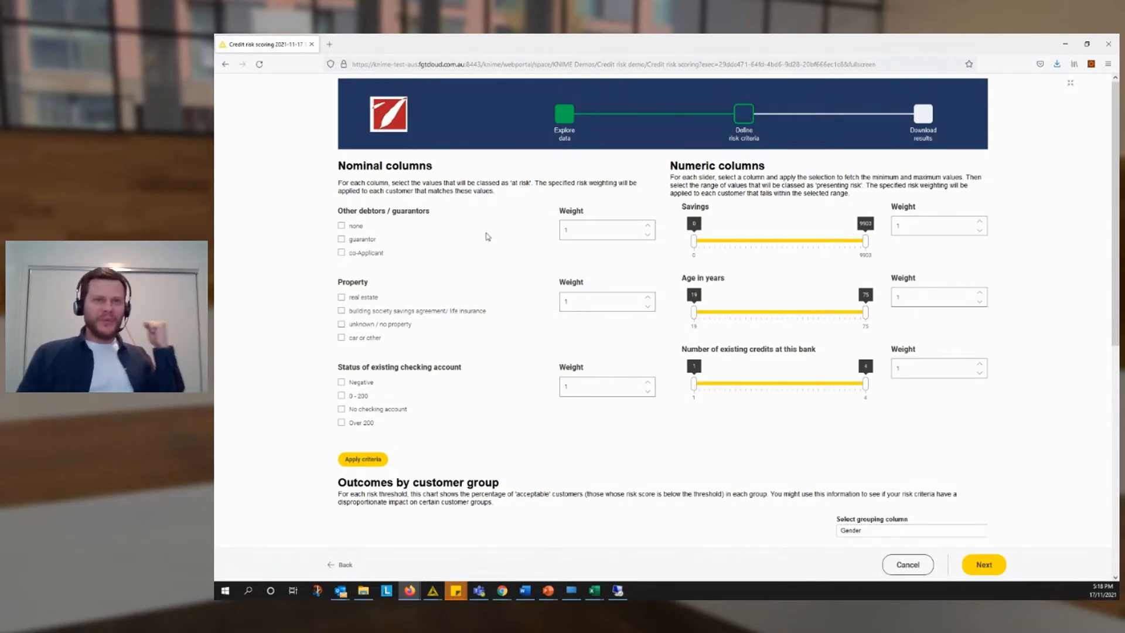
mouse_move(479, 285)
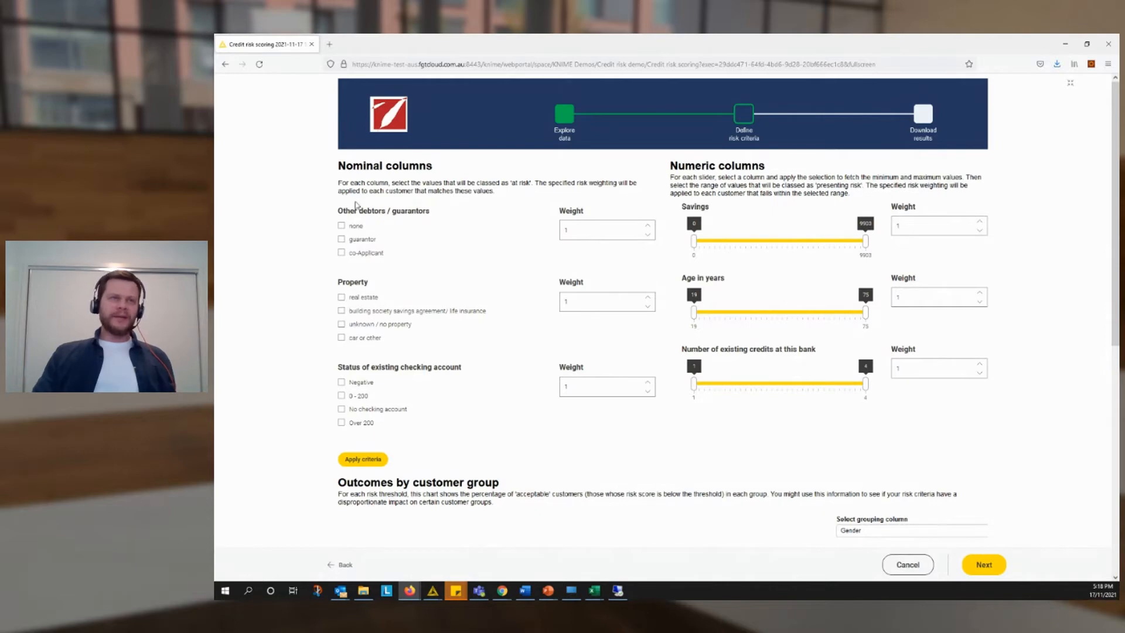
mouse_move(571, 246)
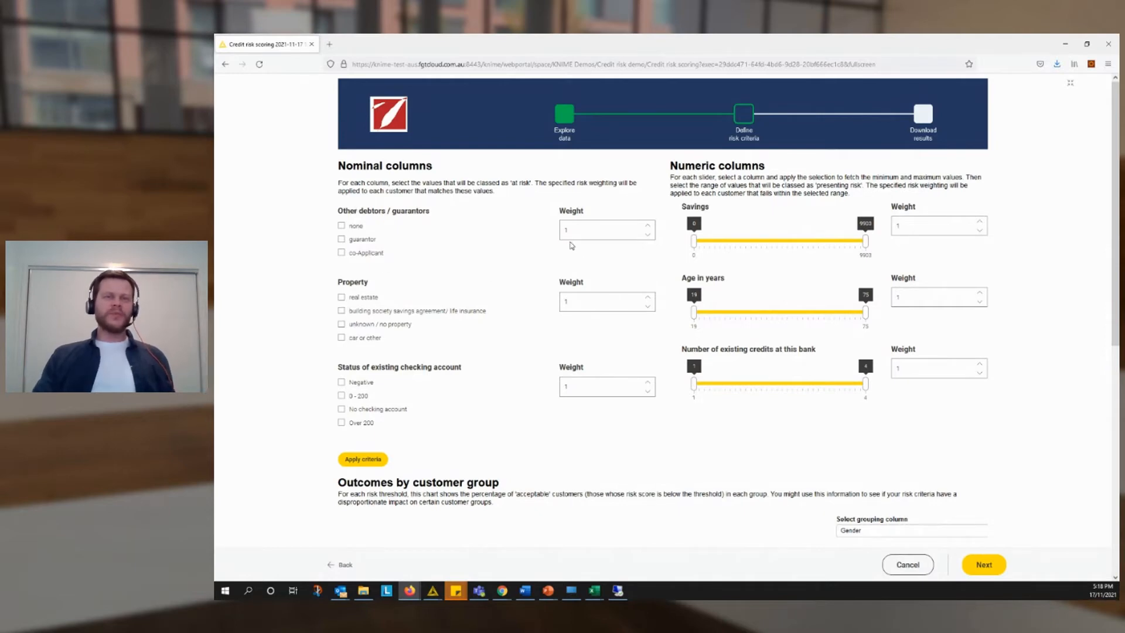
mouse_move(471, 251)
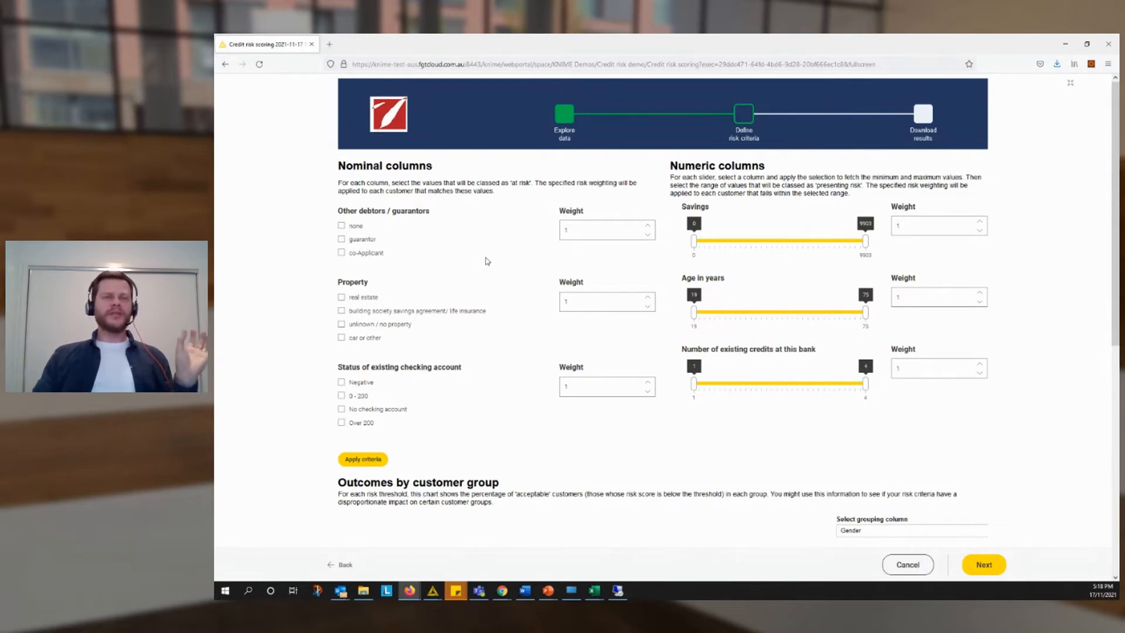
mouse_move(472, 261)
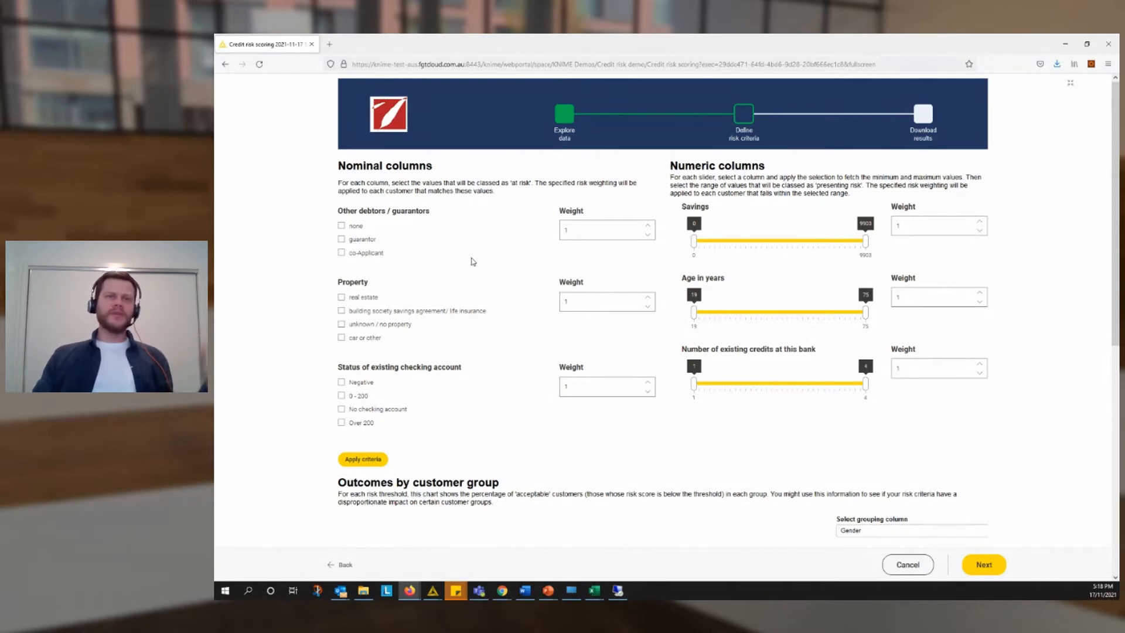
mouse_move(367, 219)
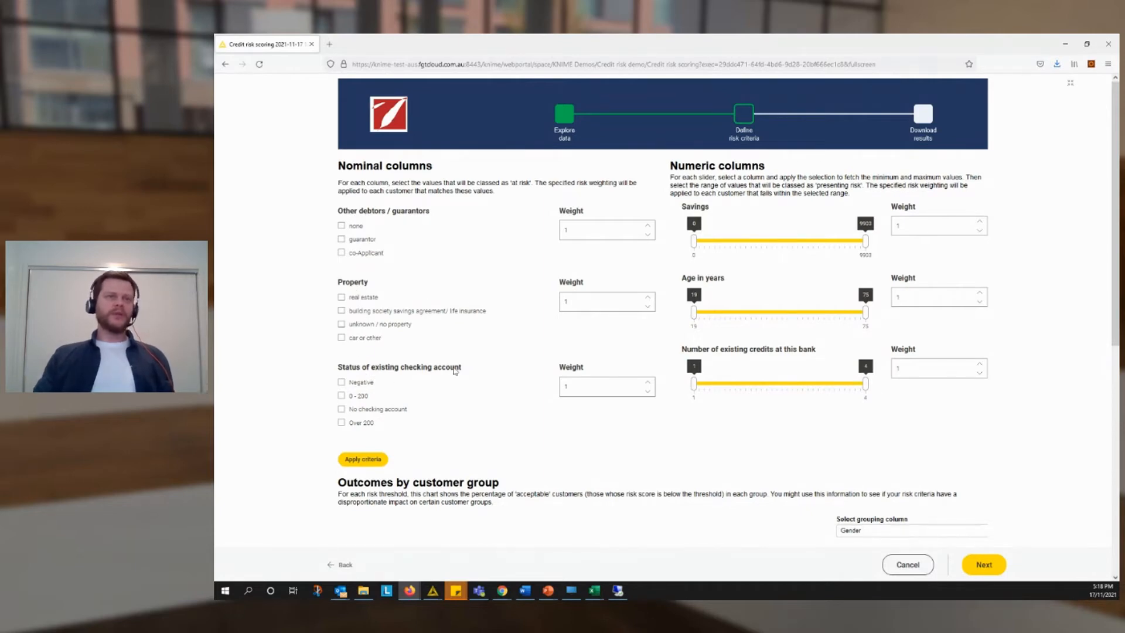
mouse_move(345, 242)
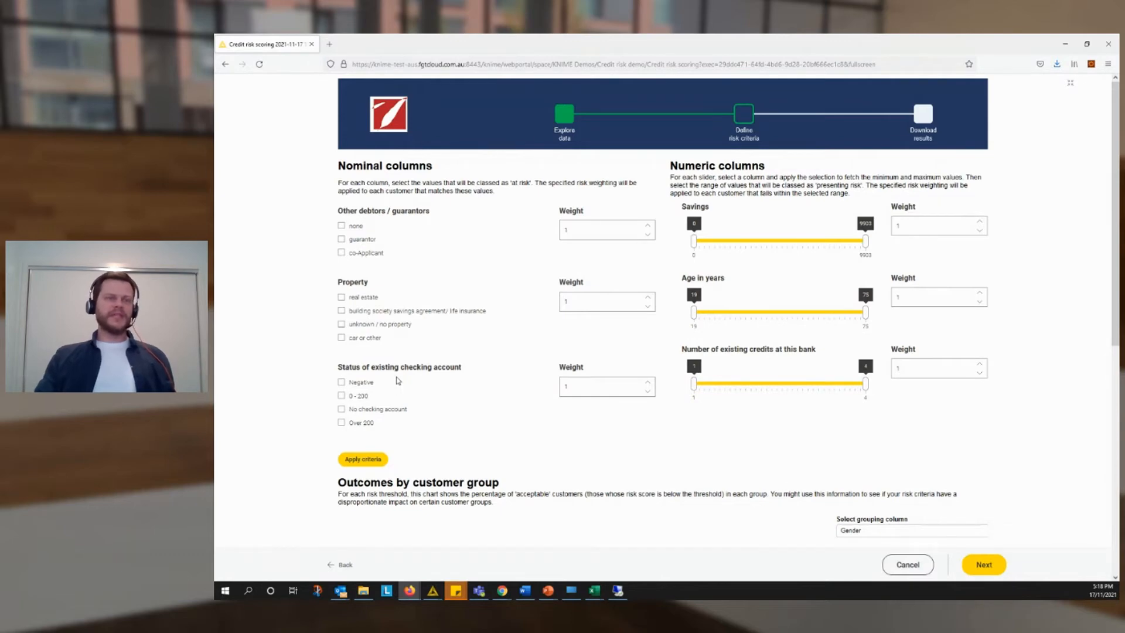
mouse_move(445, 383)
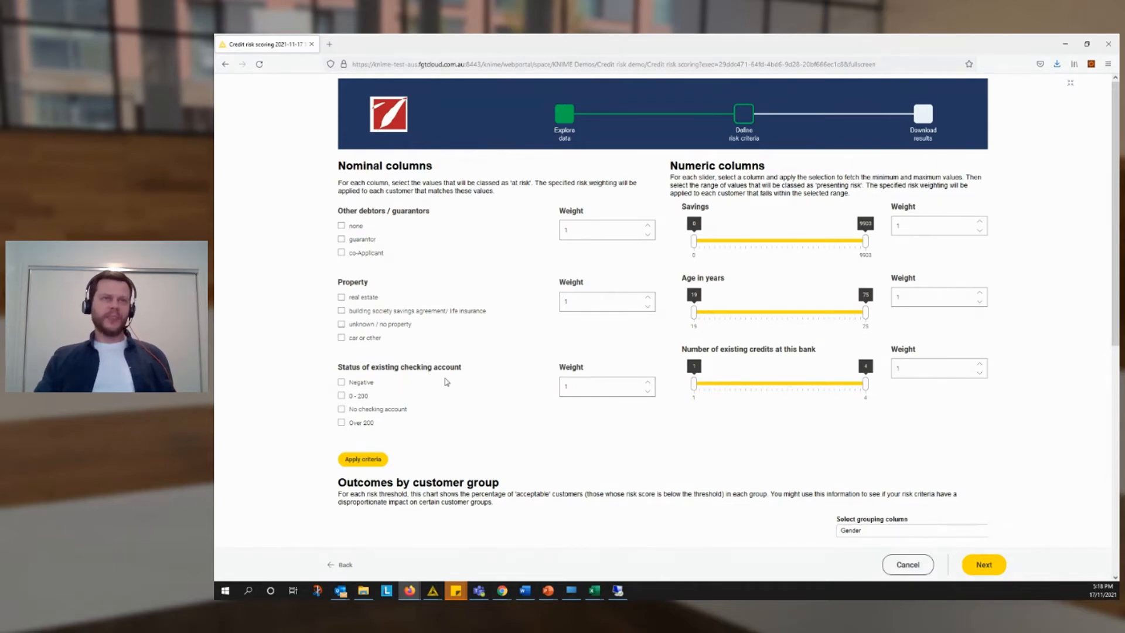
mouse_move(470, 257)
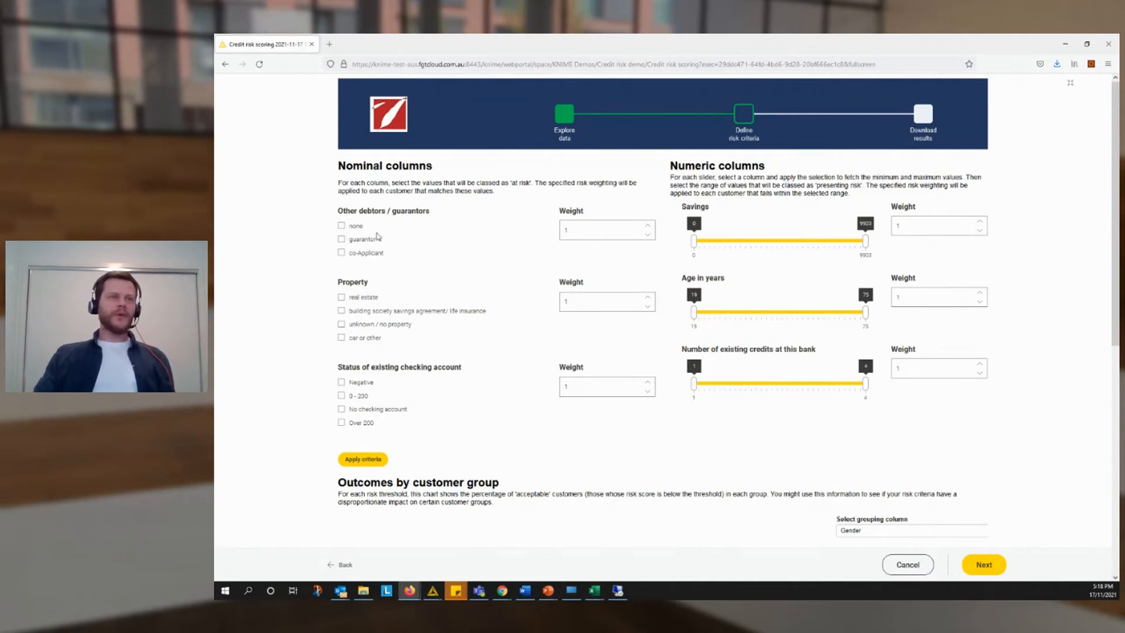
- Tick no other debtors and unknown/no property as at-risk nominal values
left_click(341, 225)
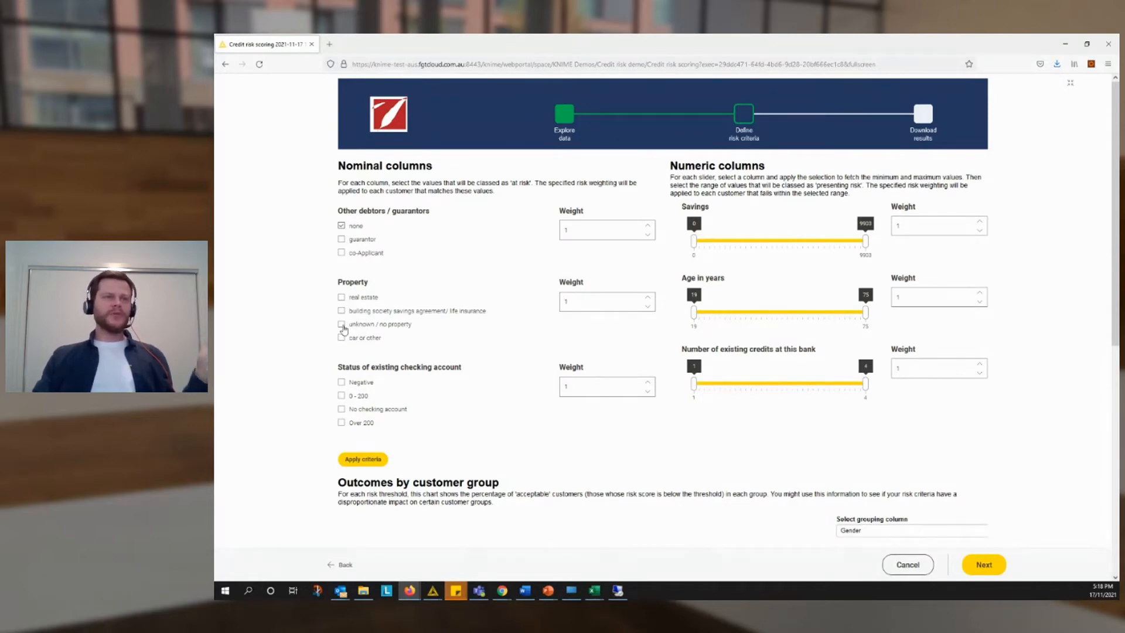
left_click(341, 324)
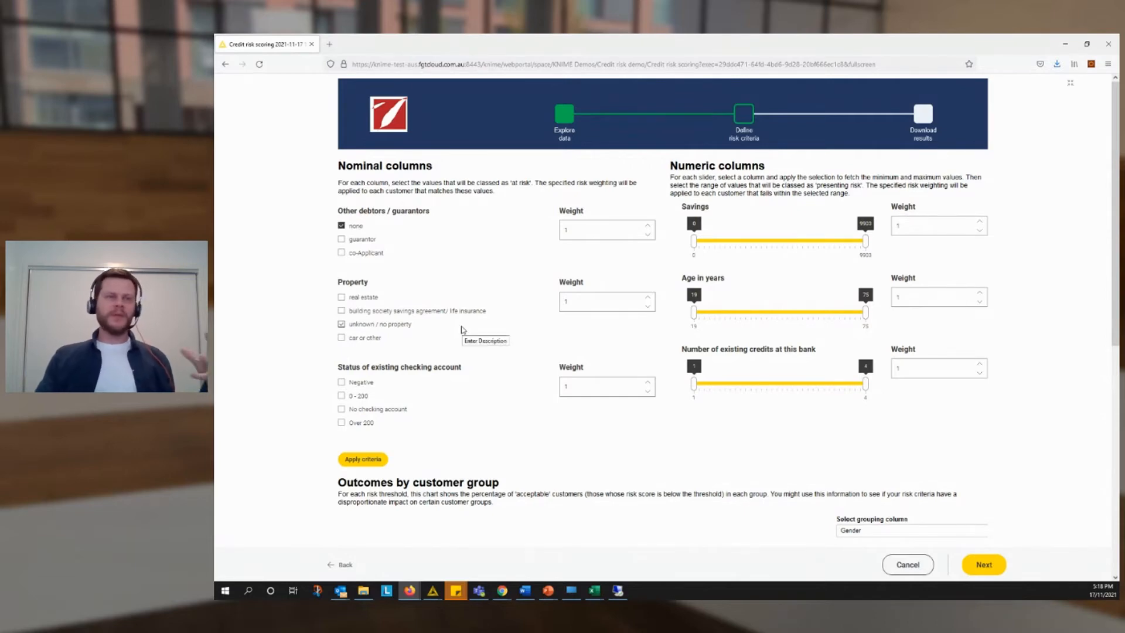
mouse_move(362, 423)
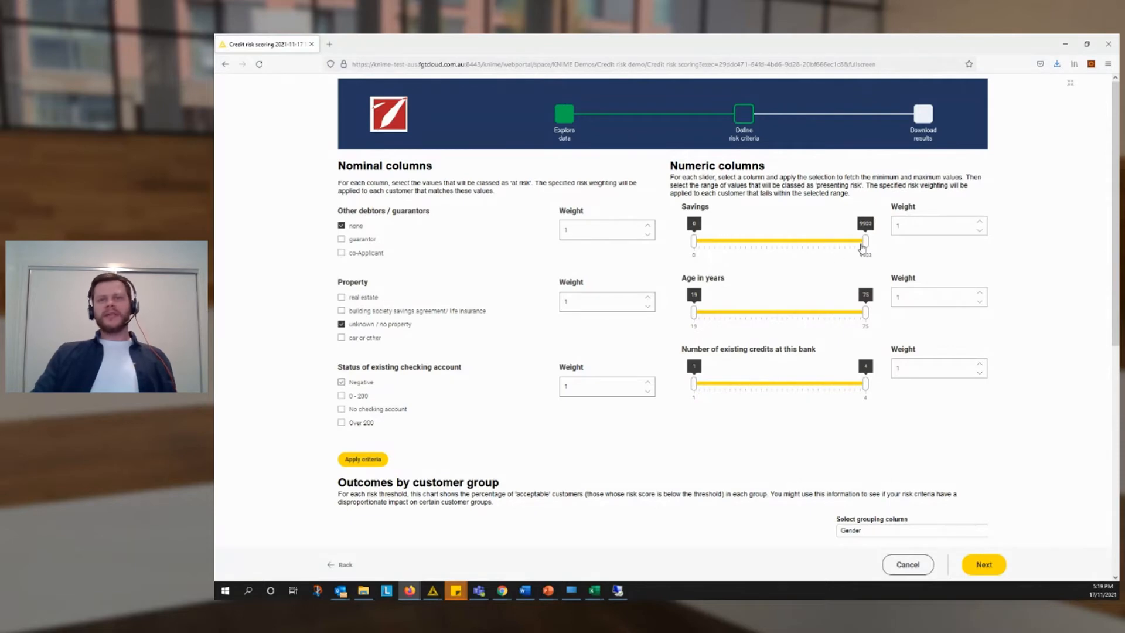
- Set the at-risk ranges: savings 0–1129, age 19–30 and one existing credit
left_click_drag(864, 242, 723, 241)
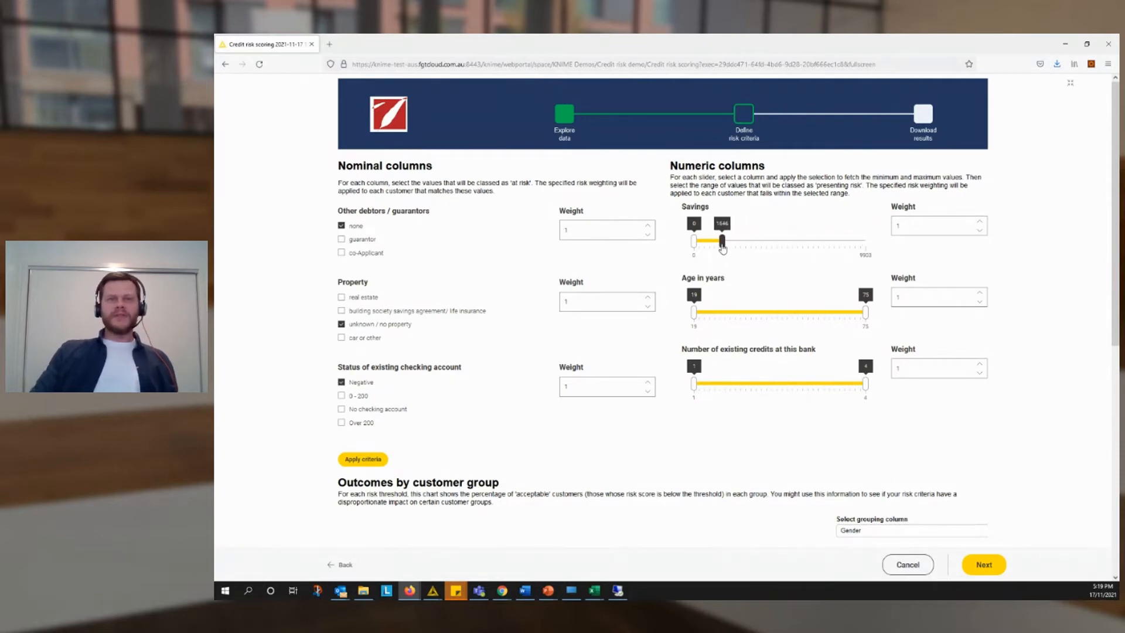
left_click_drag(722, 241, 714, 241)
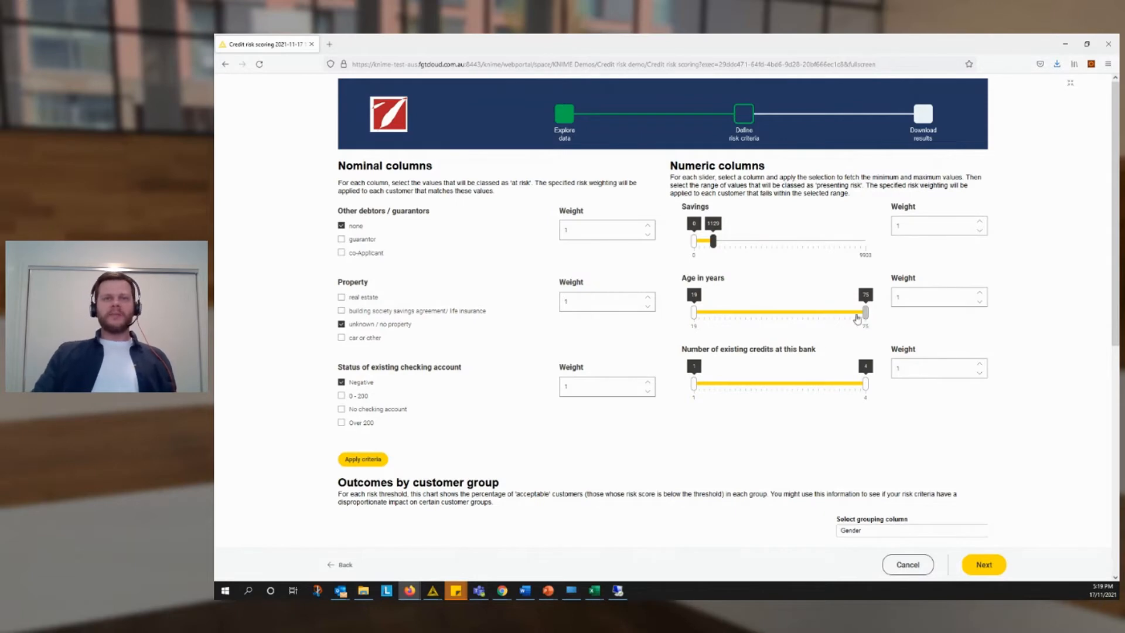
left_click_drag(865, 312, 724, 311)
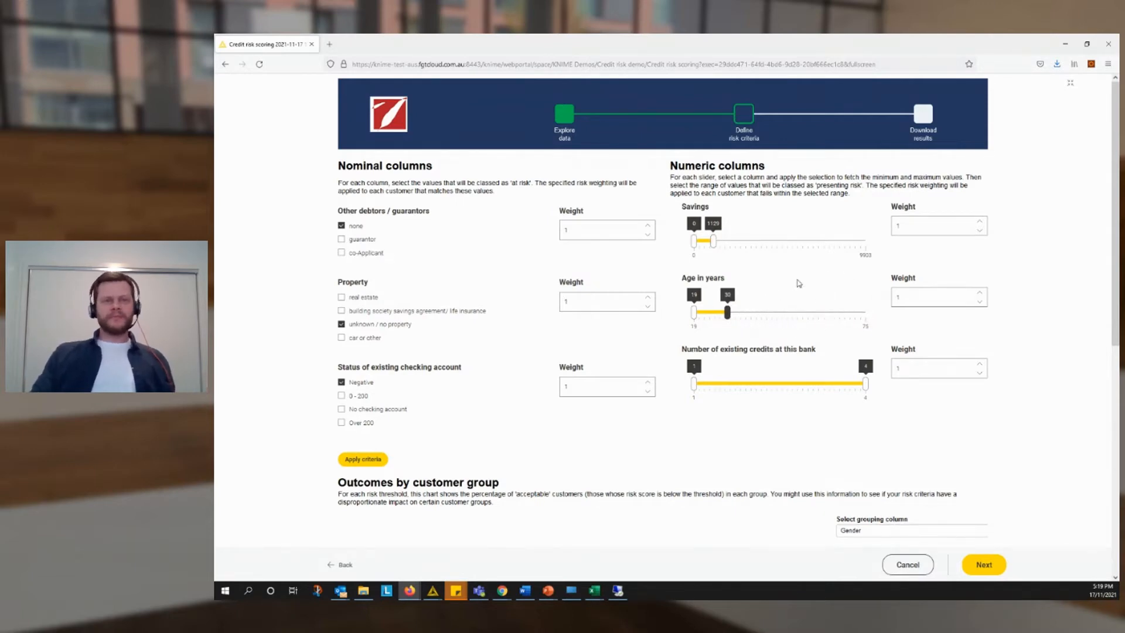
scroll("down", 3)
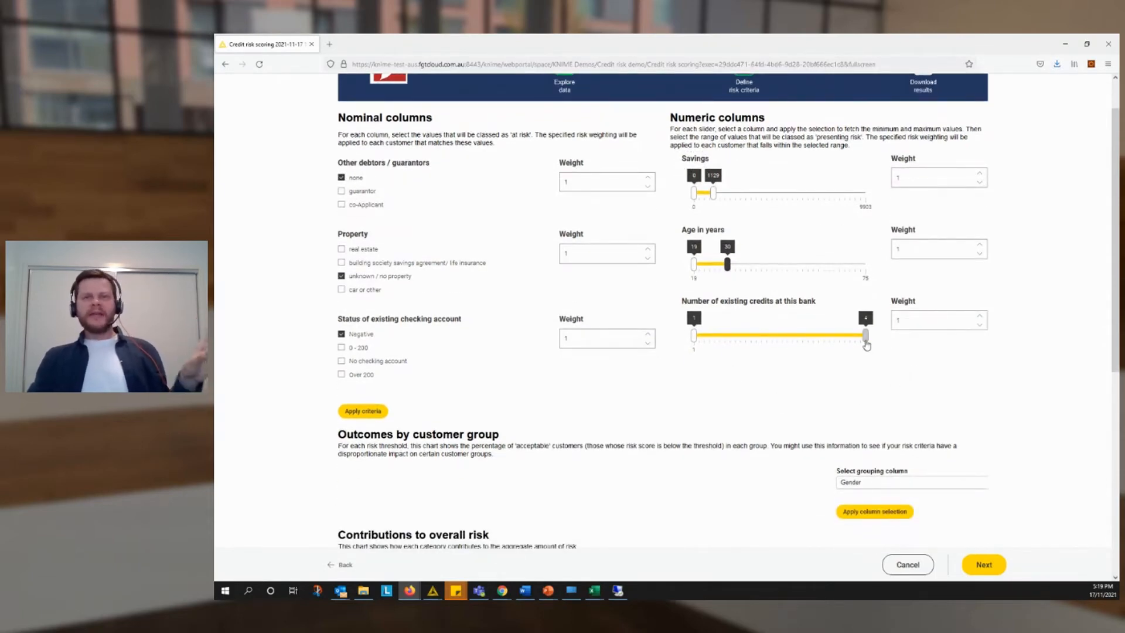
left_click_drag(865, 335, 693, 335)
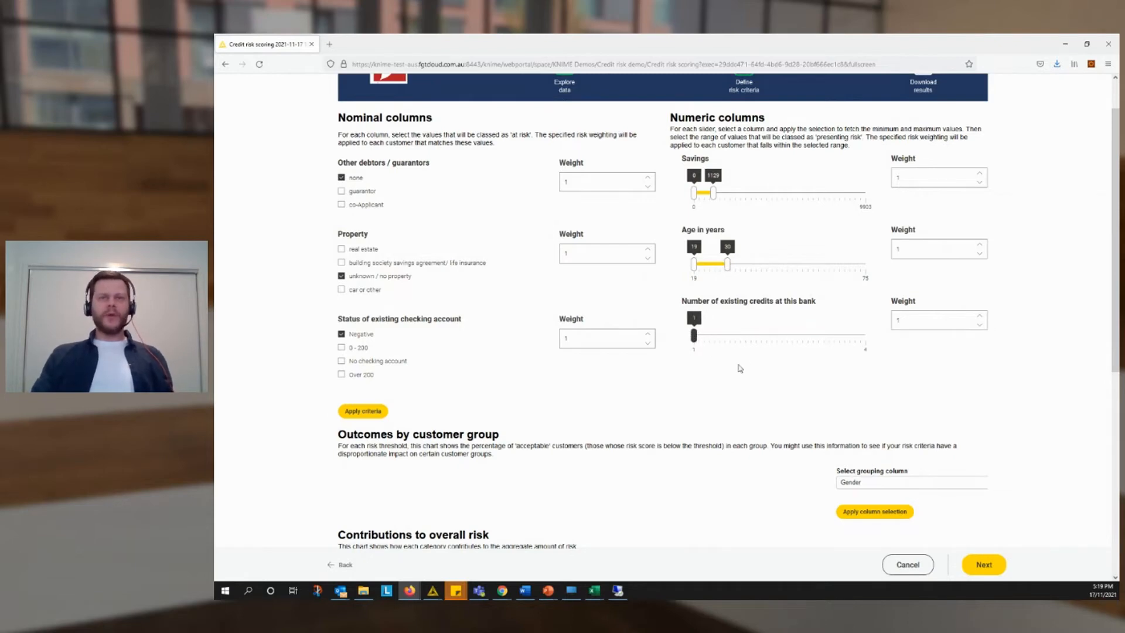
mouse_move(826, 375)
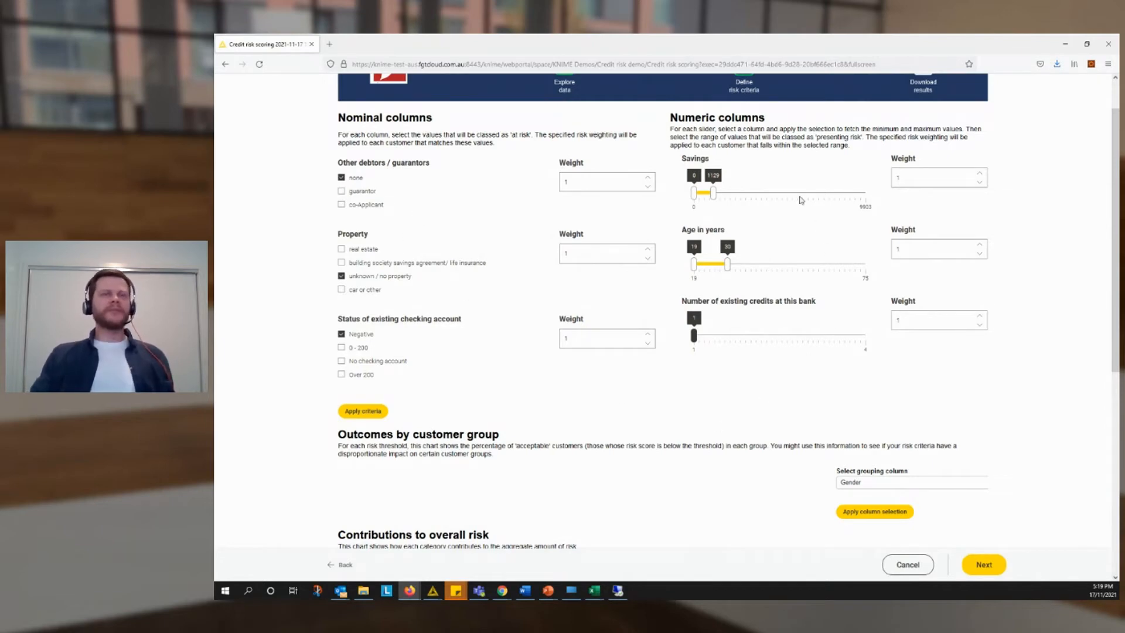
mouse_move(470, 347)
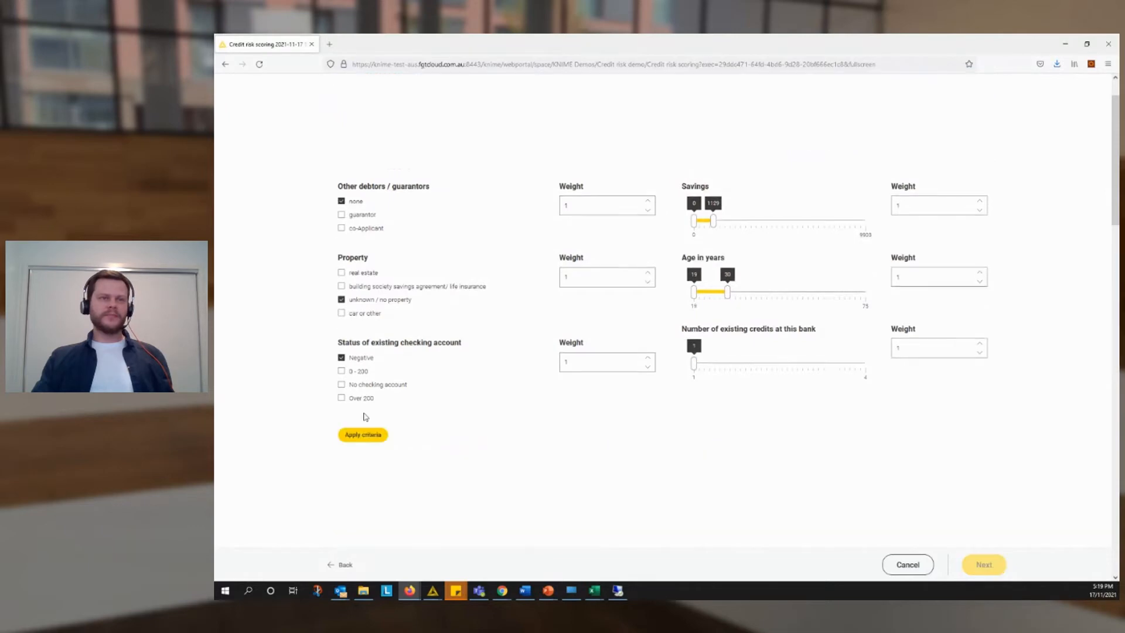
- Apply the risk criteria and pick threshold 4 on the outcomes-by-threshold chart
left_click(362, 433)
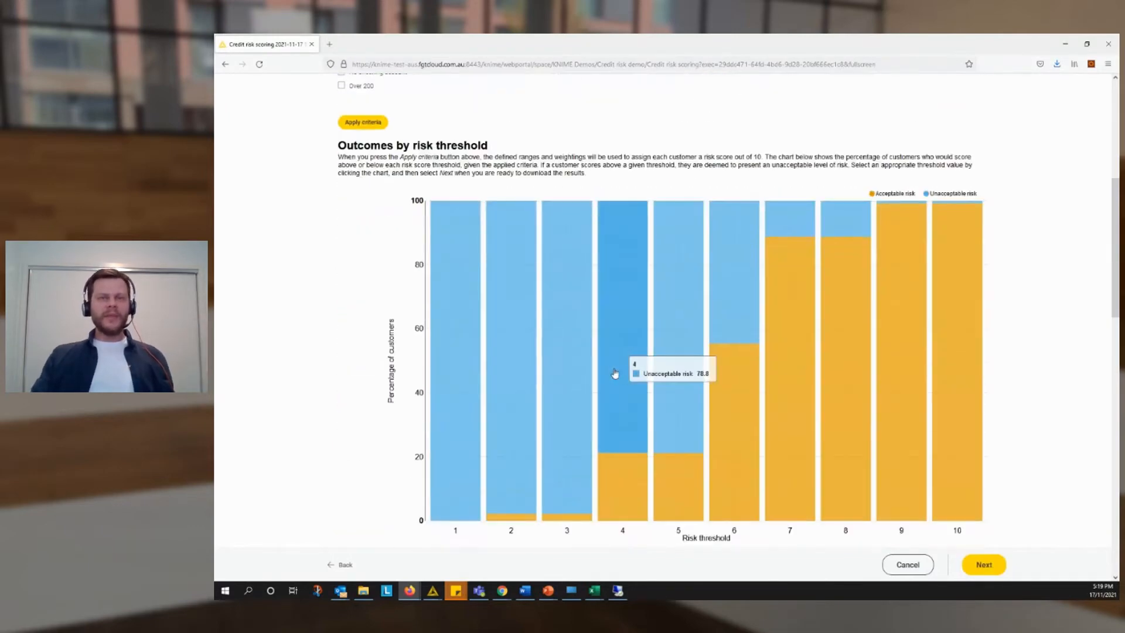
scroll("down", 3)
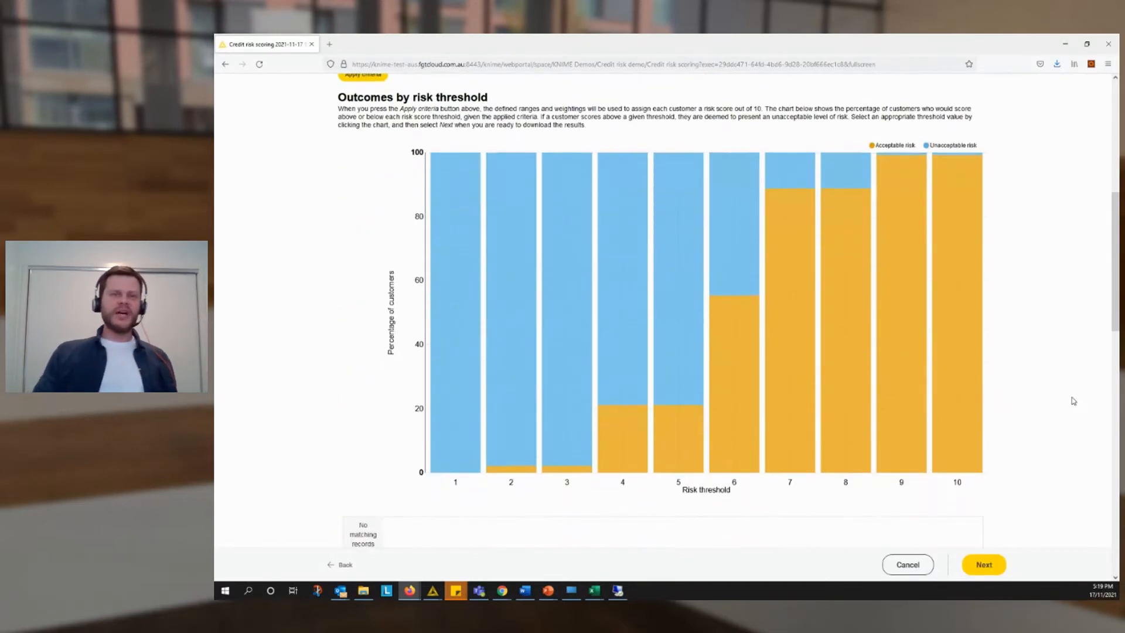
mouse_move(722, 590)
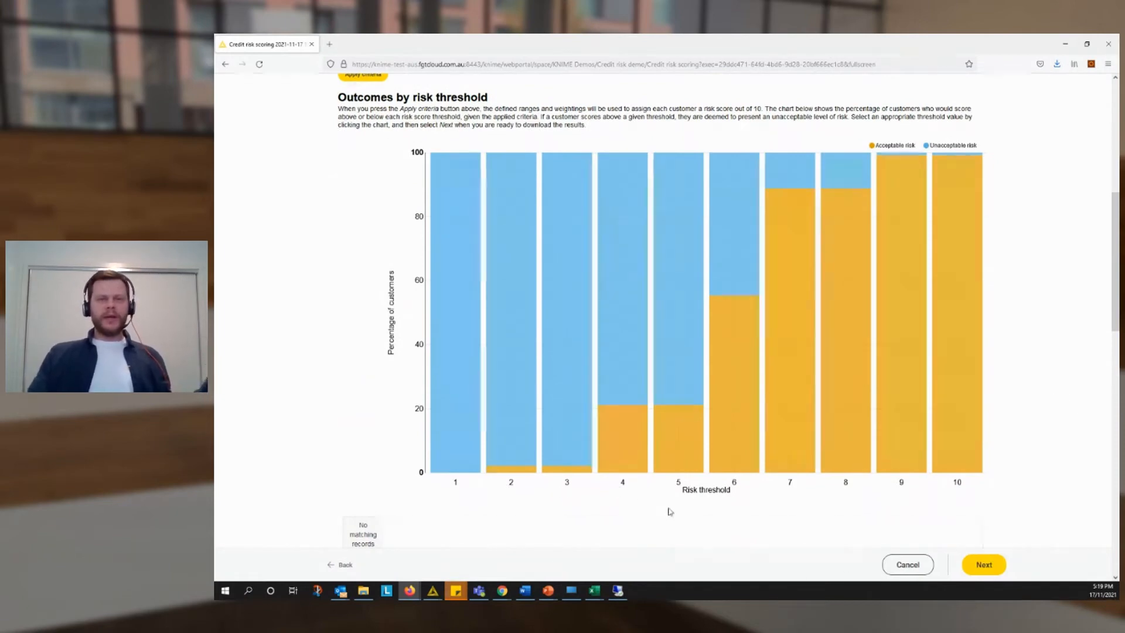
mouse_move(976, 470)
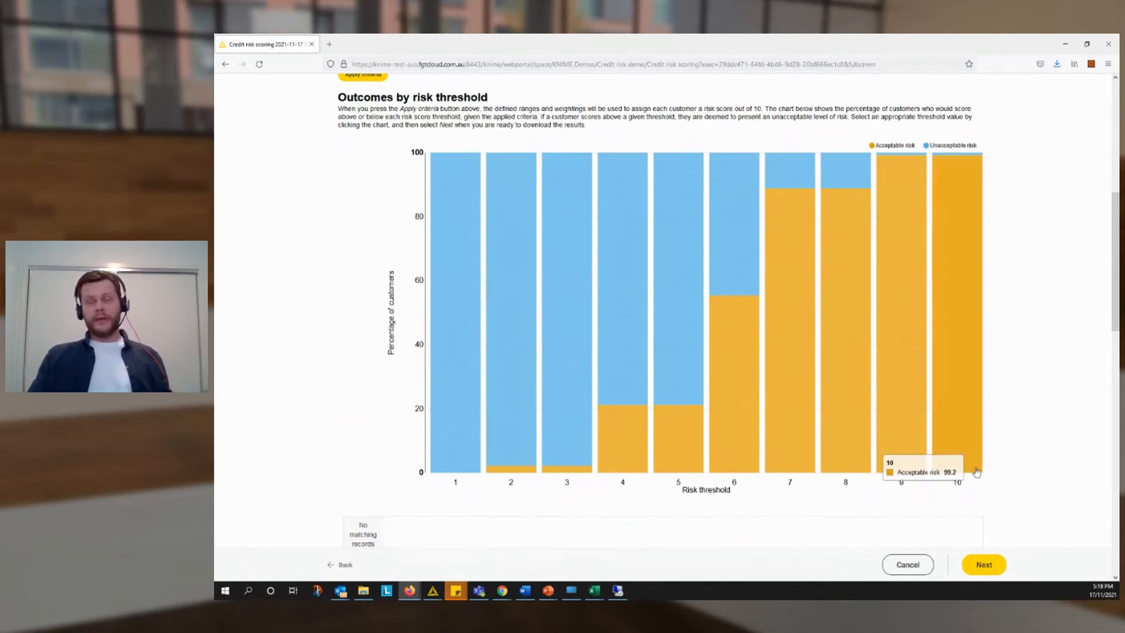
mouse_move(915, 500)
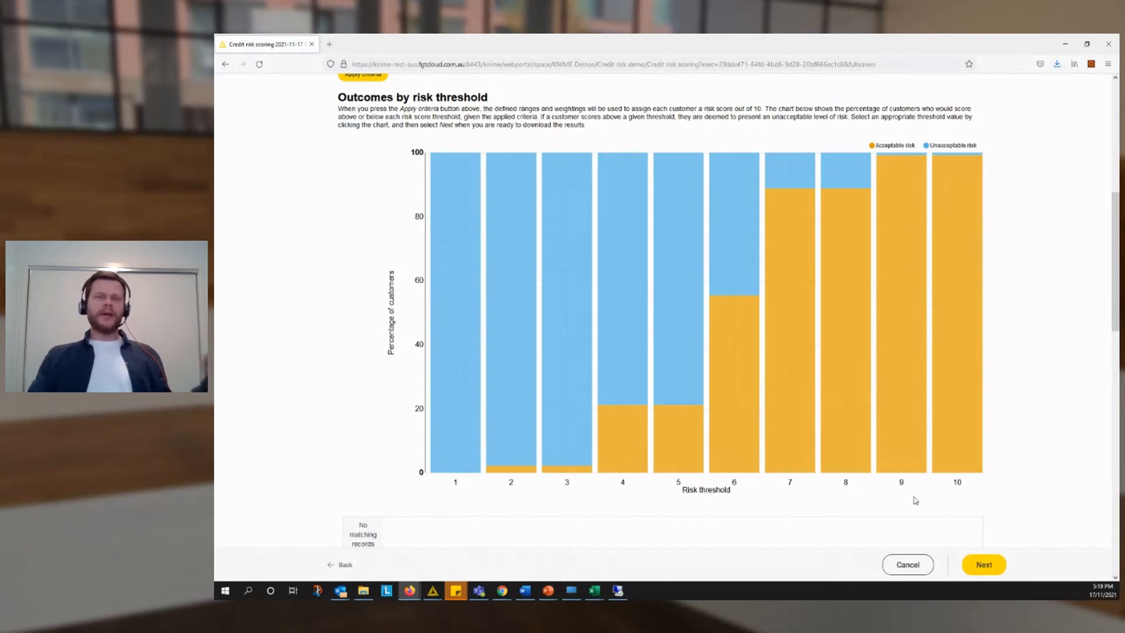
mouse_move(566, 417)
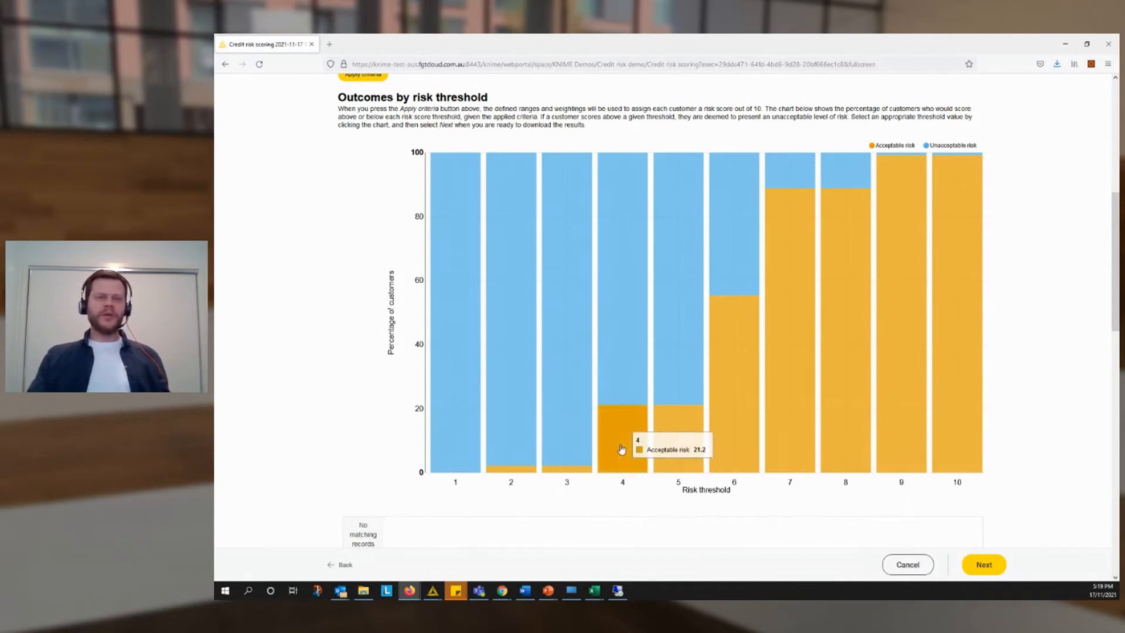
left_click(622, 430)
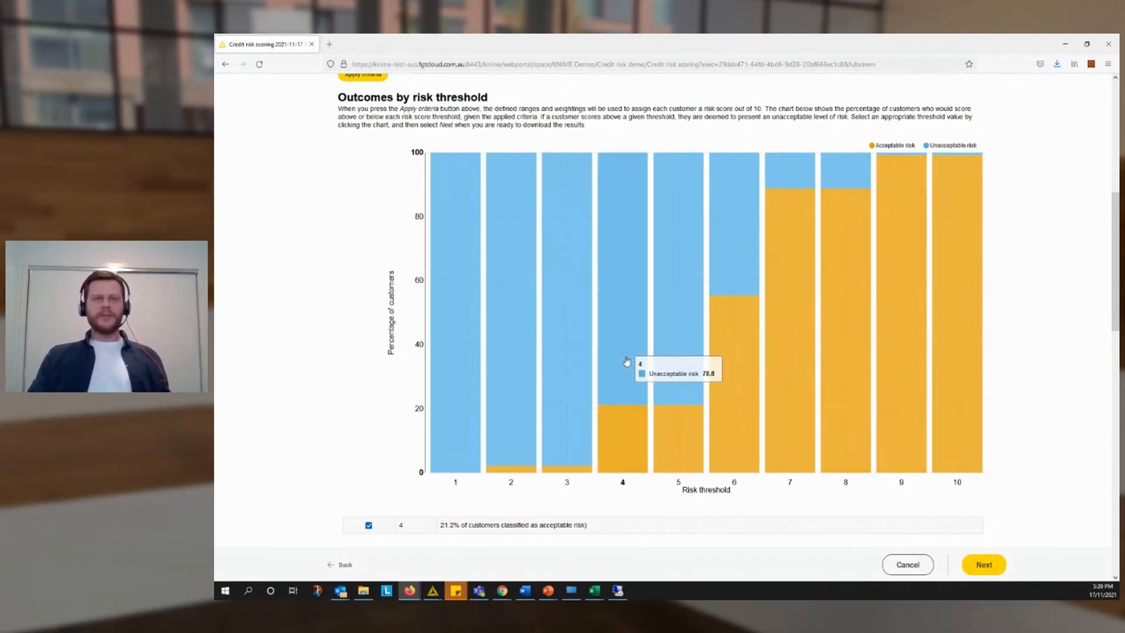
mouse_move(845, 324)
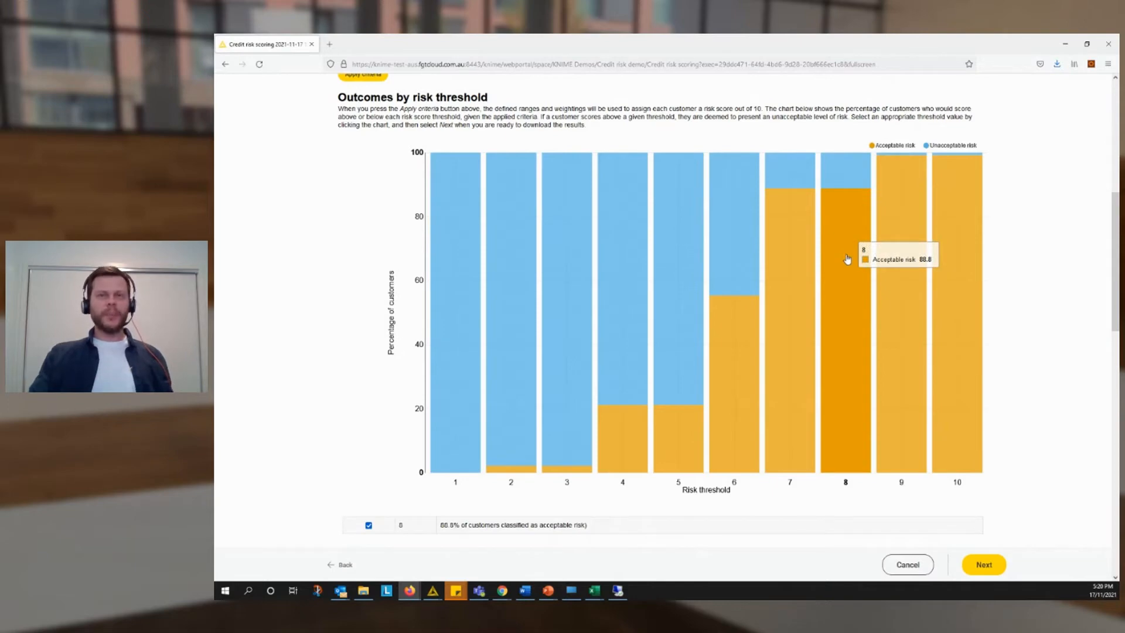
mouse_move(1036, 318)
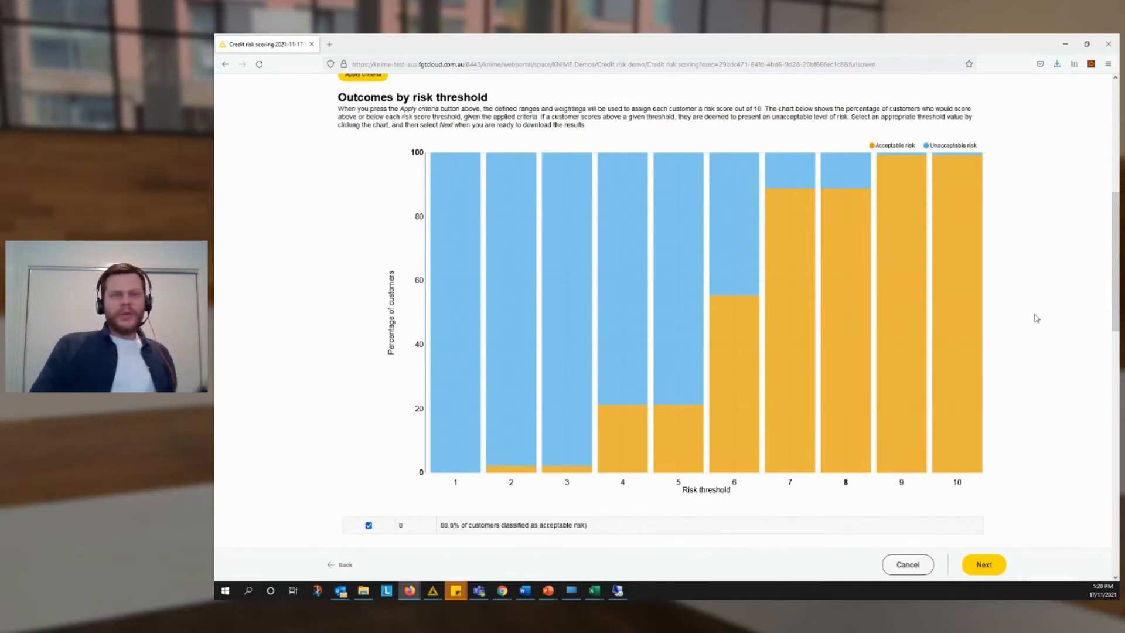
mouse_move(1021, 318)
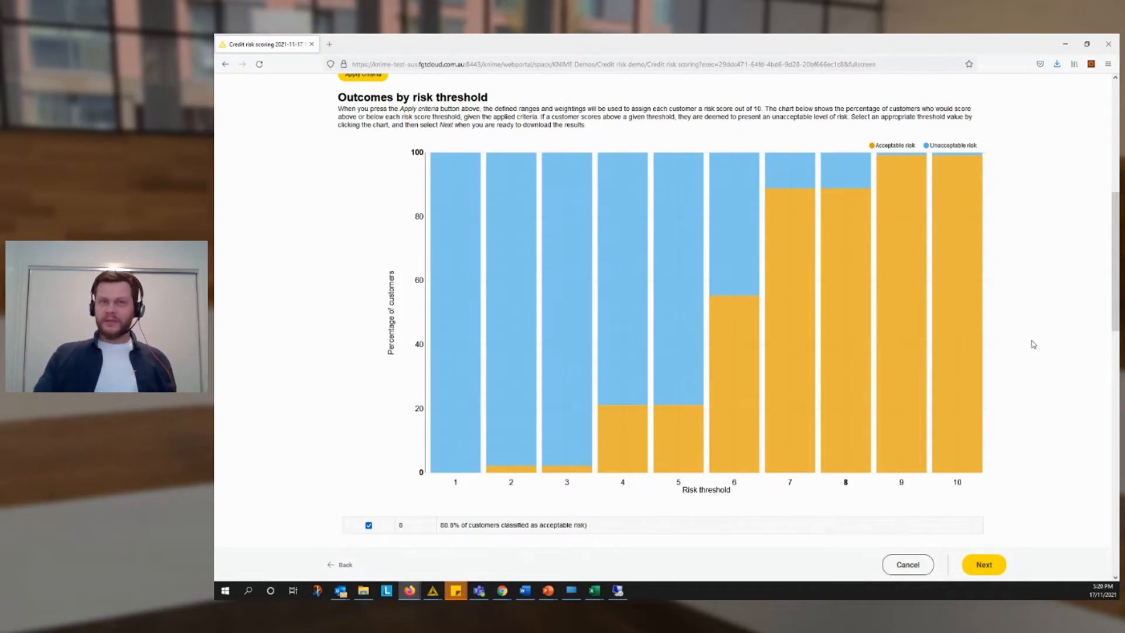
- Scroll to the outcomes-by-customer-group heatmap and show the grouping column choices
scroll("down", 3)
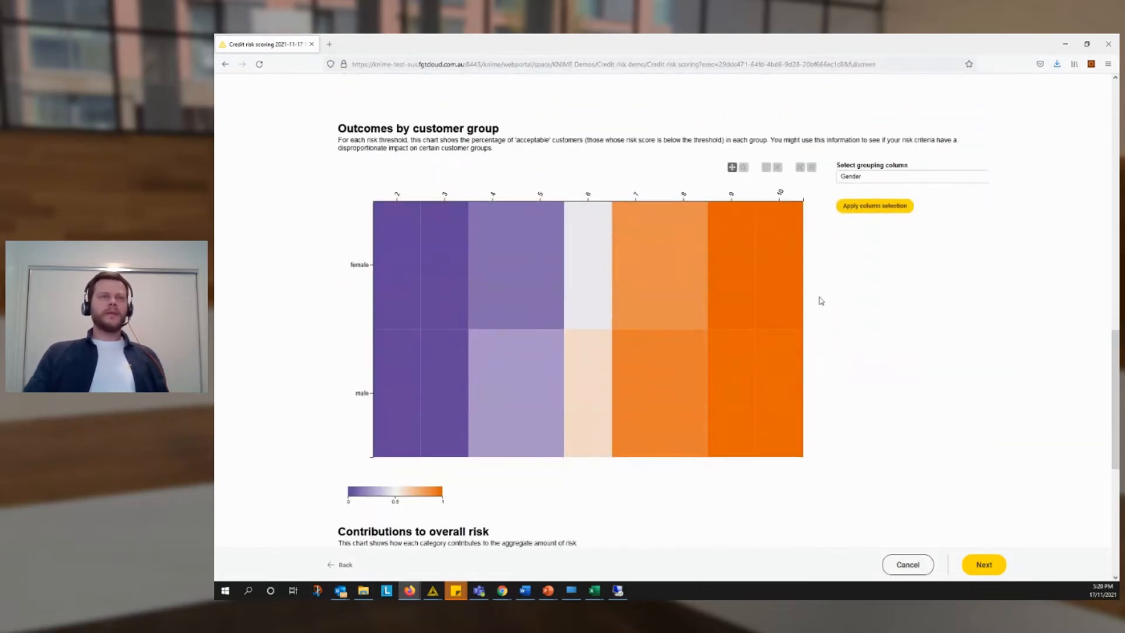
mouse_move(398, 362)
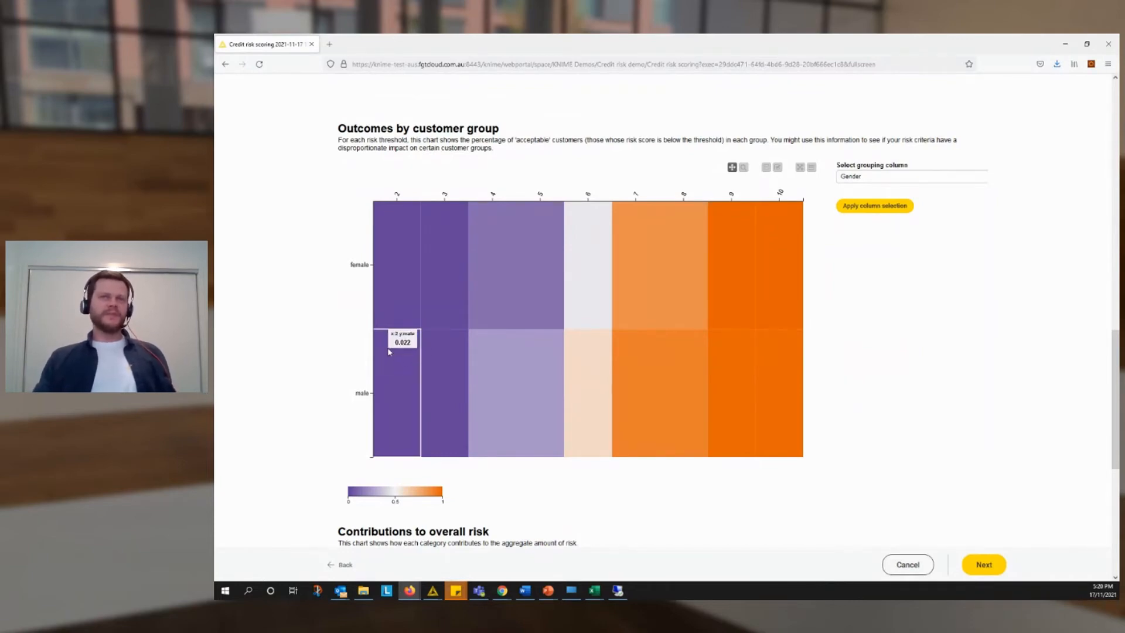
mouse_move(493, 353)
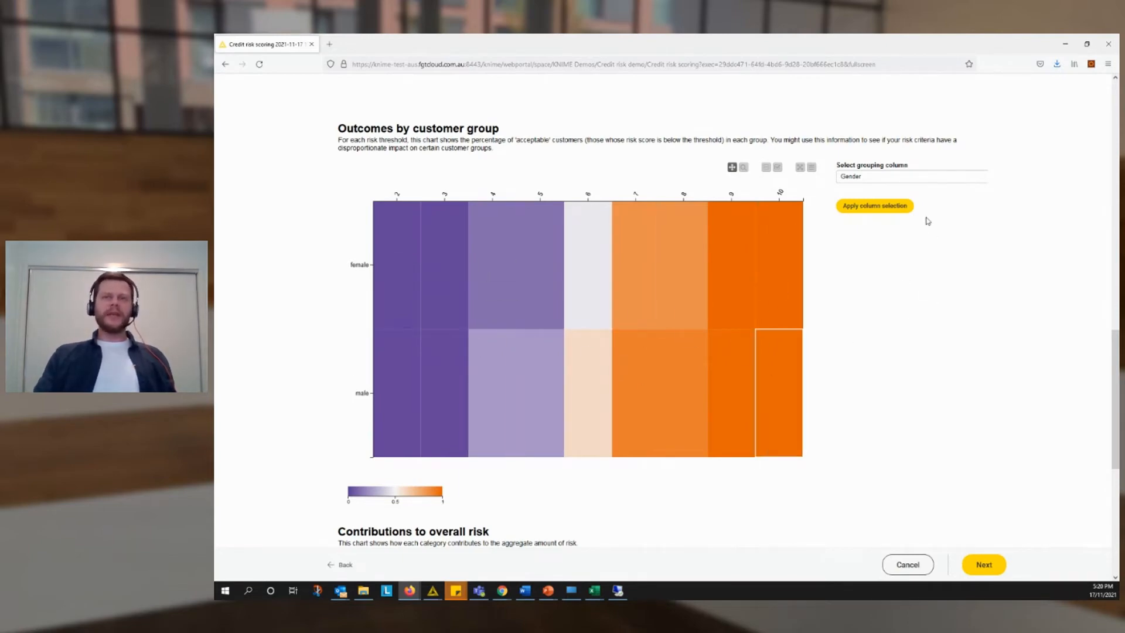
left_click(912, 177)
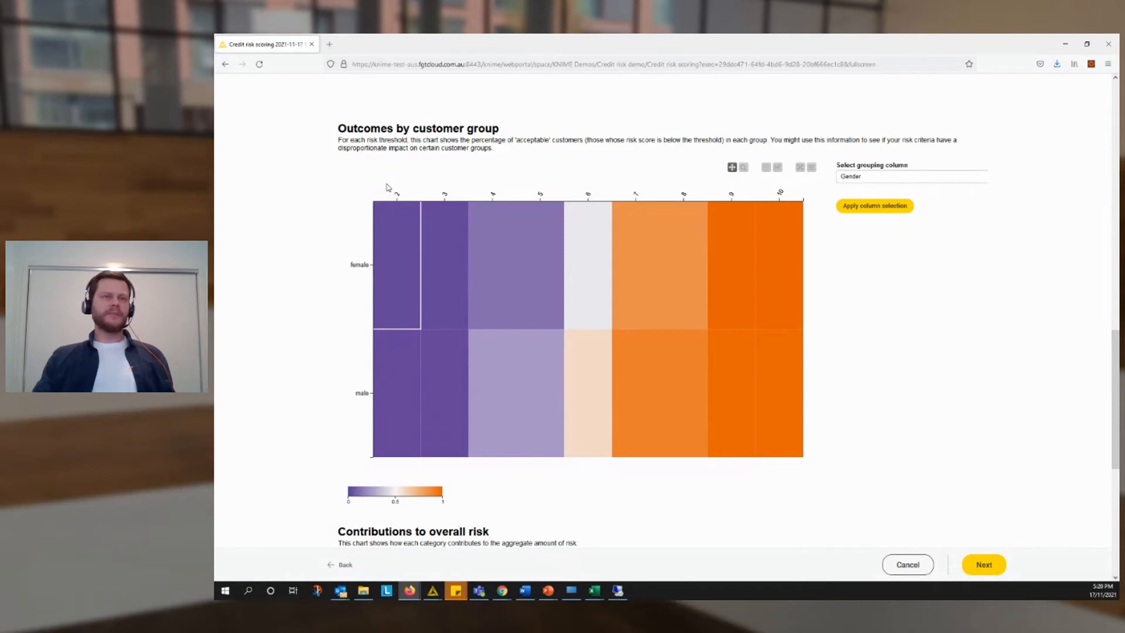
mouse_move(379, 318)
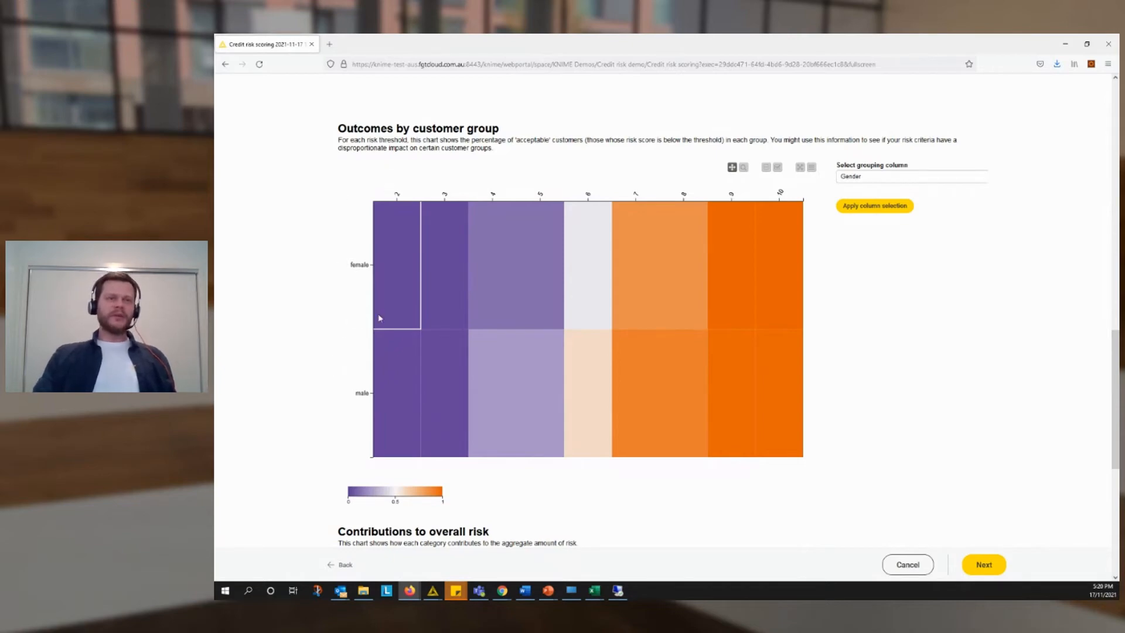
mouse_move(530, 386)
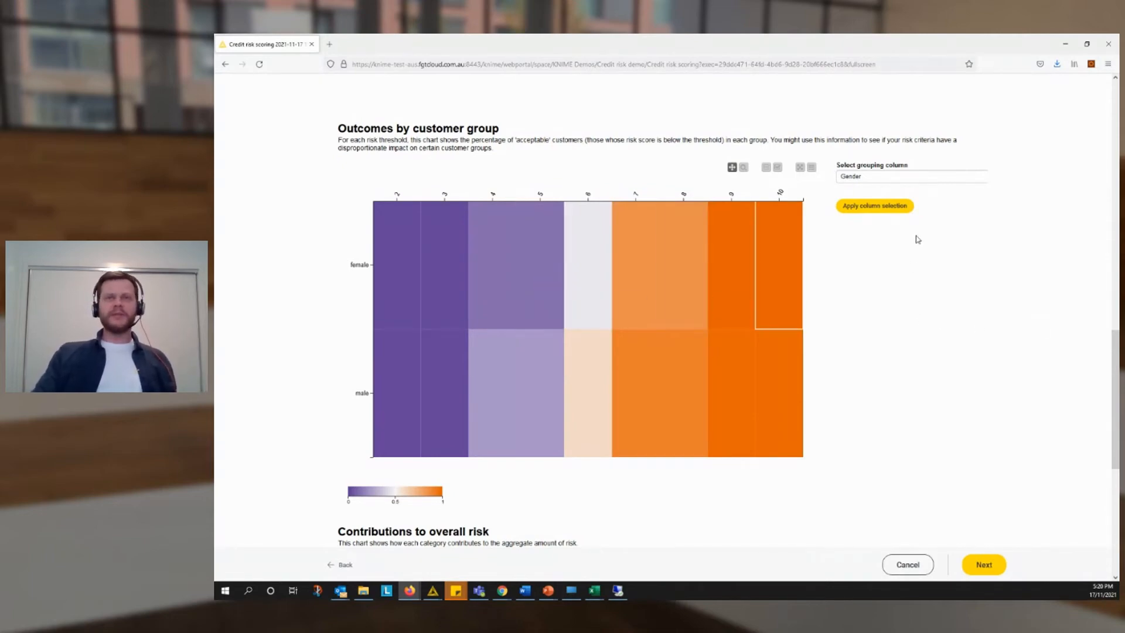
left_click(912, 176)
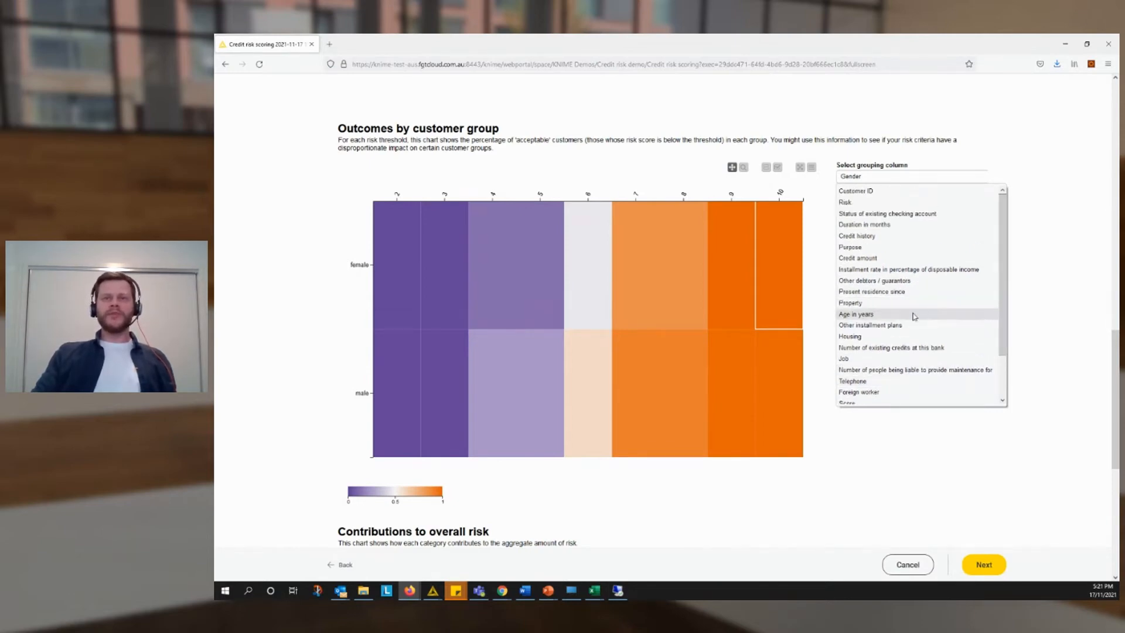
- Group the heatmap by Age in years and apply the column selection
left_click(856, 314)
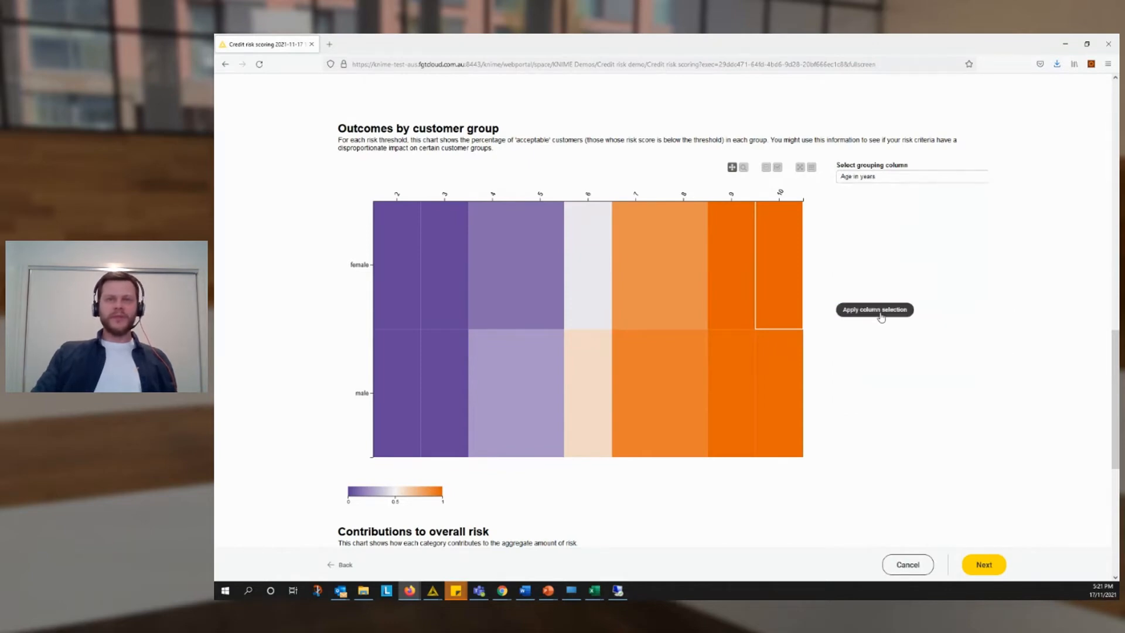
left_click(874, 309)
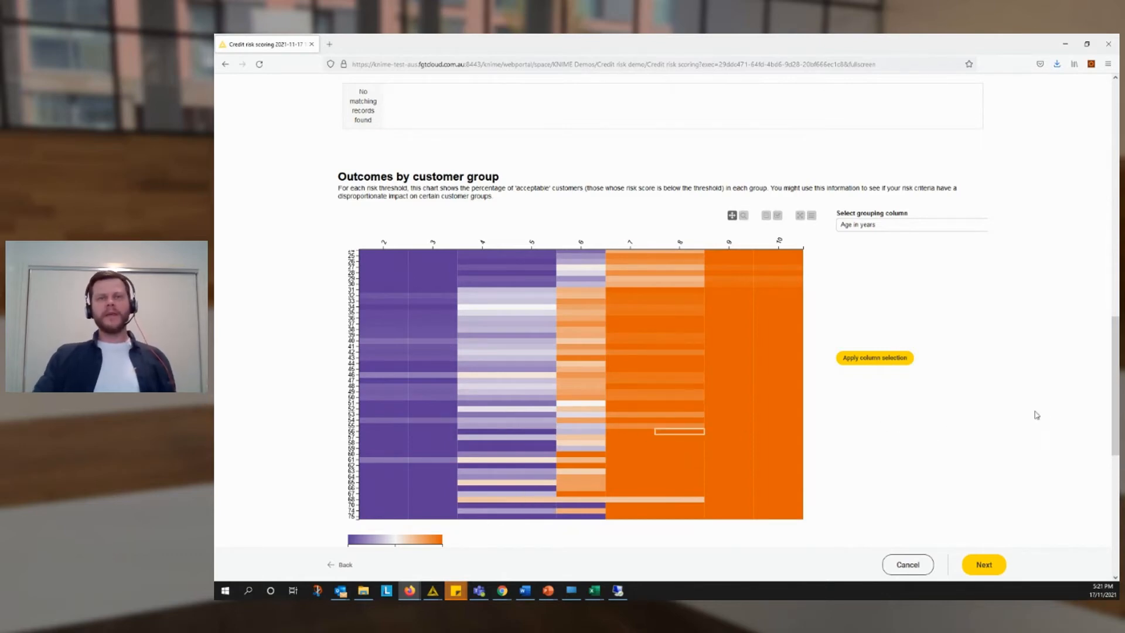
- Scroll down to the Contributions to overall risk bar chart
scroll("down", 3)
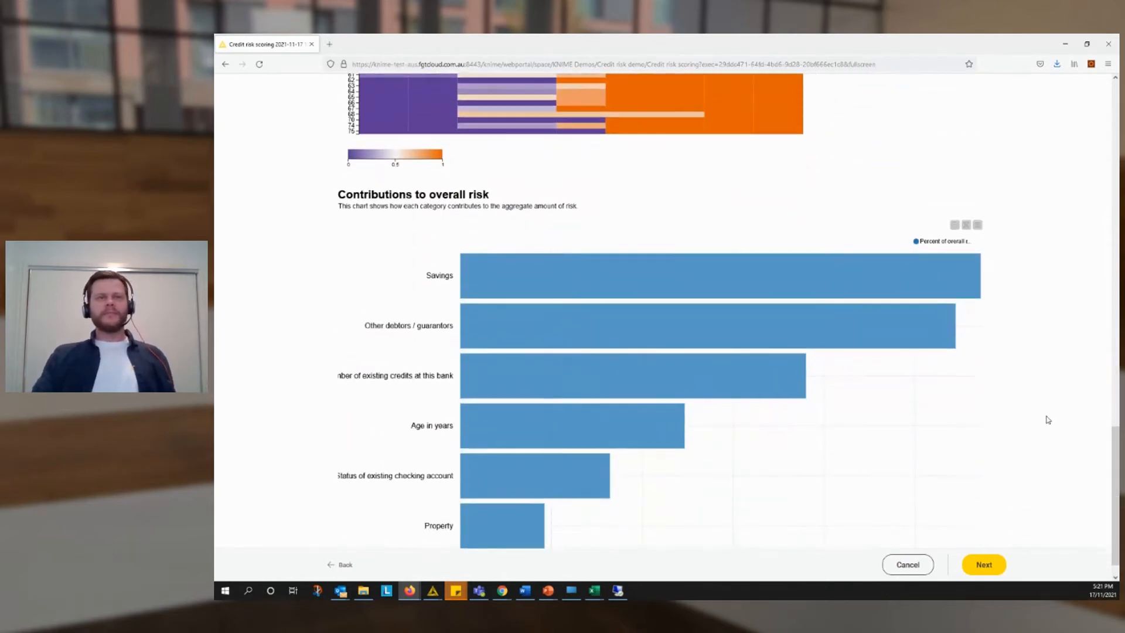
scroll("down", 3)
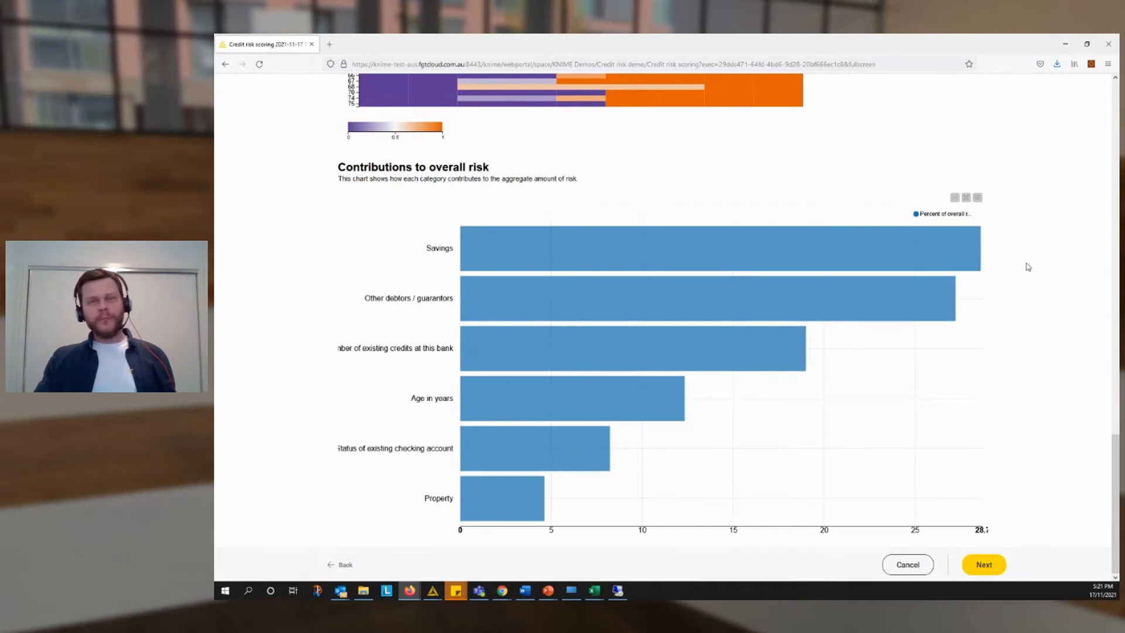
mouse_move(544, 250)
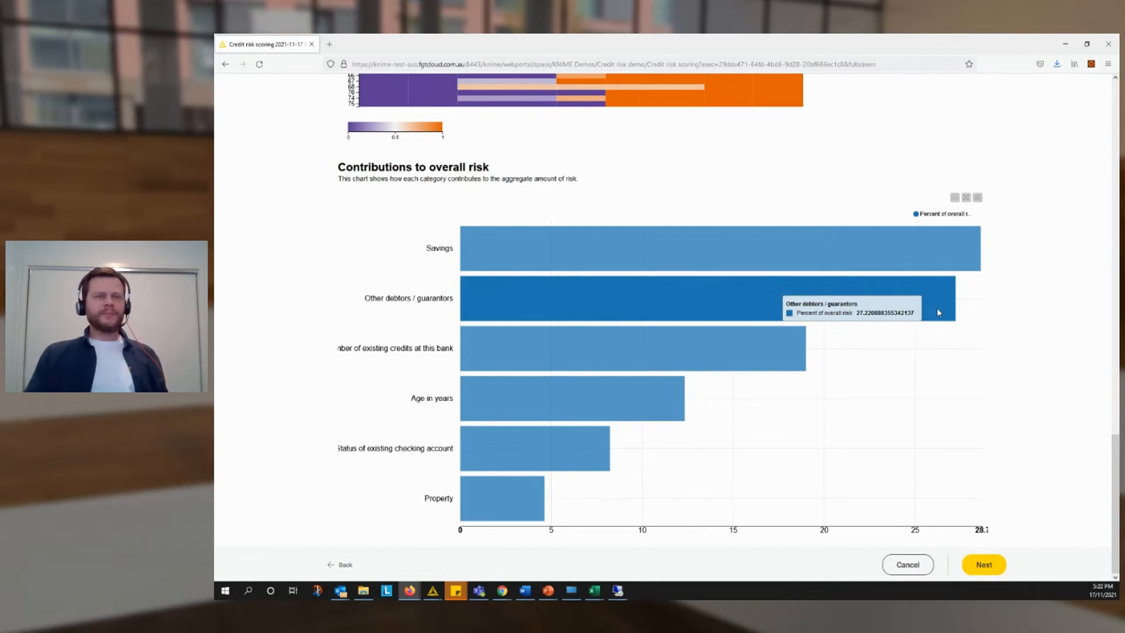
mouse_move(996, 288)
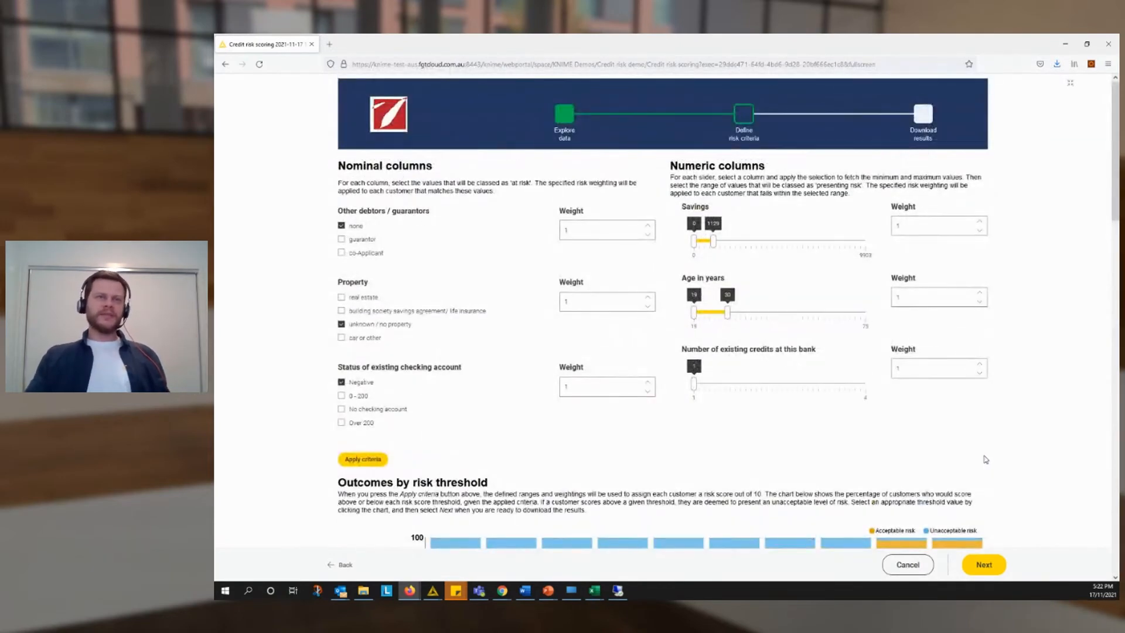
left_click(606, 229)
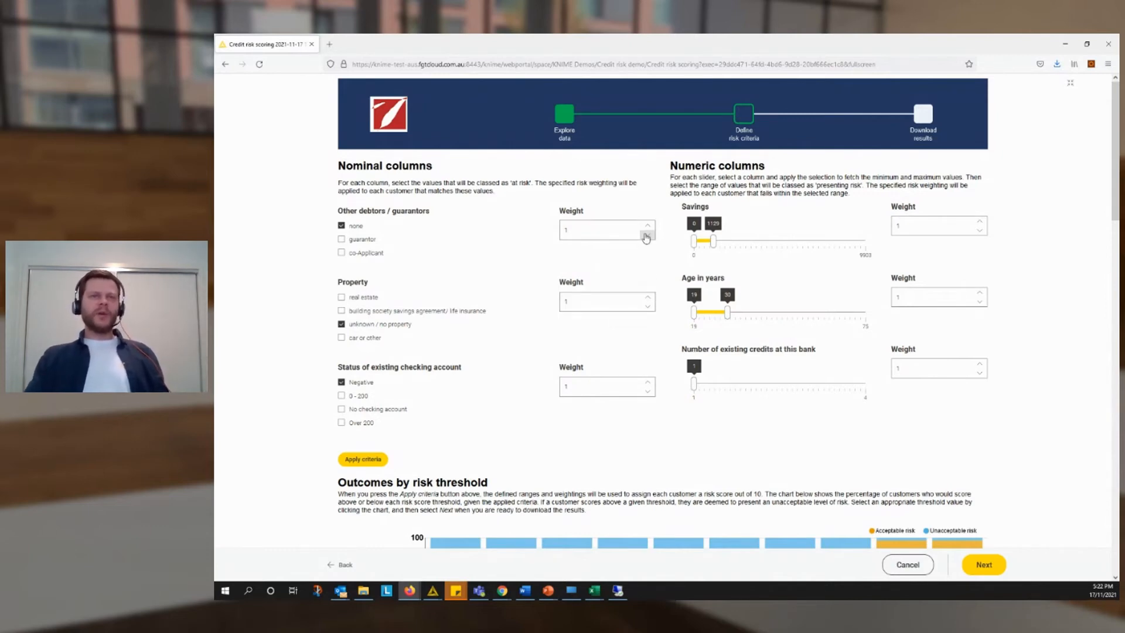
left_click(647, 233)
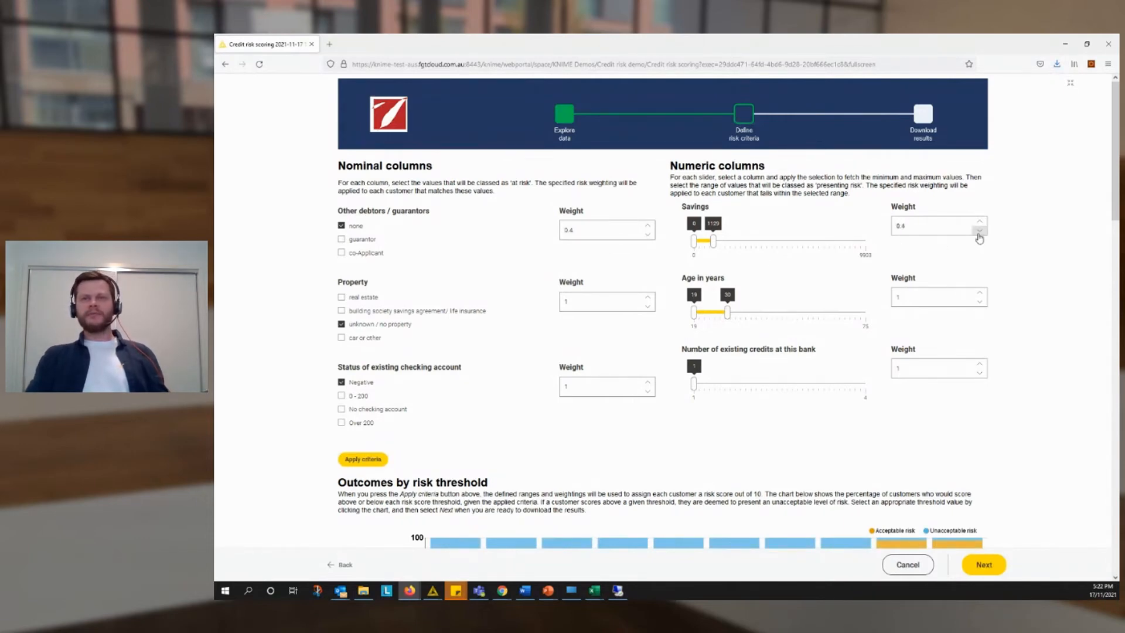
left_click(978, 223)
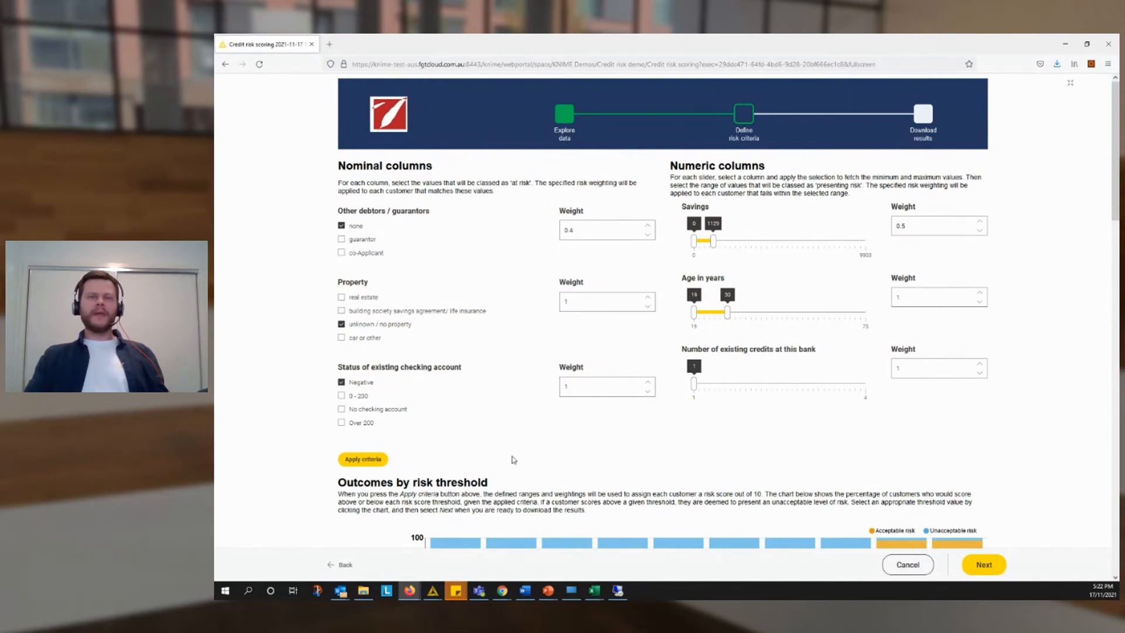
mouse_move(416, 463)
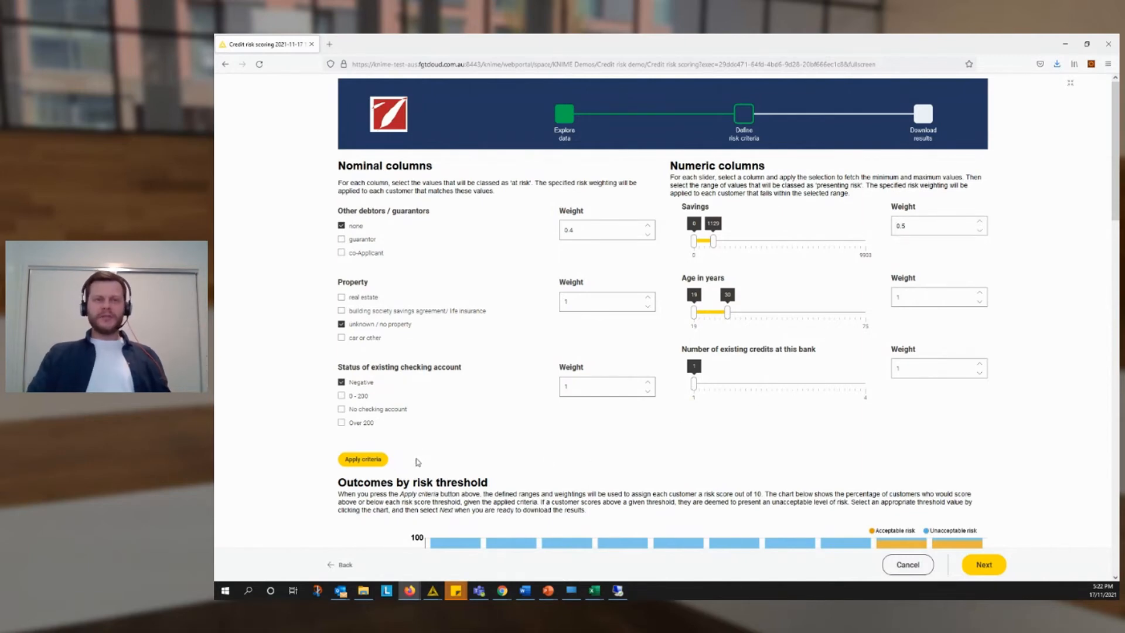
left_click(362, 460)
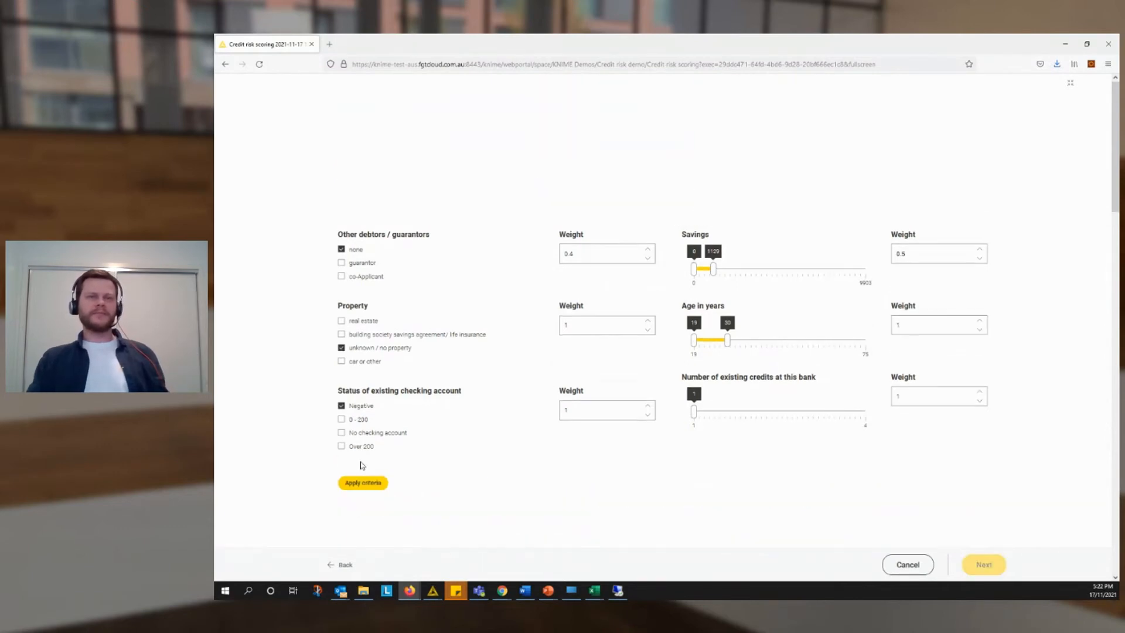
left_click(362, 482)
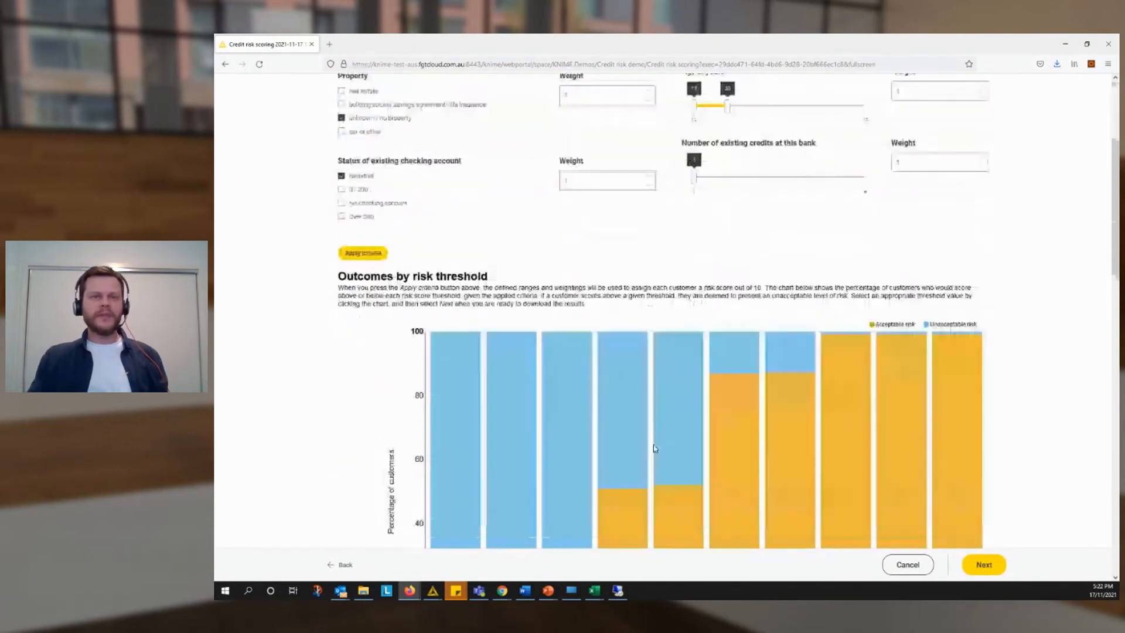
scroll("down", 3)
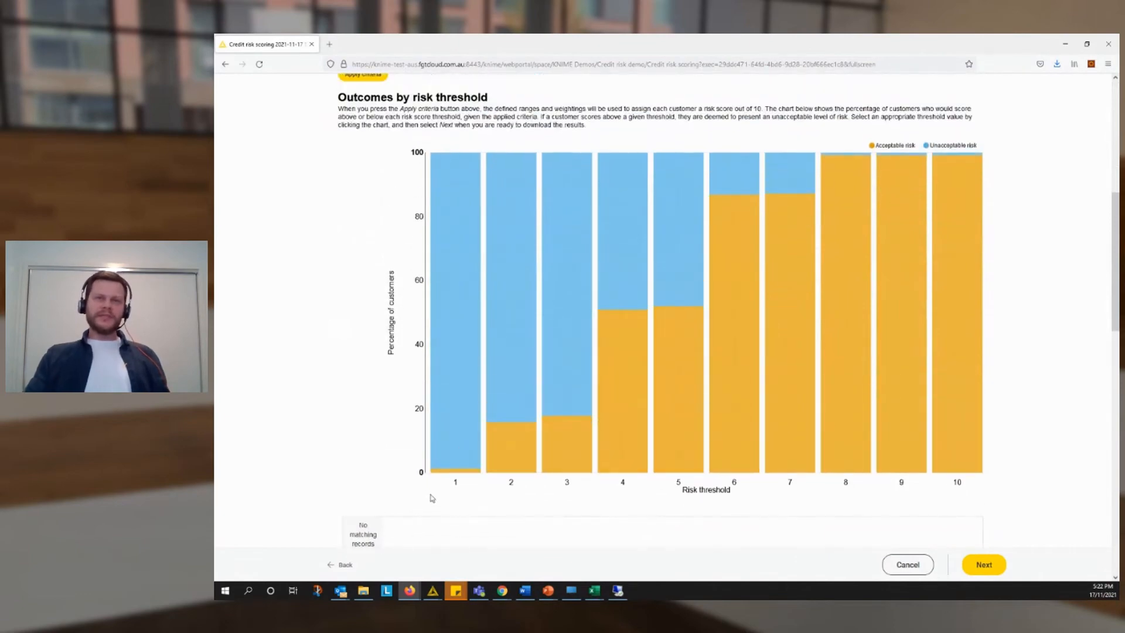
mouse_move(862, 319)
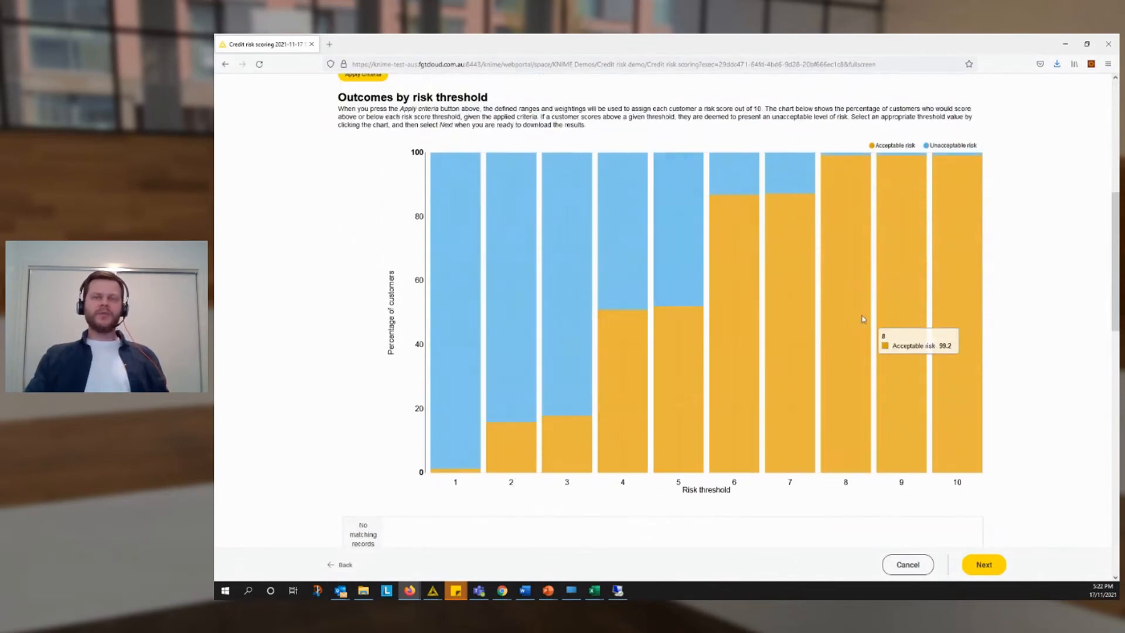
scroll("down", 3)
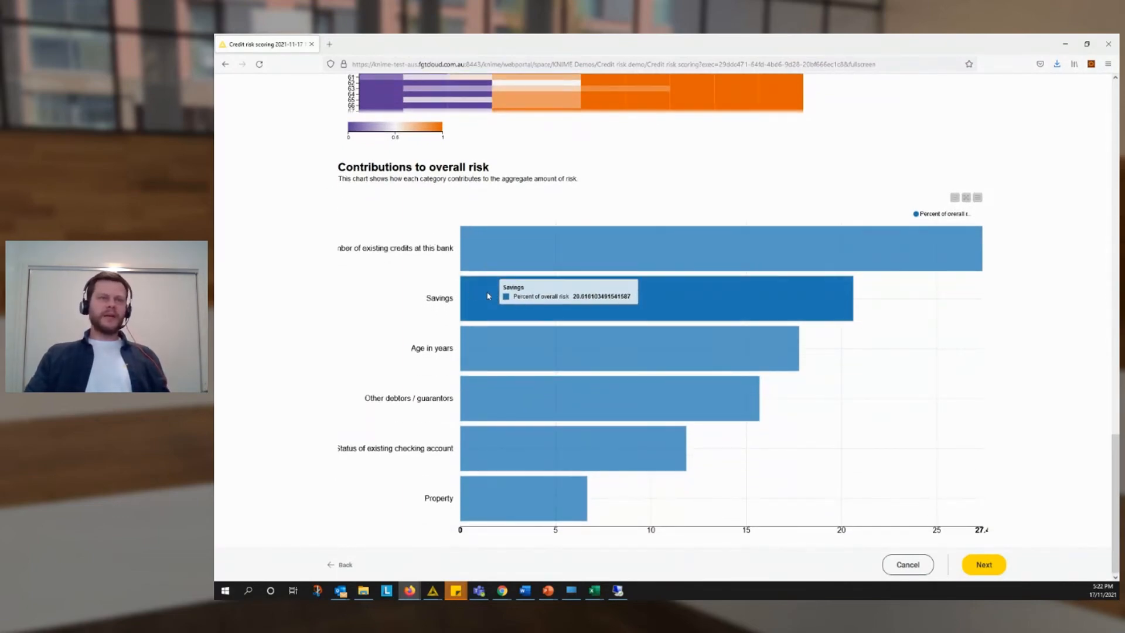
mouse_move(454, 292)
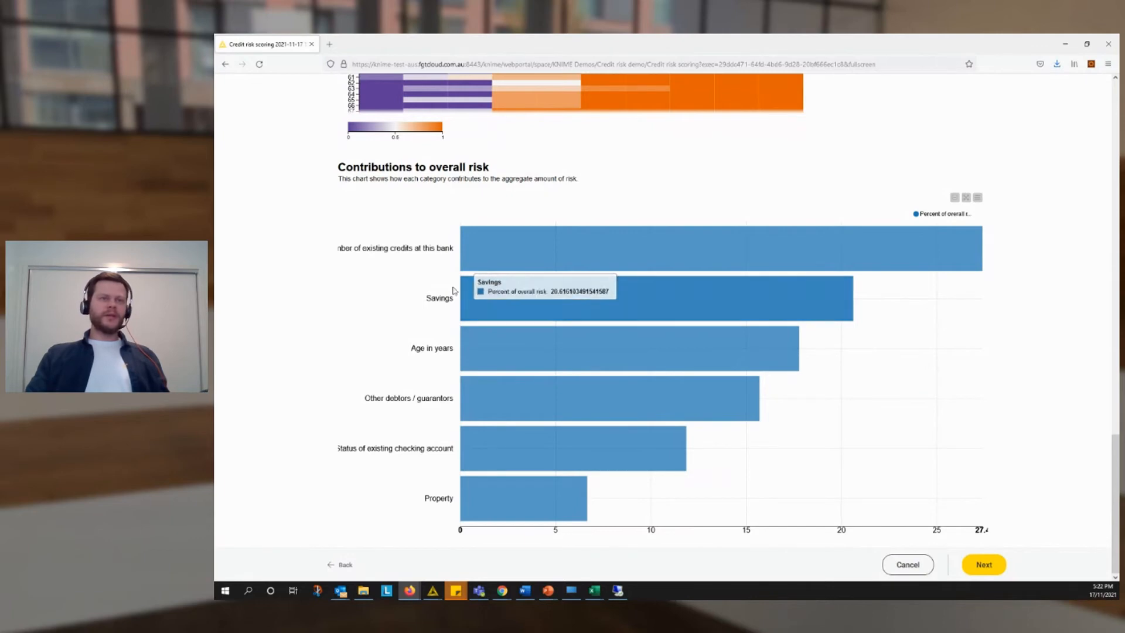
mouse_move(486, 406)
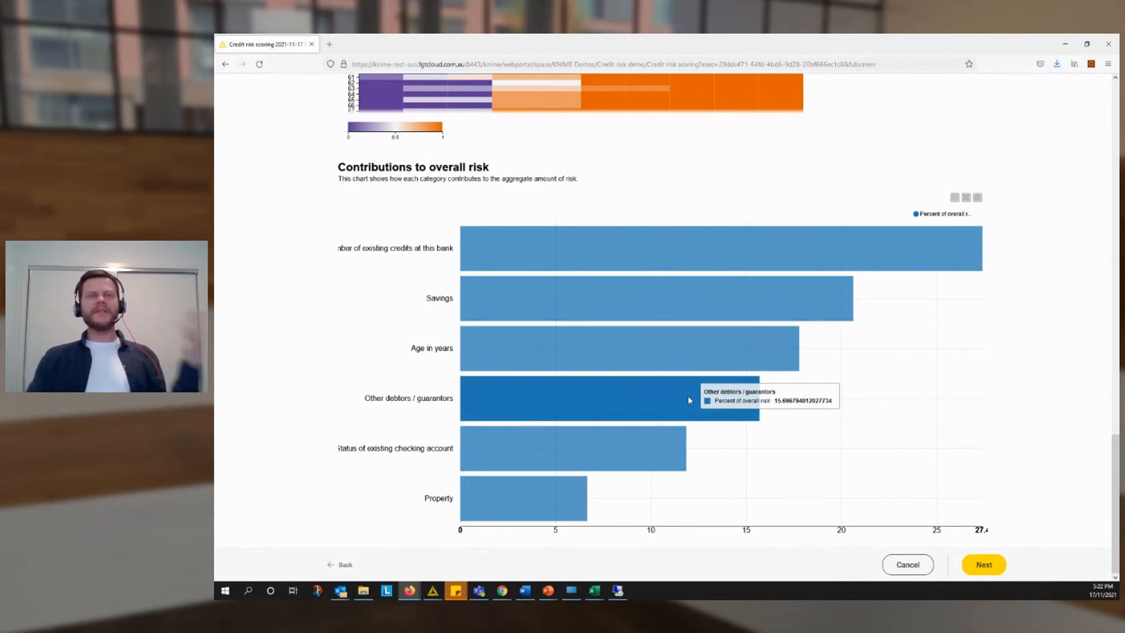
mouse_move(868, 425)
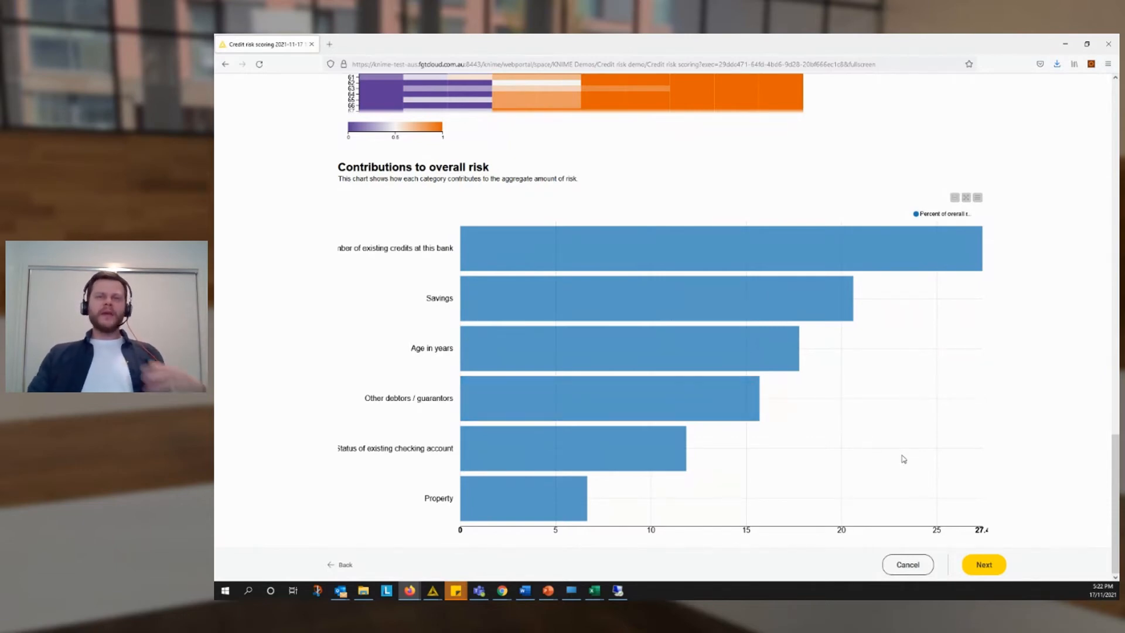
mouse_move(911, 437)
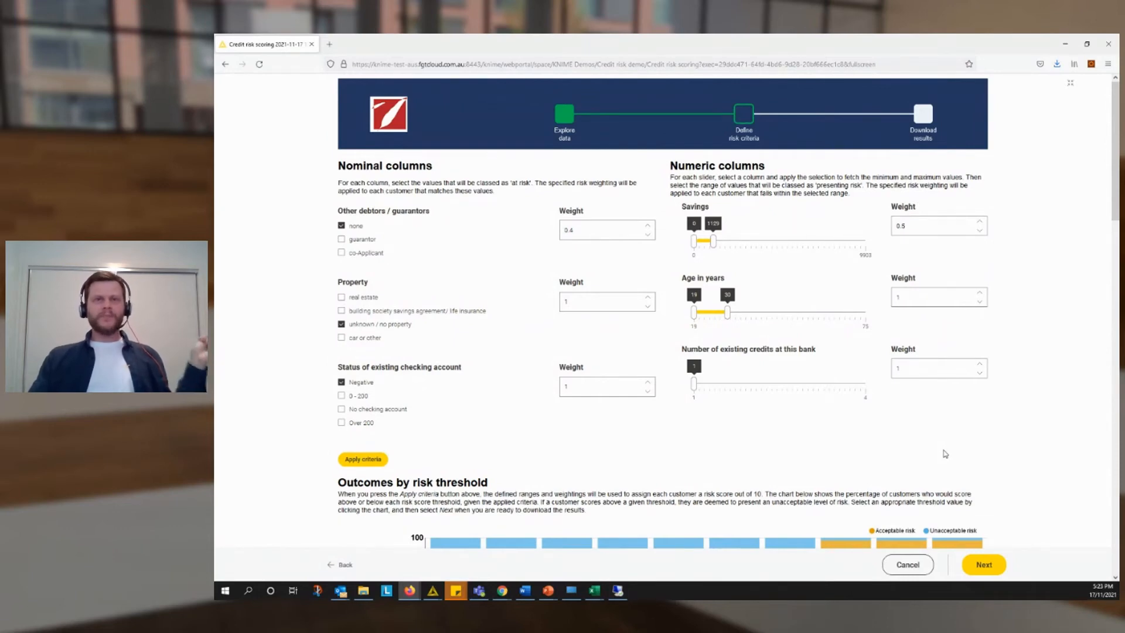
mouse_move(982, 459)
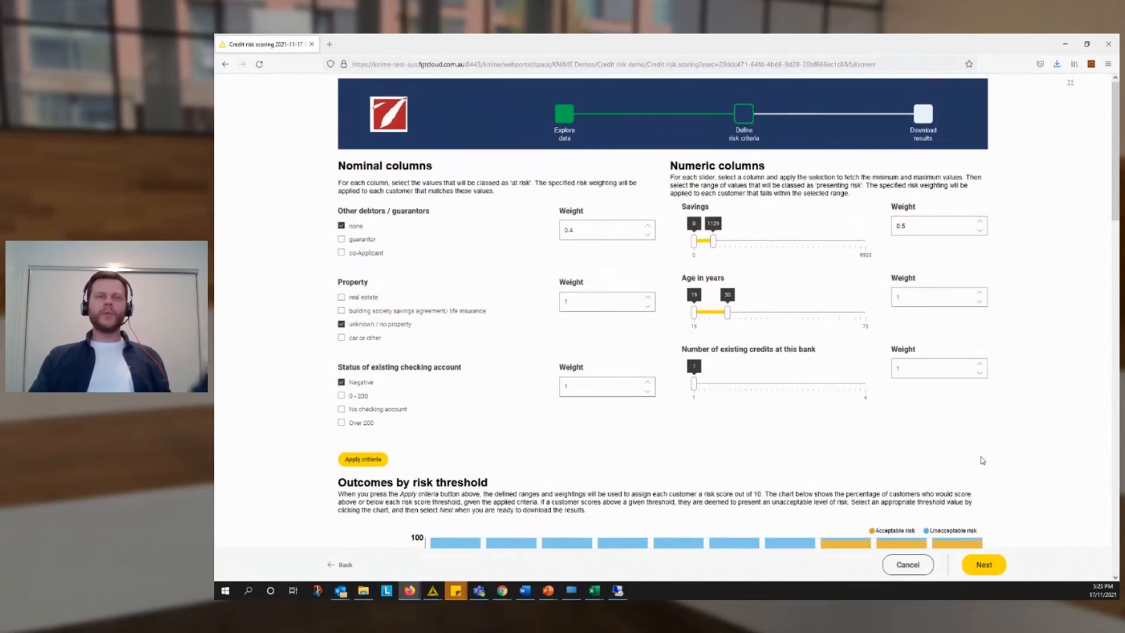
mouse_move(854, 428)
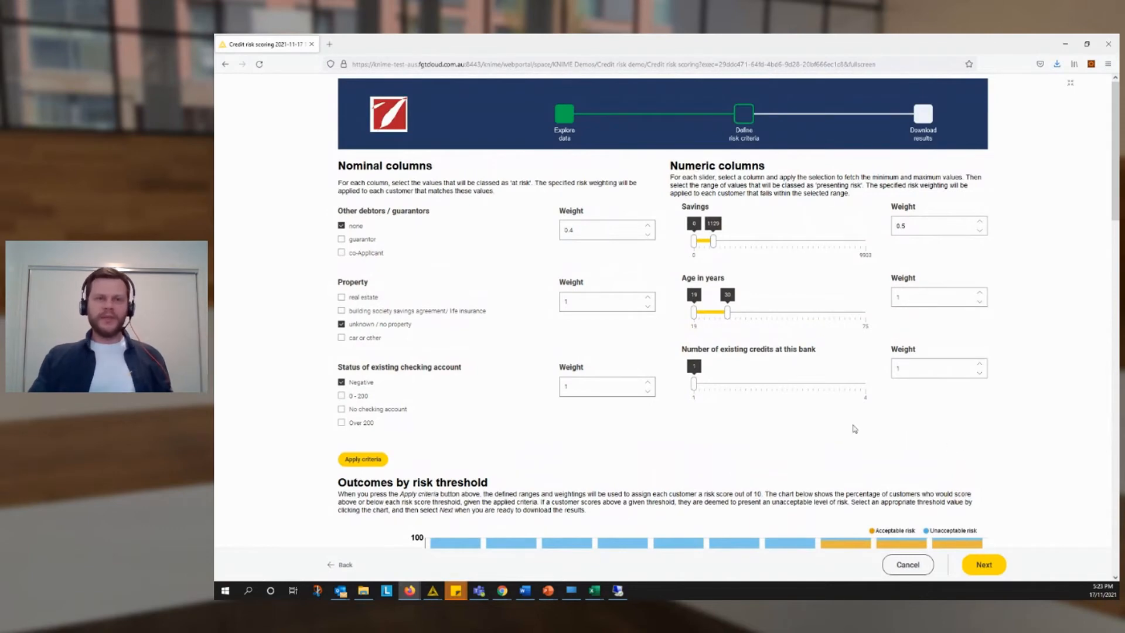
mouse_move(849, 431)
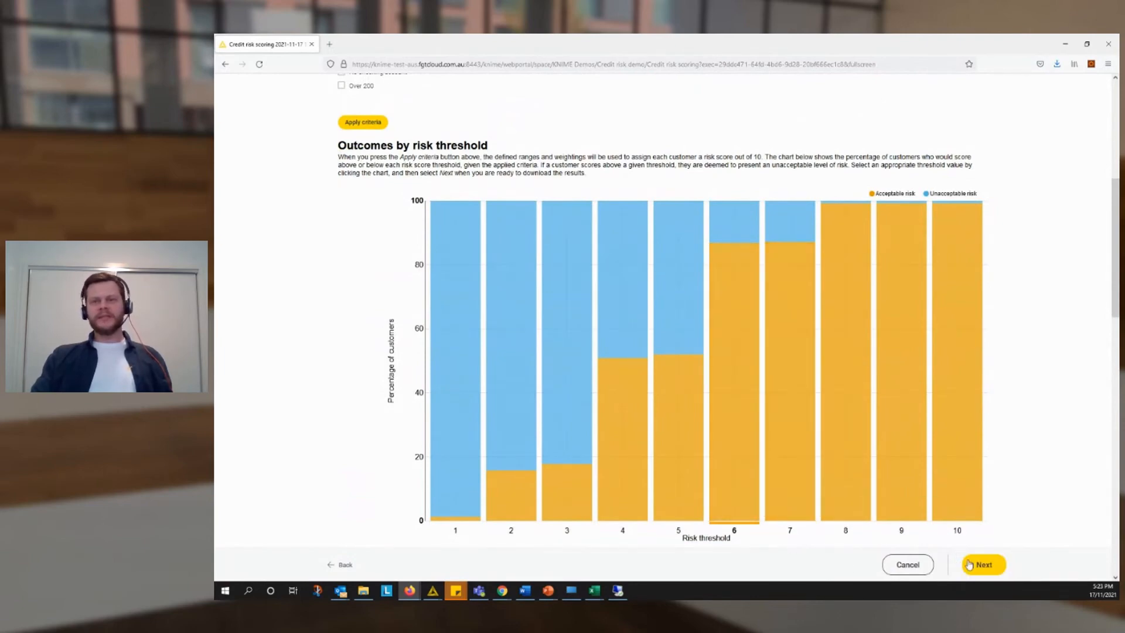
- On the results page, sort above-threshold customers first and download the table as xlsx
left_click(982, 565)
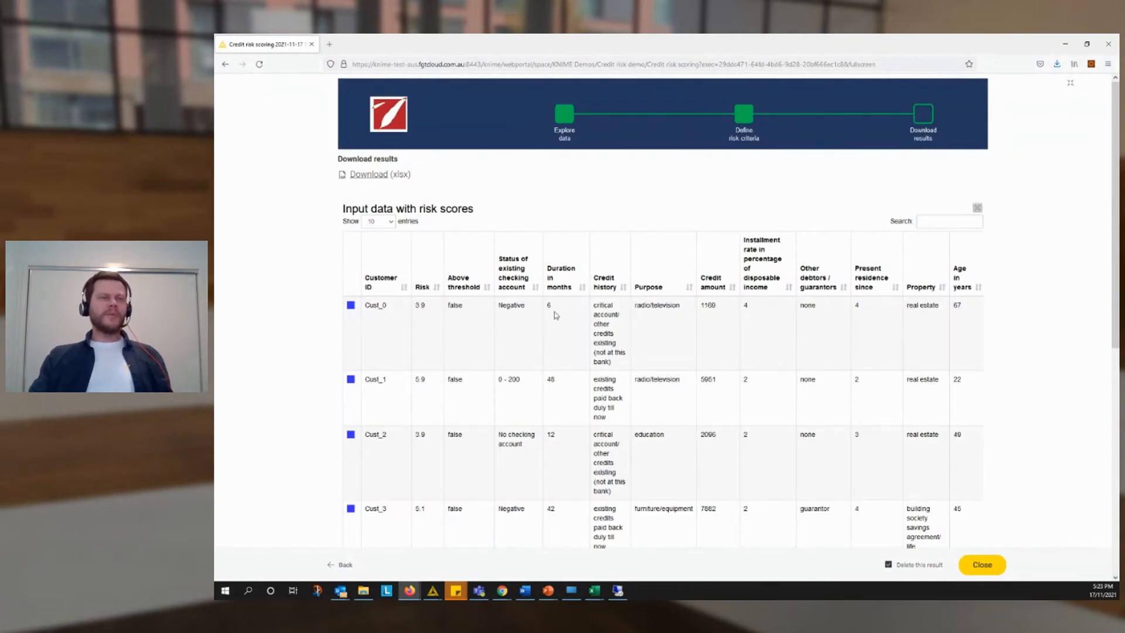
mouse_move(430, 279)
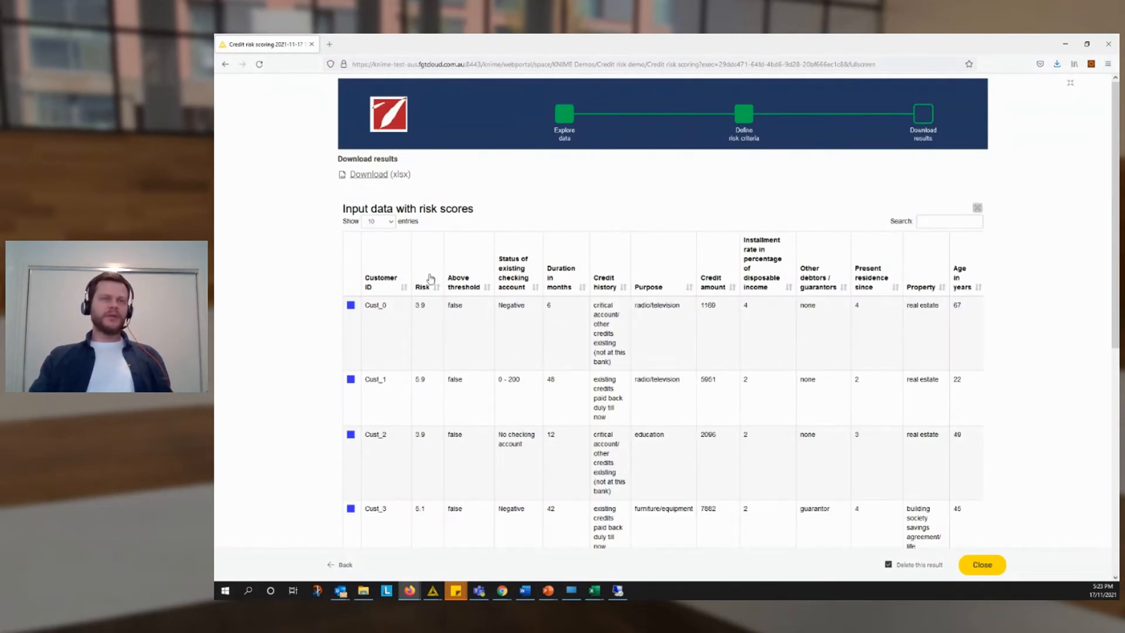
left_click(423, 283)
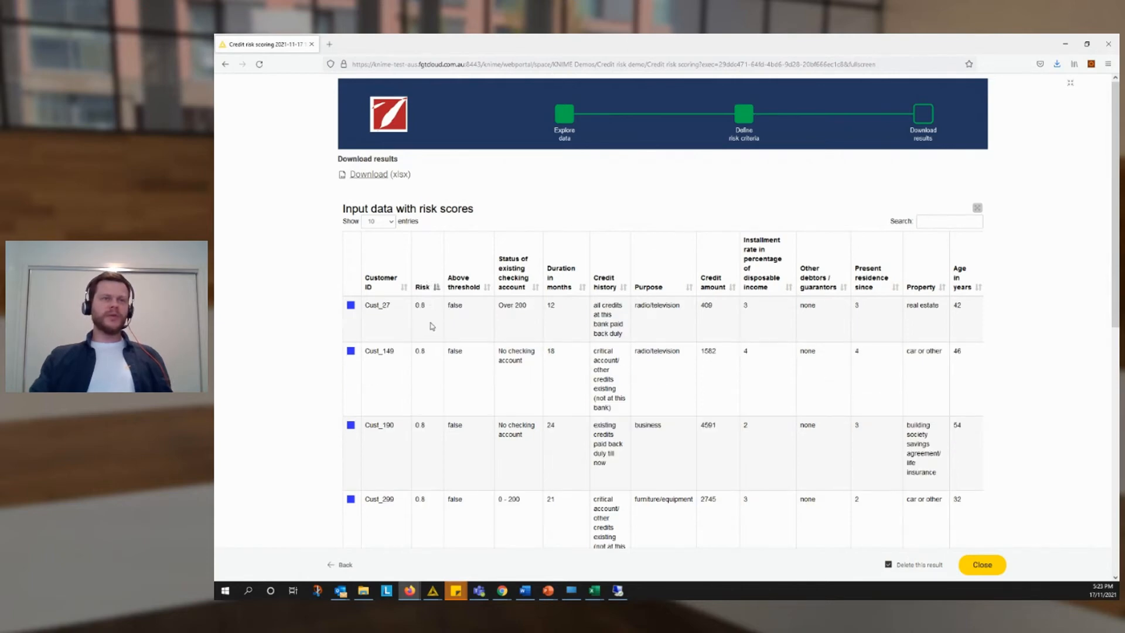
left_click(467, 317)
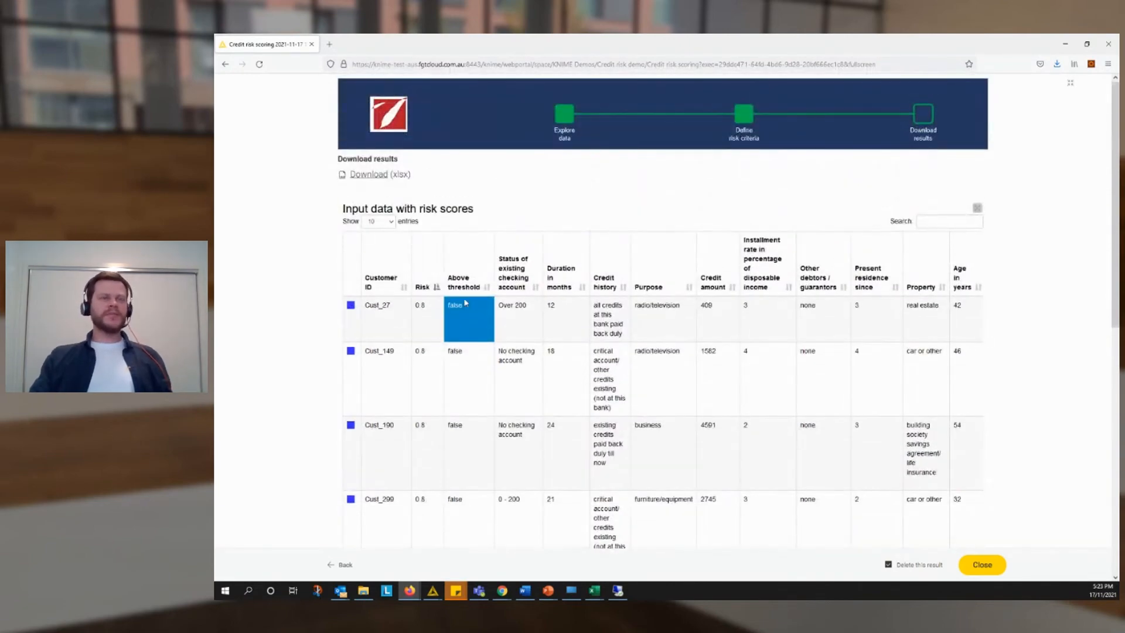
left_click(463, 283)
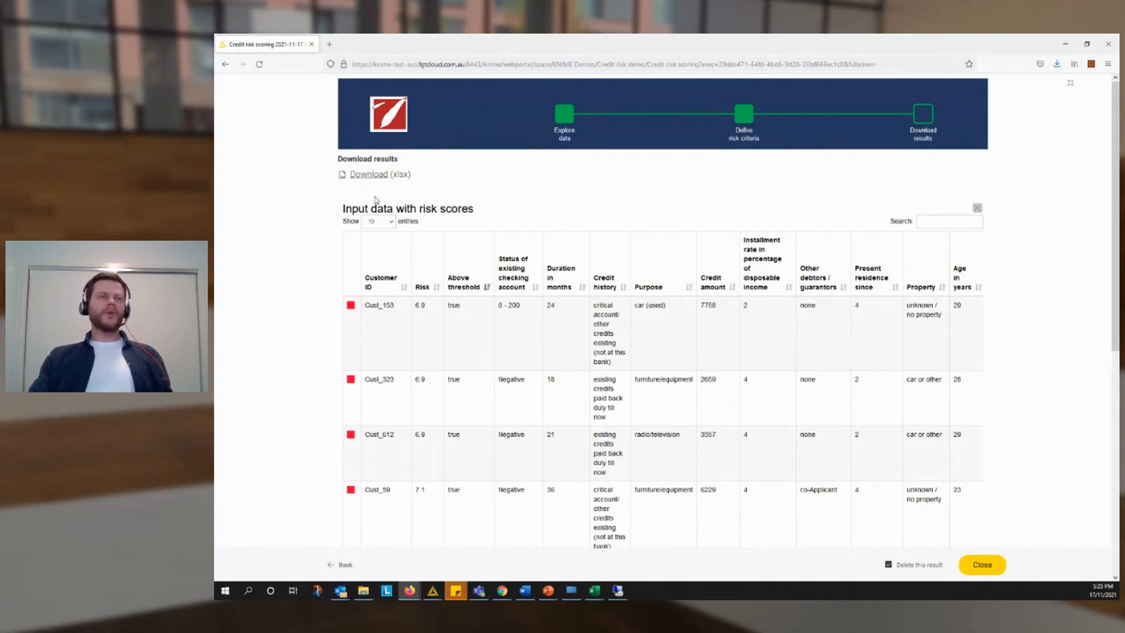
left_click(368, 174)
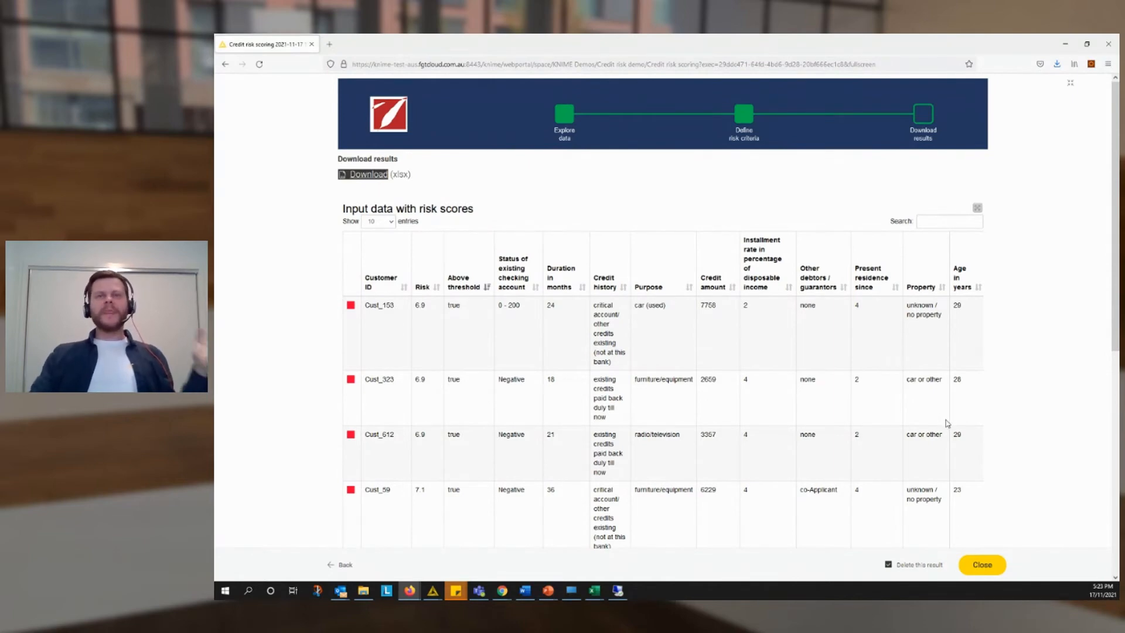
mouse_move(943, 429)
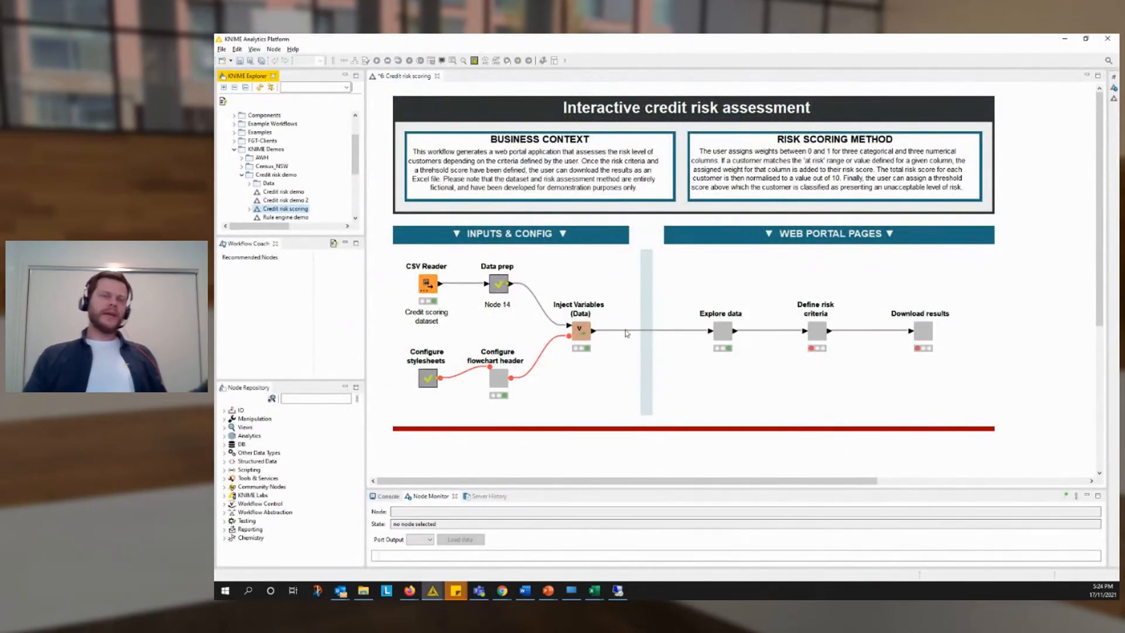
mouse_move(668, 367)
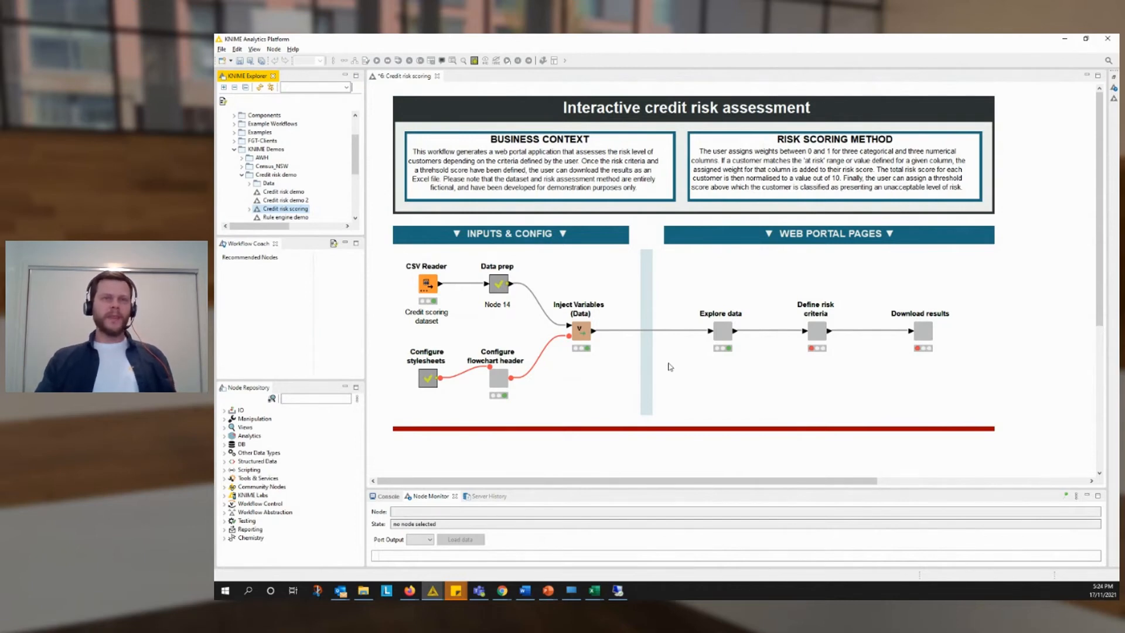
mouse_move(762, 379)
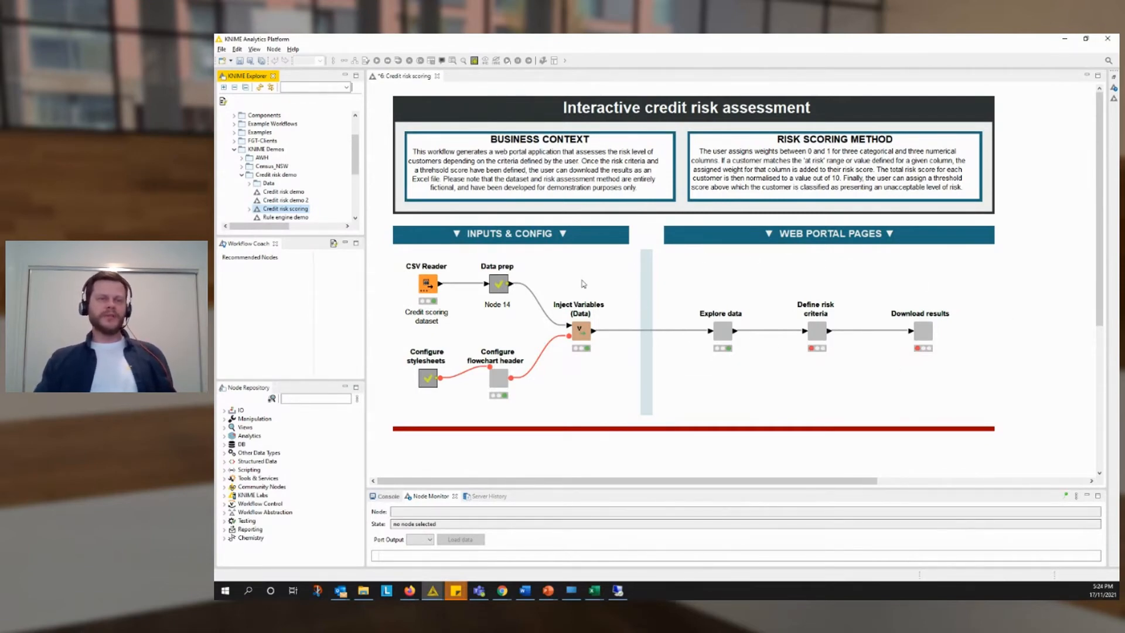
mouse_move(413, 277)
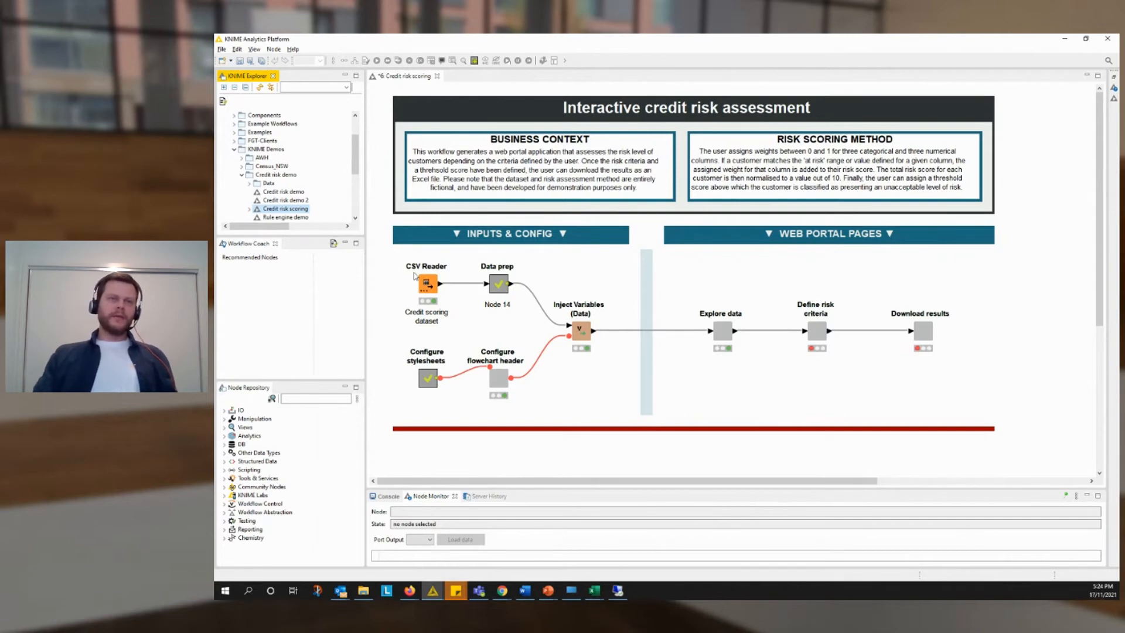
- Check the Data prep and Configure flowchart header nodes in the scoring workflow
left_click(497, 282)
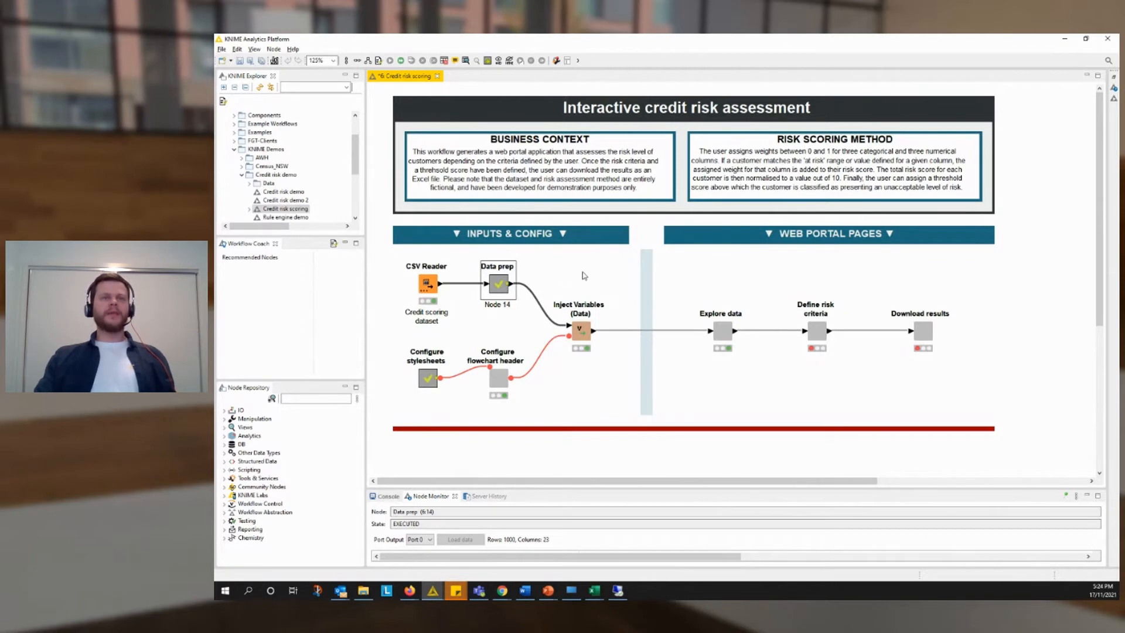
left_click(497, 379)
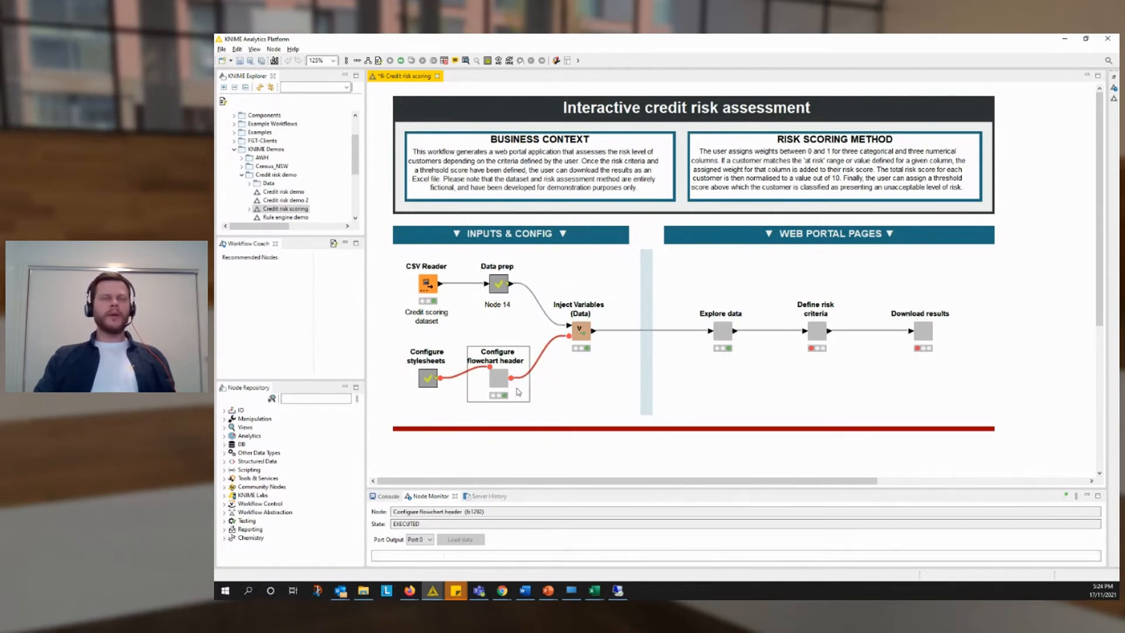
mouse_move(504, 410)
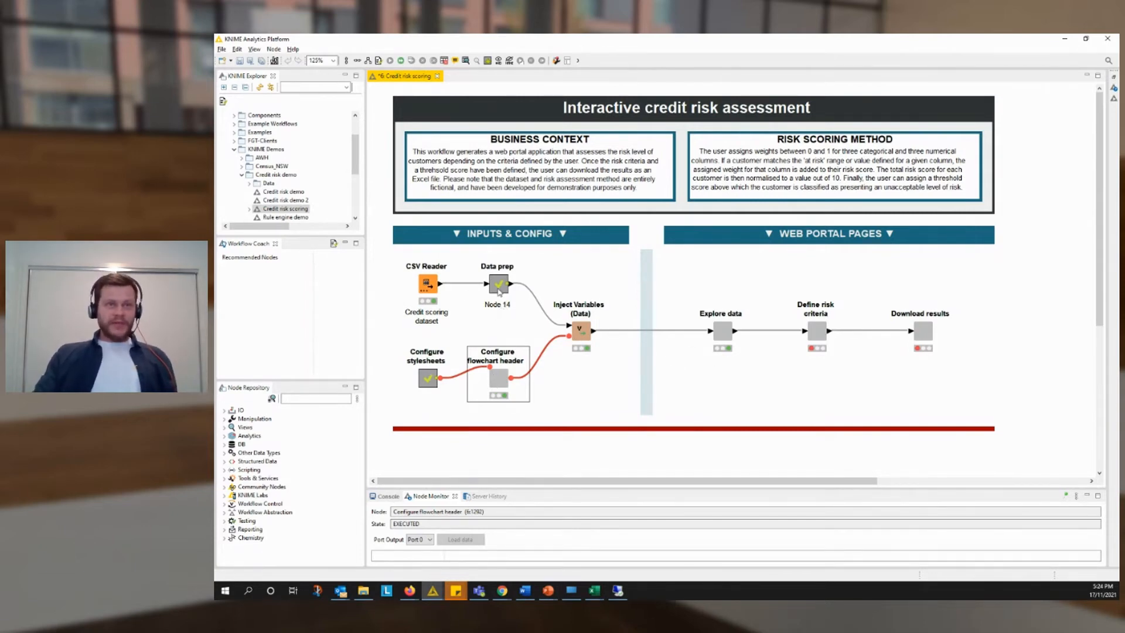
double_click(498, 283)
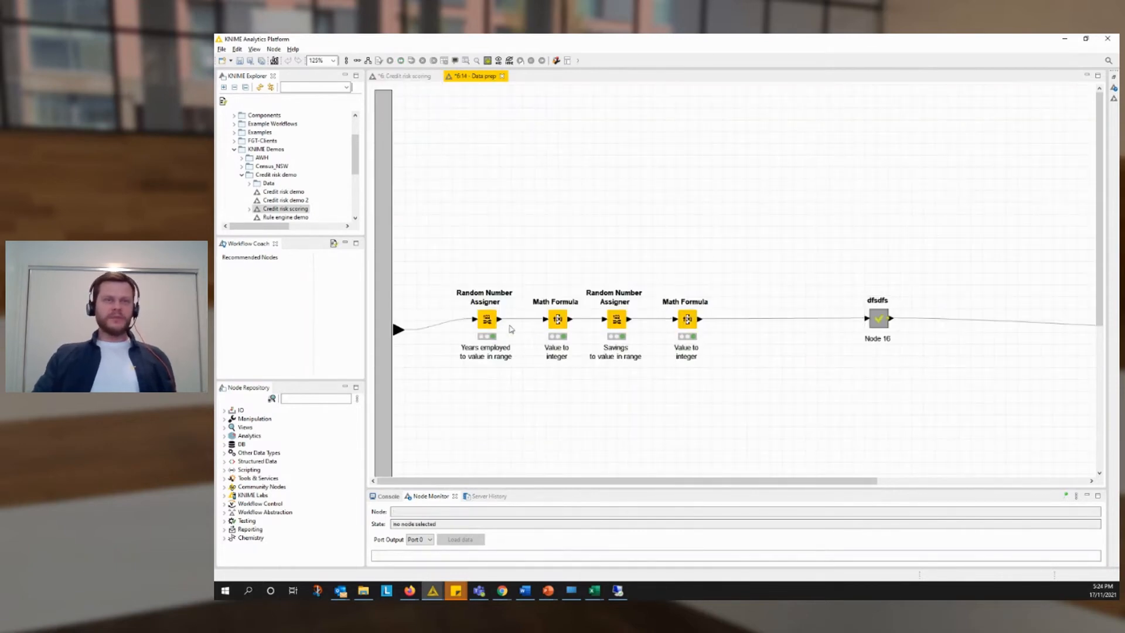
left_click(686, 318)
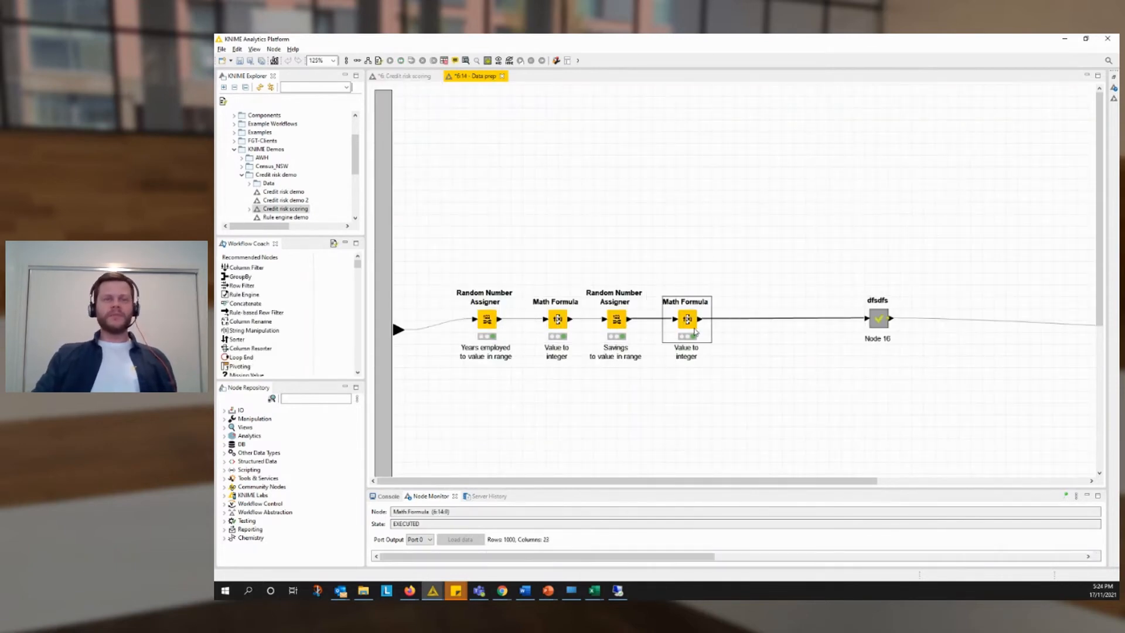
mouse_move(503, 76)
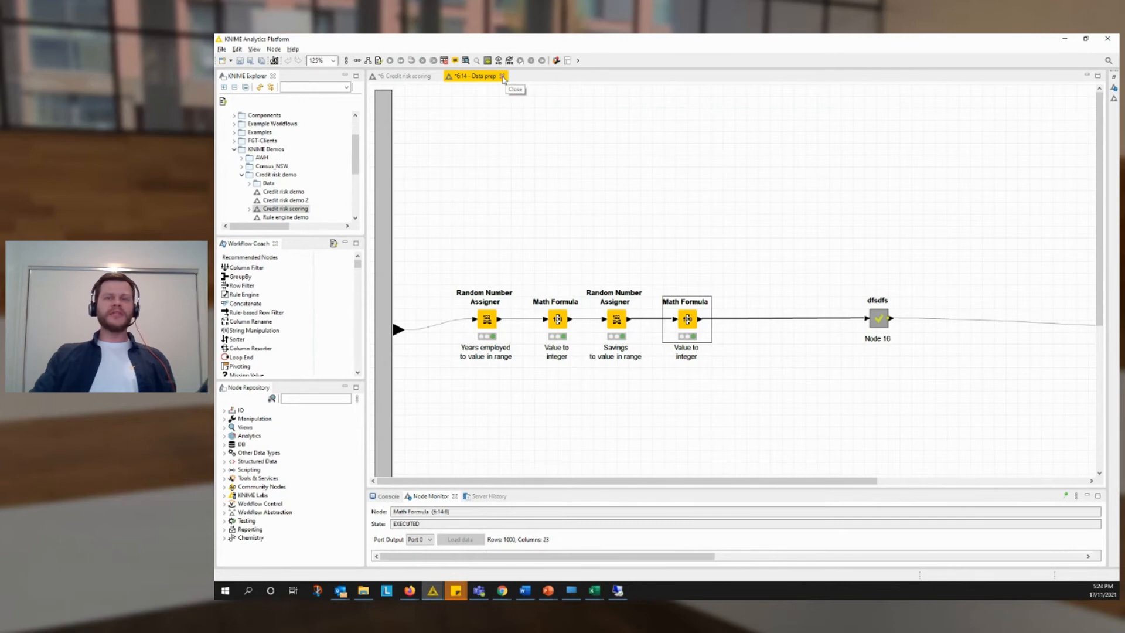
left_click(503, 75)
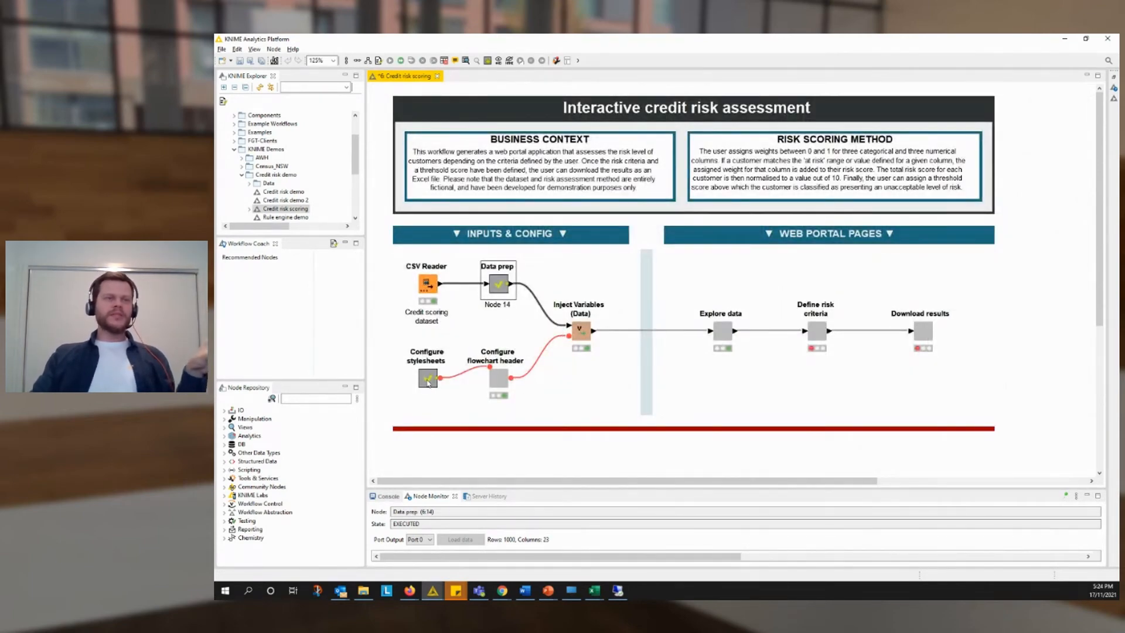
- Look inside Configure stylesheets at the Page titles CSS Editor, cancel, and close the component
double_click(426, 379)
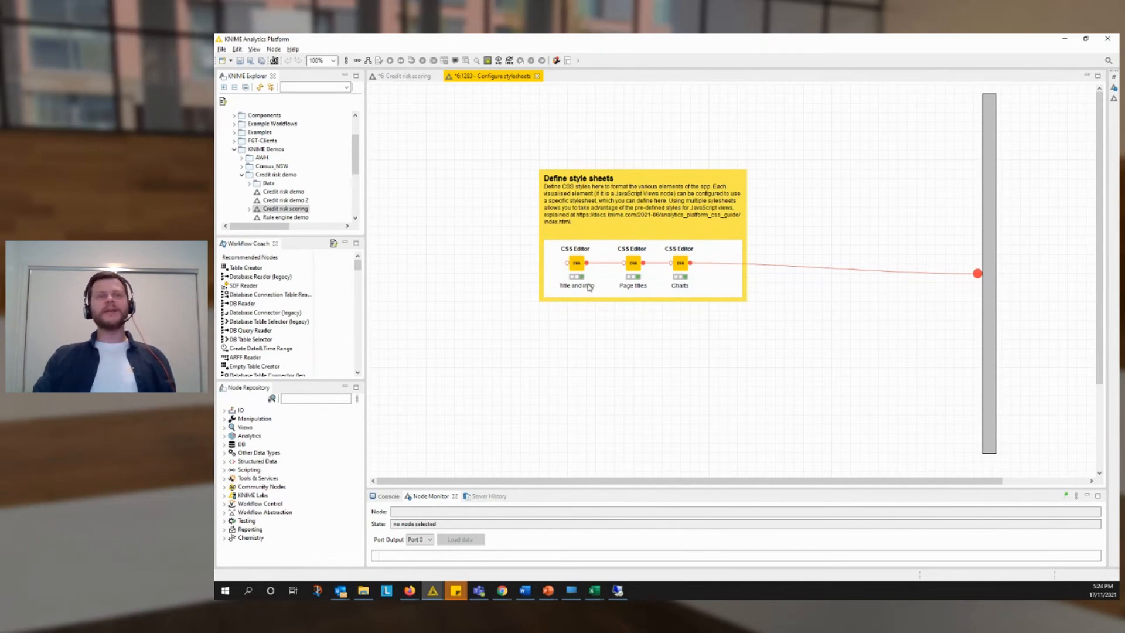
double_click(632, 263)
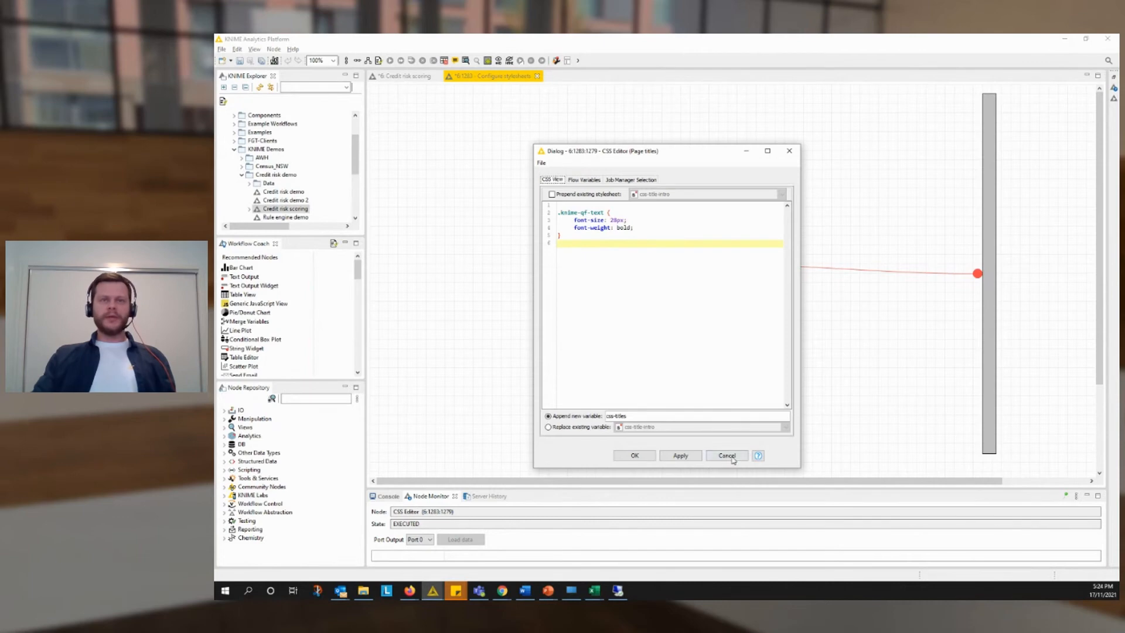
left_click(726, 456)
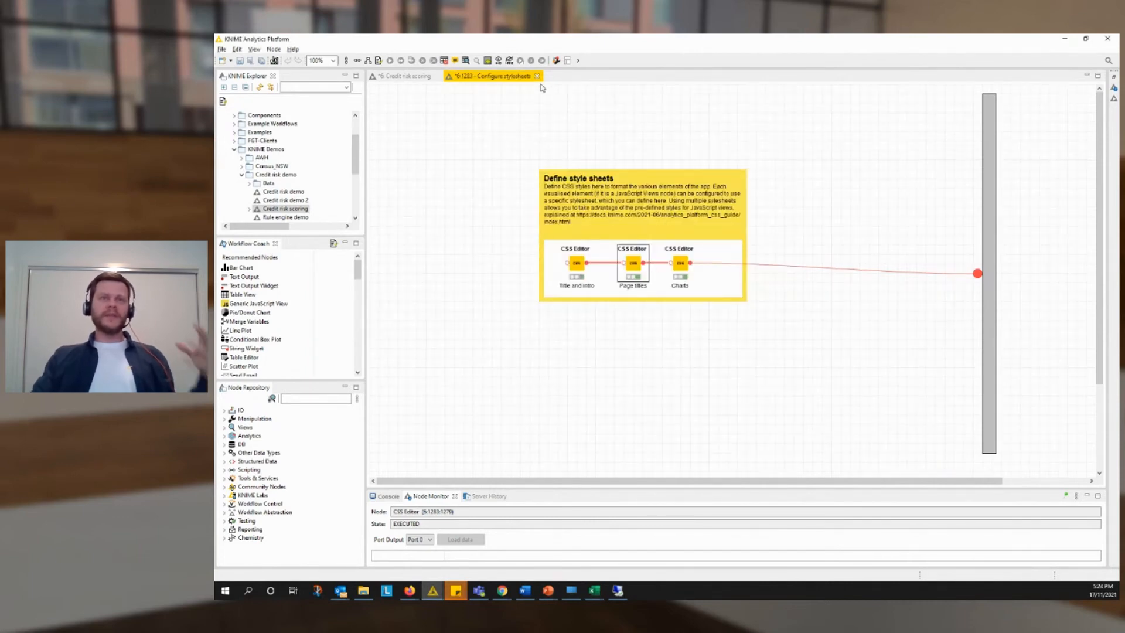
left_click(402, 75)
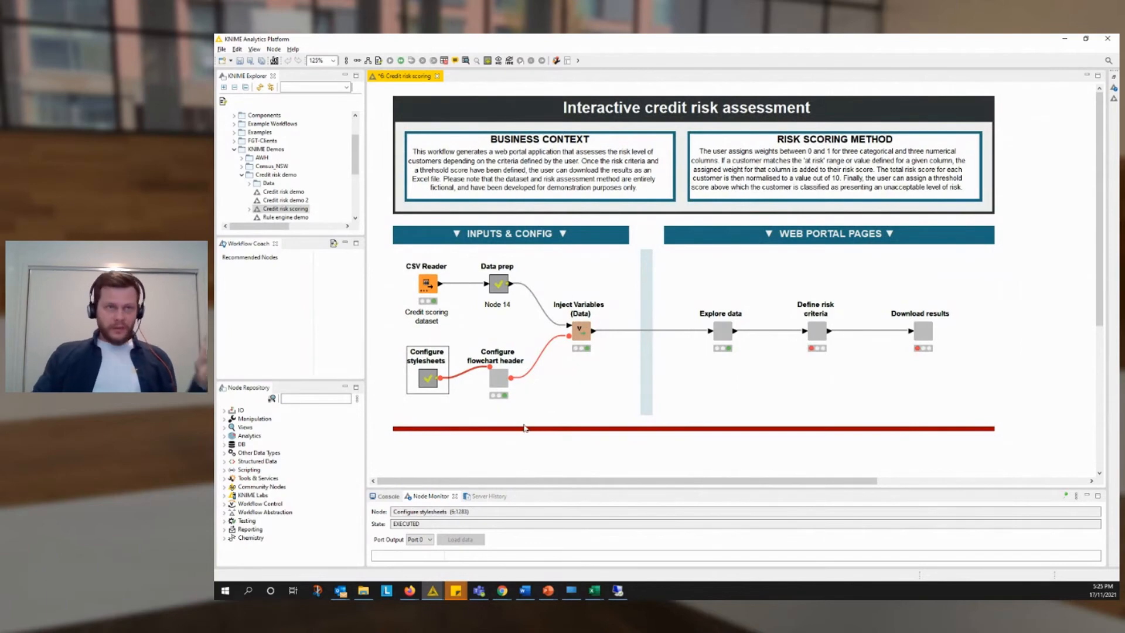
double_click(497, 376)
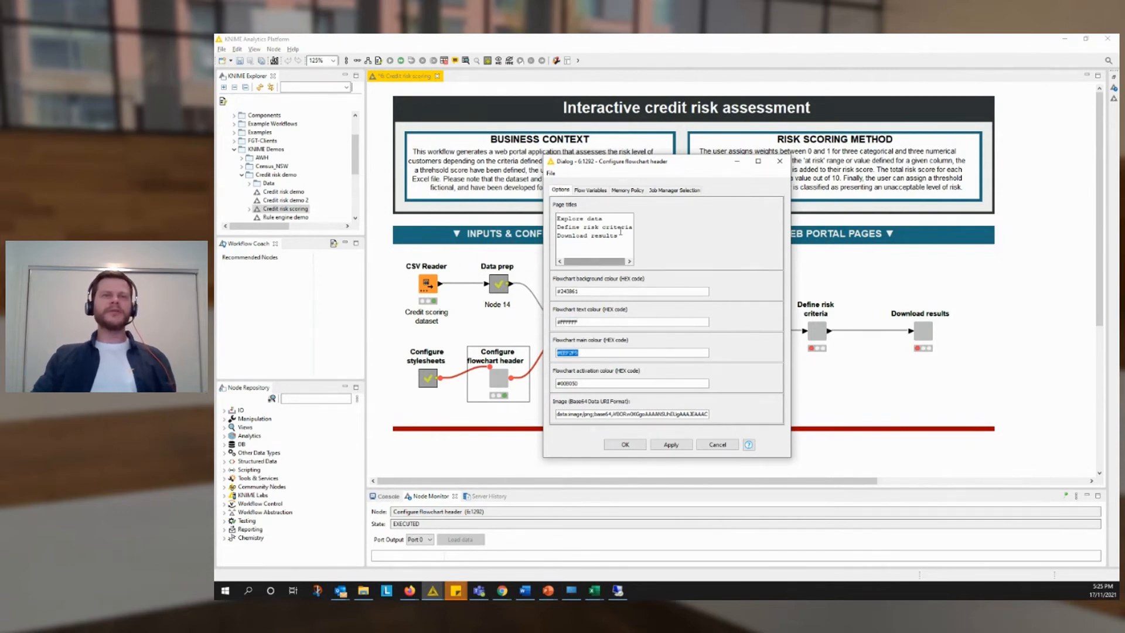
left_click(587, 226)
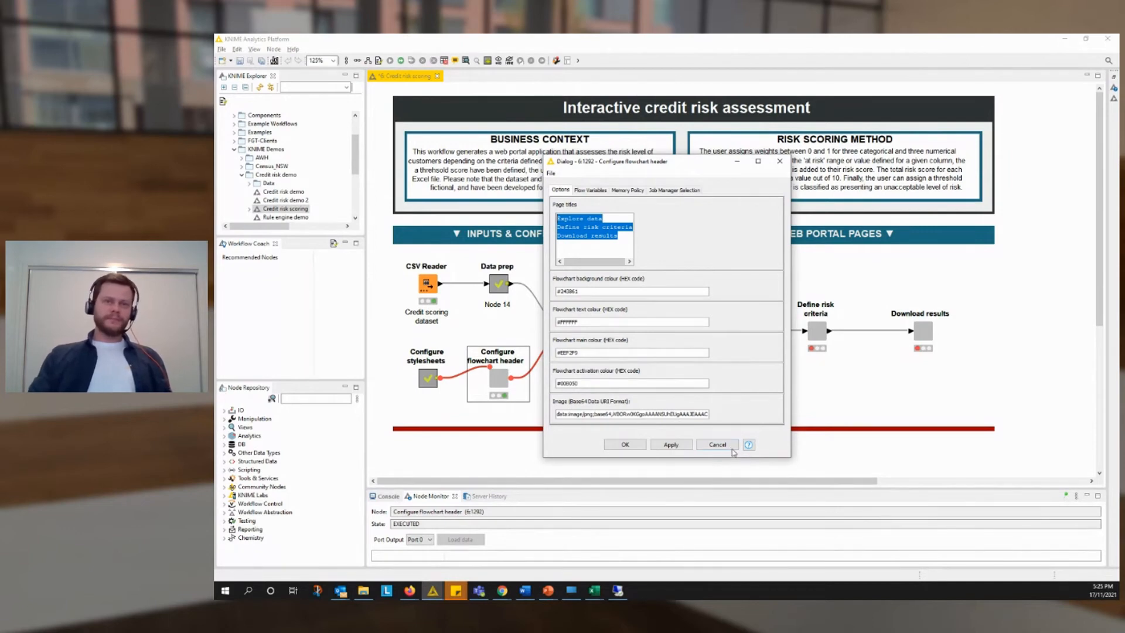
left_click(718, 444)
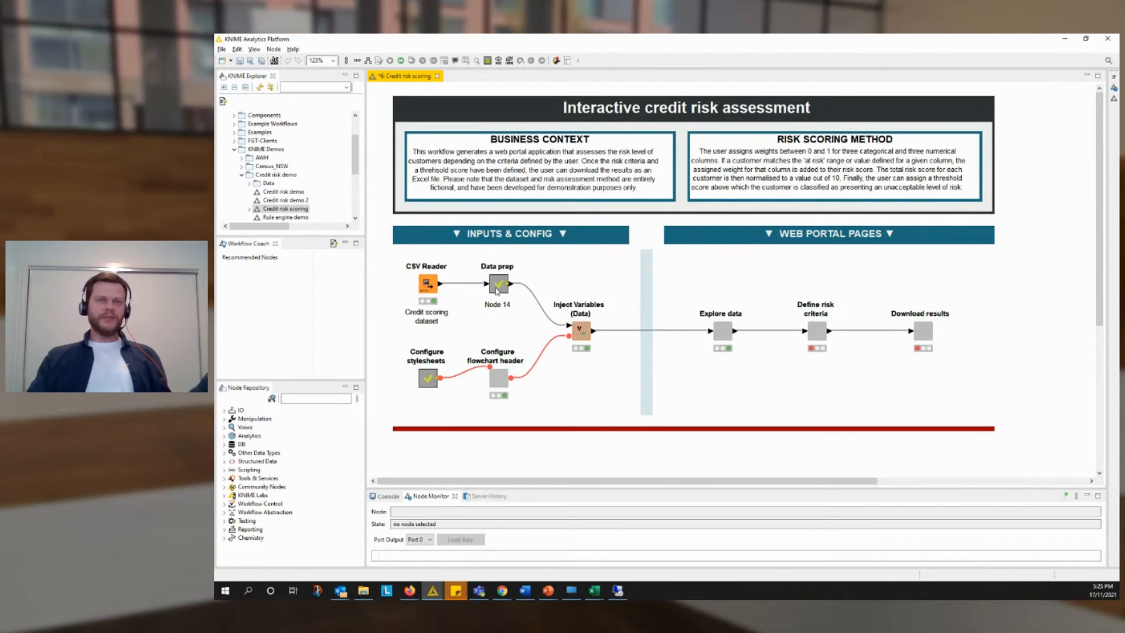
- Look inside Data prep, then open the Explore data component in its own tab
left_click(497, 284)
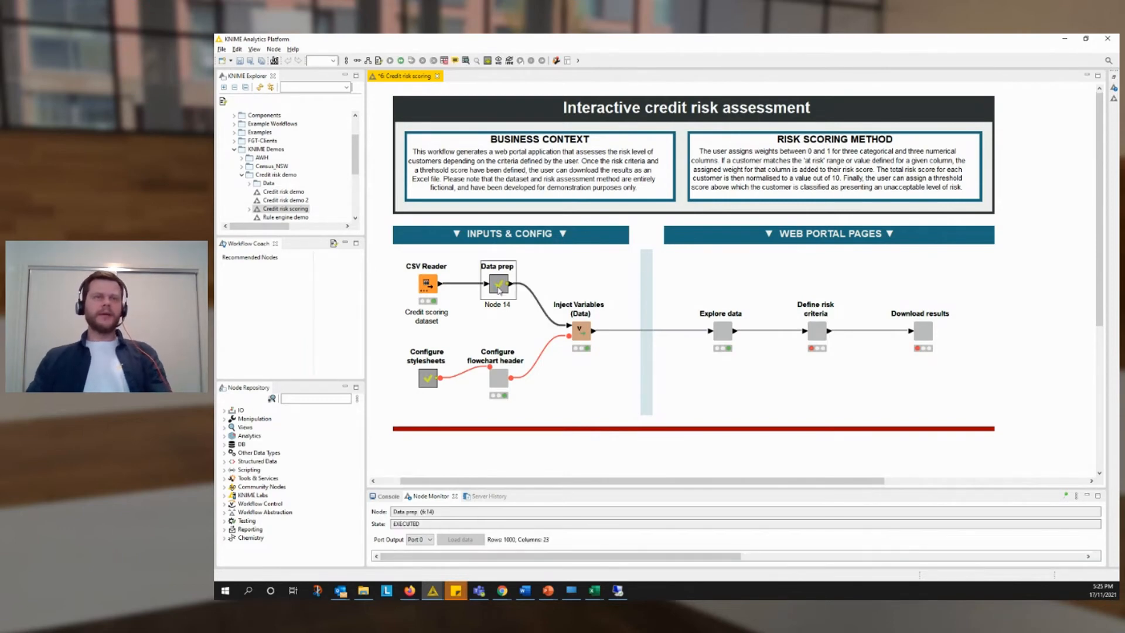
double_click(496, 285)
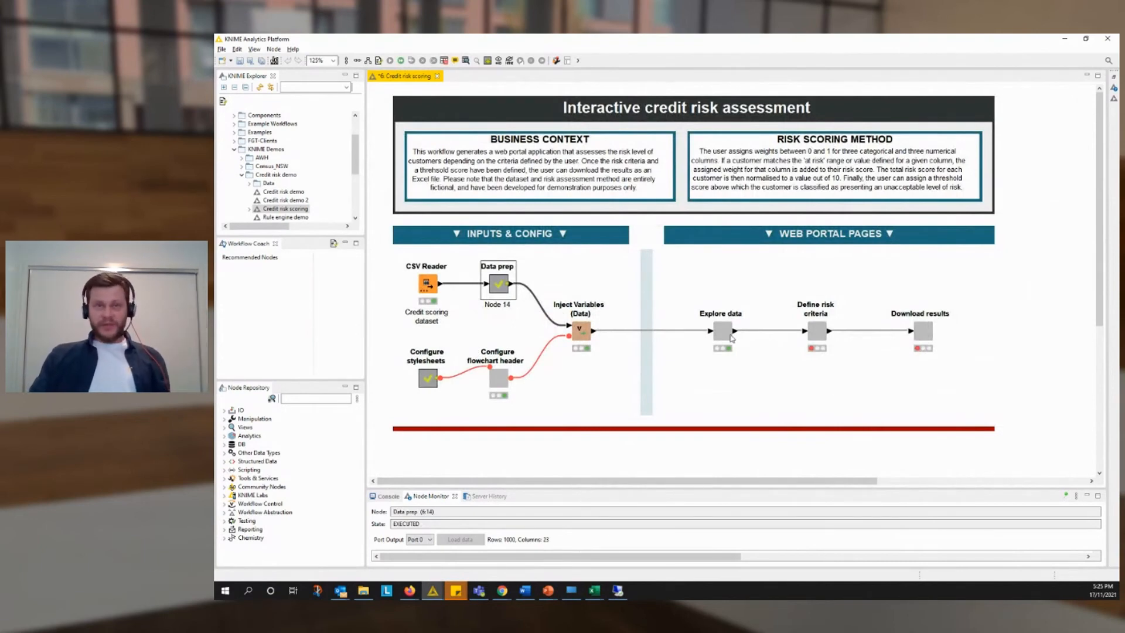
left_click(721, 331)
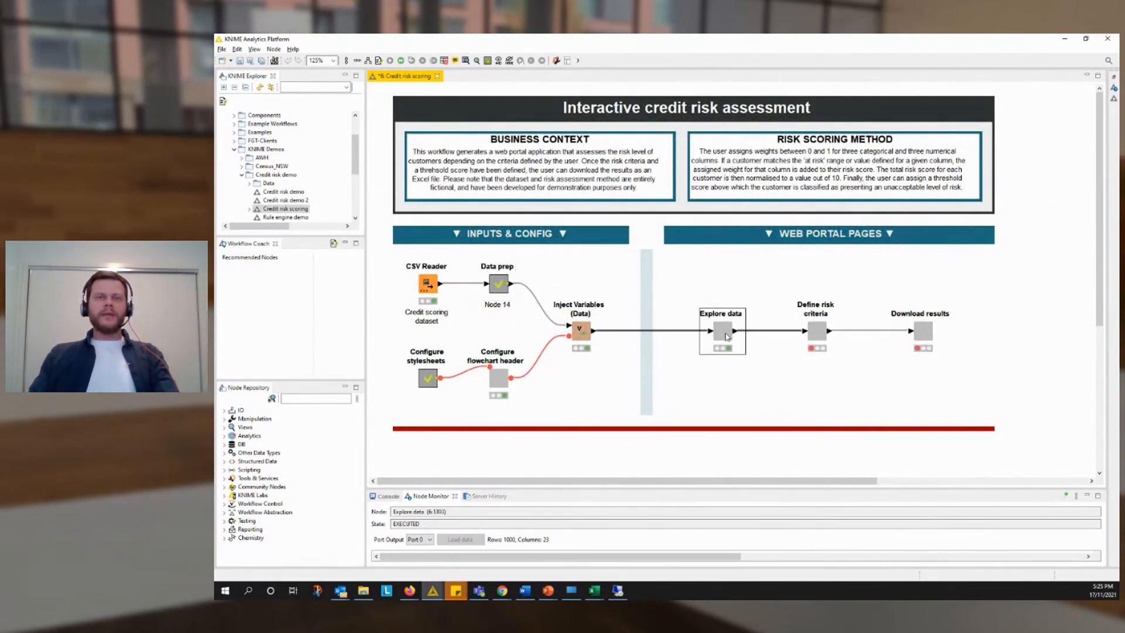
double_click(721, 330)
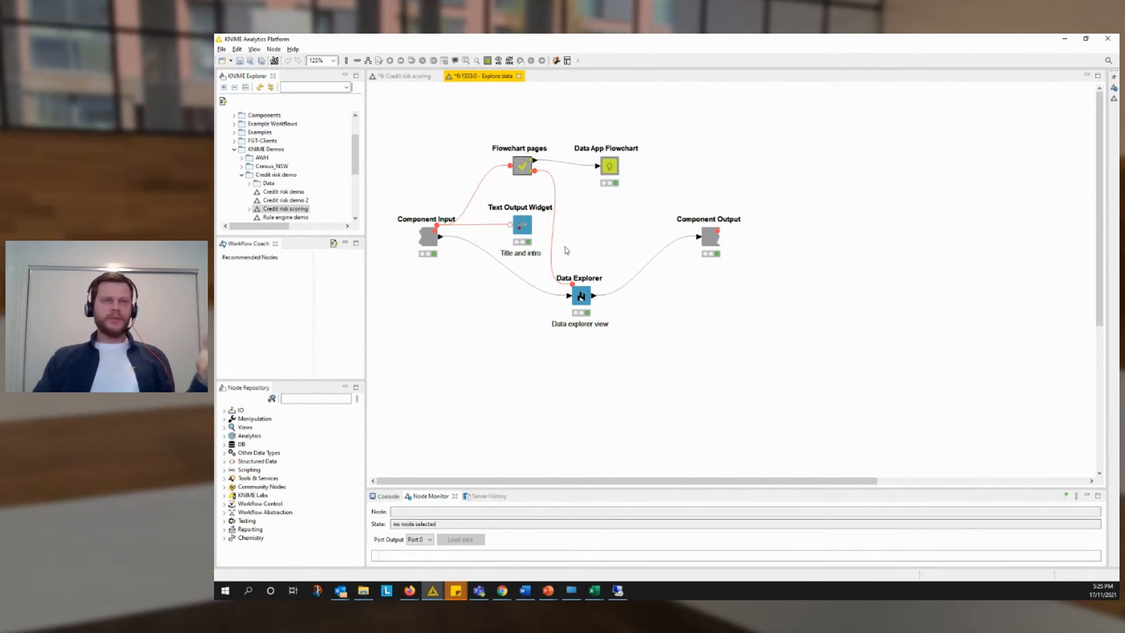
- Inspect the Text Output Widget and Data App Flowchart nodes inside Explore data
left_click(523, 225)
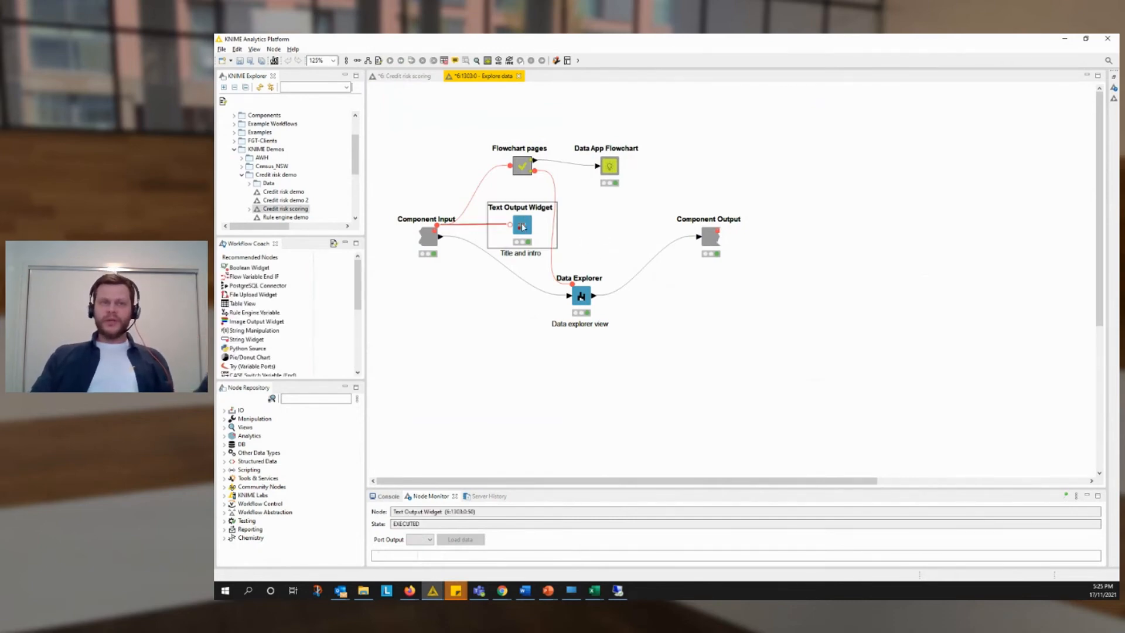
left_click(581, 296)
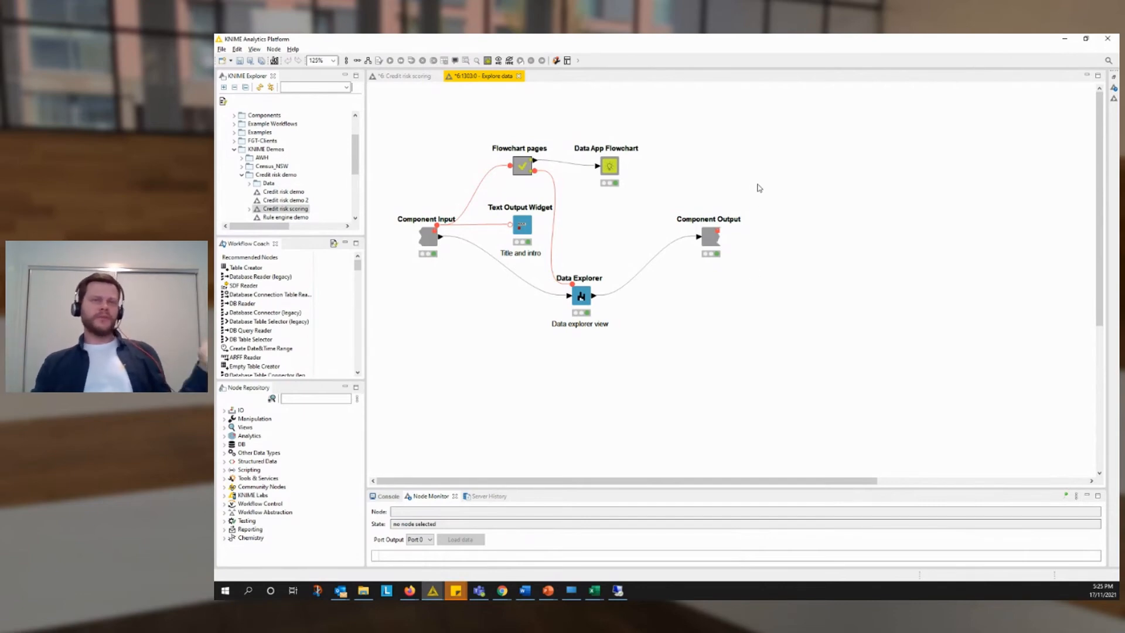
left_click(523, 225)
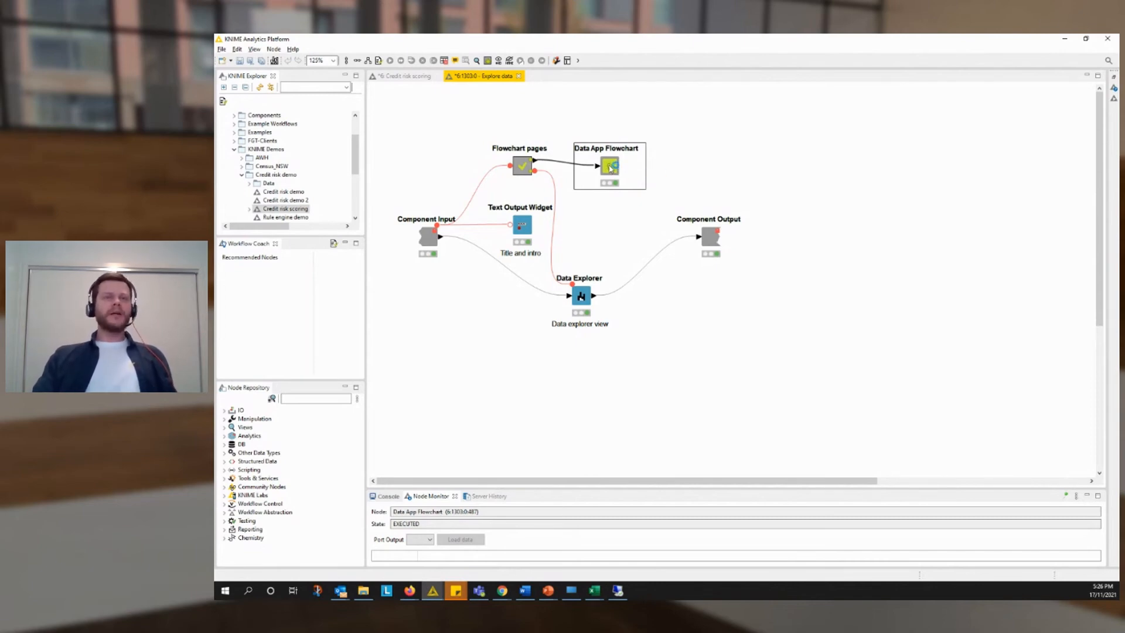
double_click(609, 166)
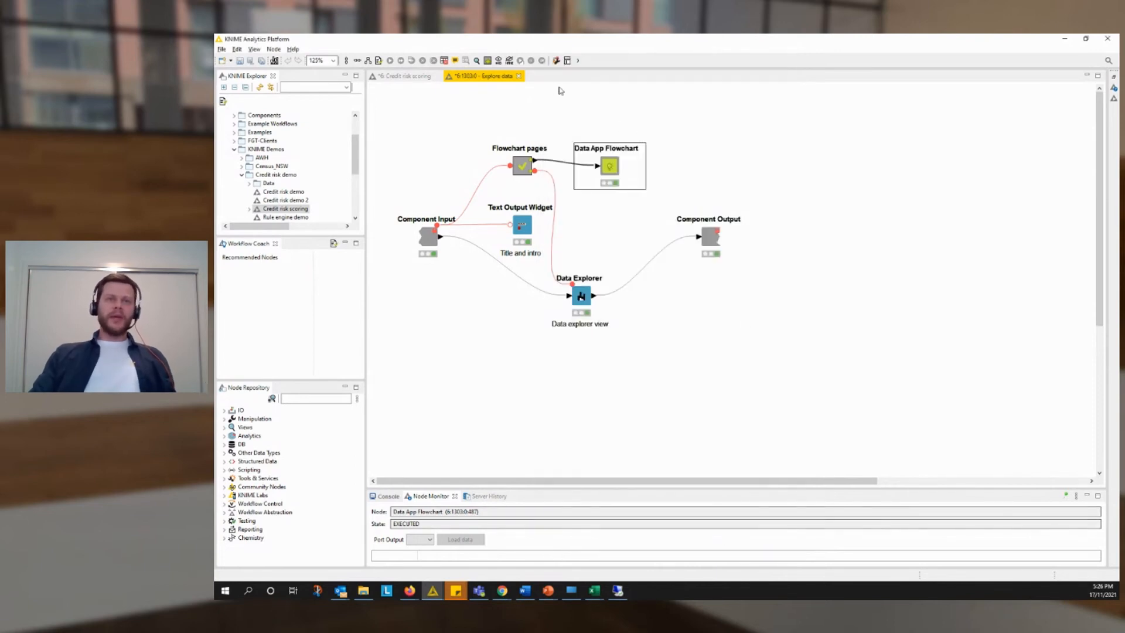
- Launch the Interactive View of the Explore data node to preview its page
right_click(722, 331)
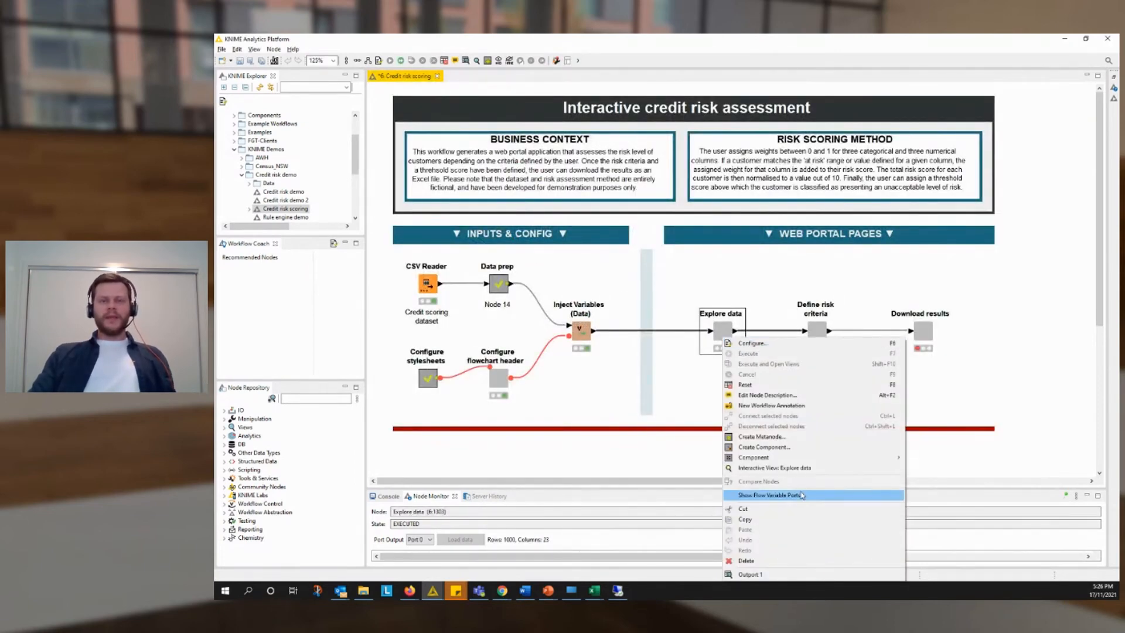
mouse_move(789, 467)
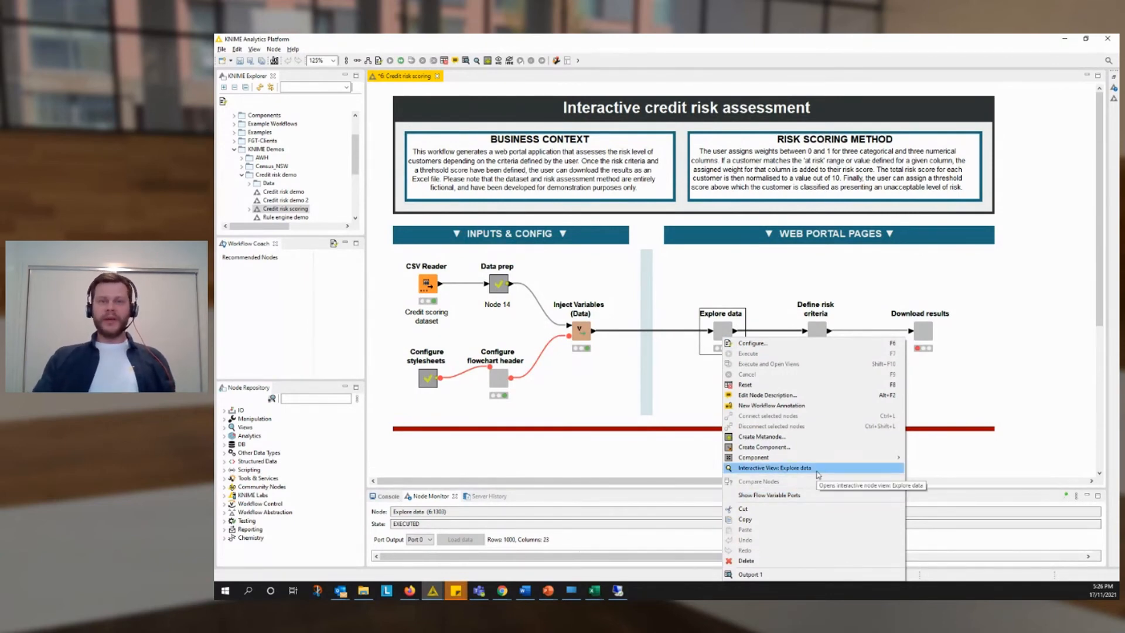
mouse_move(796, 467)
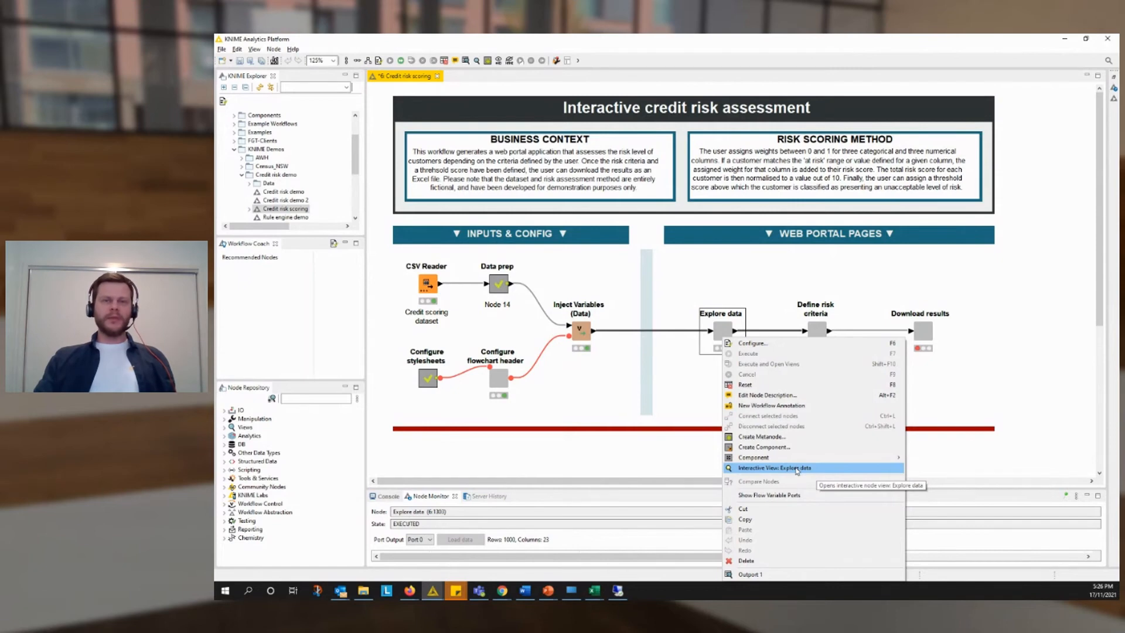
left_click(775, 468)
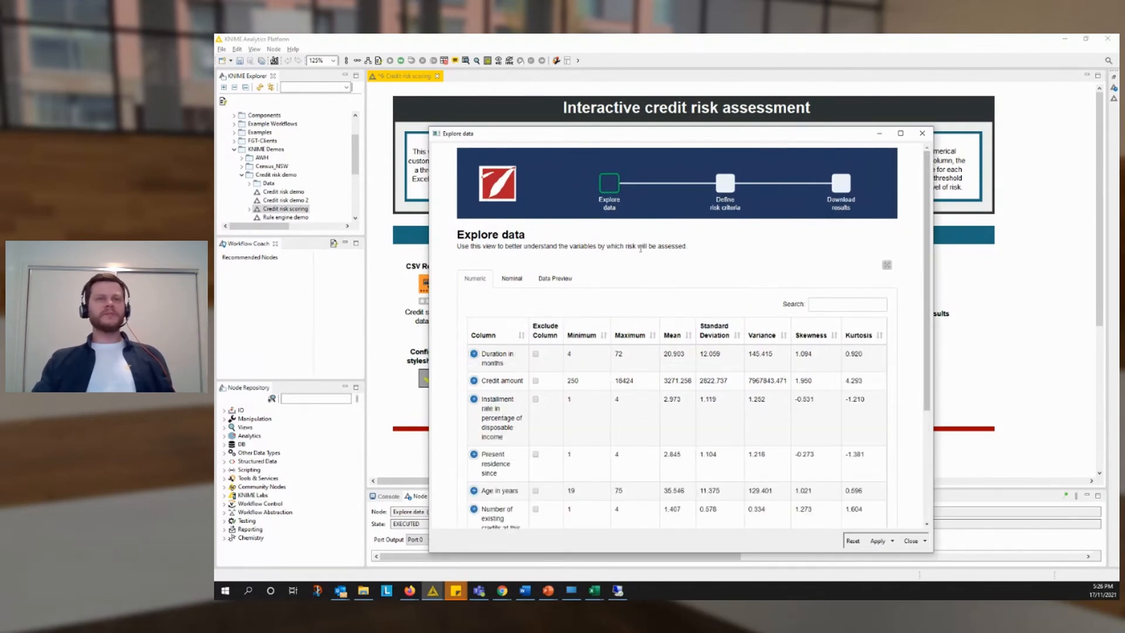
mouse_move(544, 170)
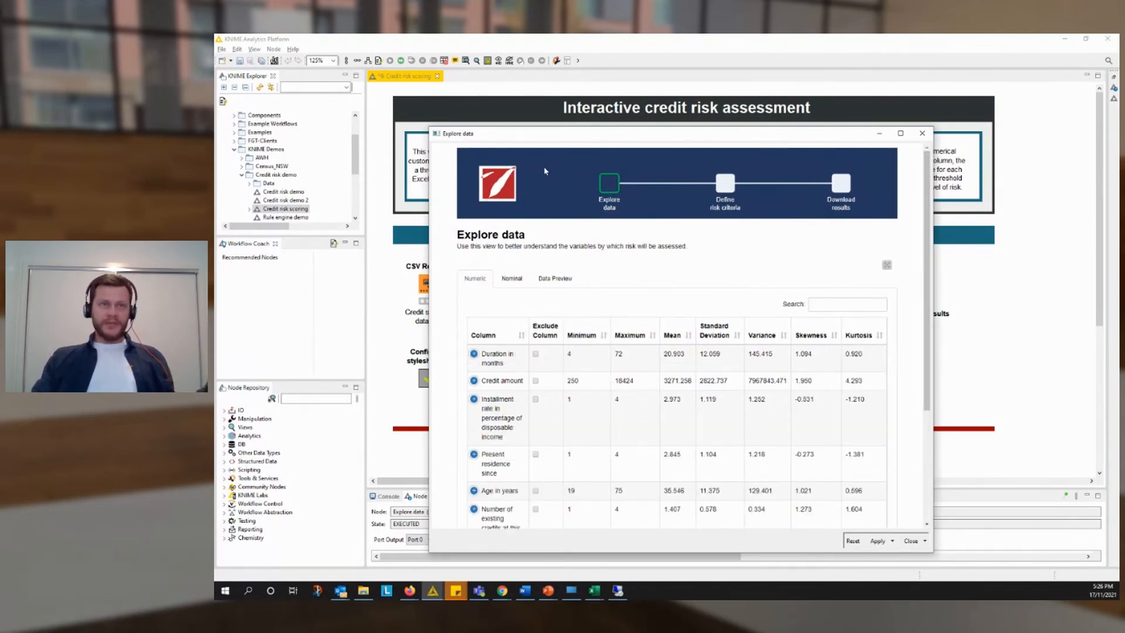
mouse_move(538, 205)
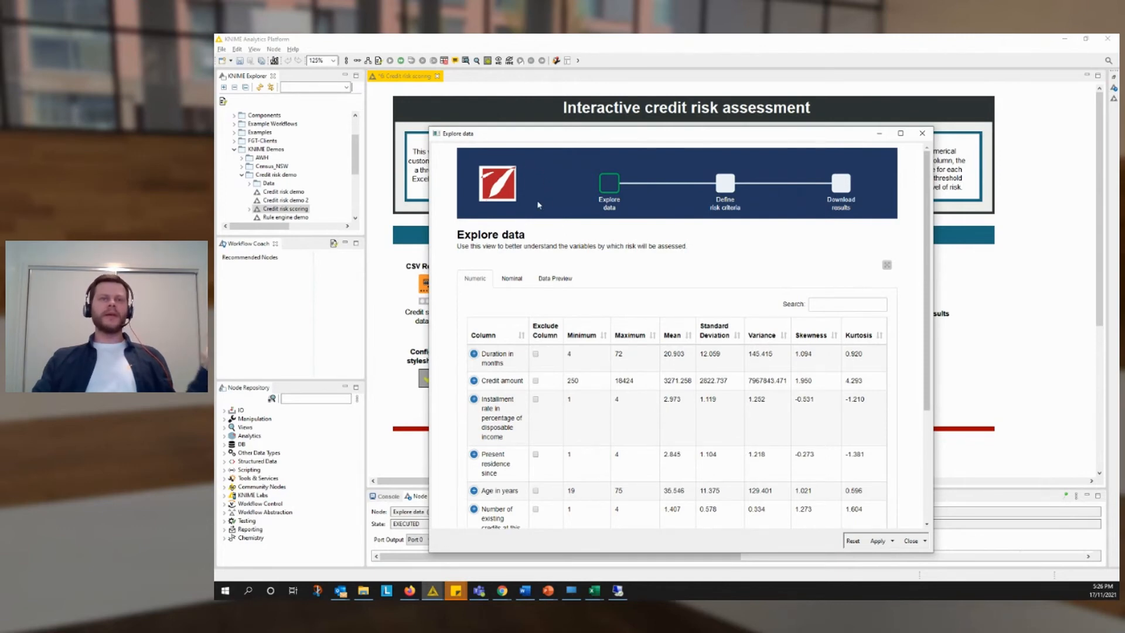
mouse_move(816, 283)
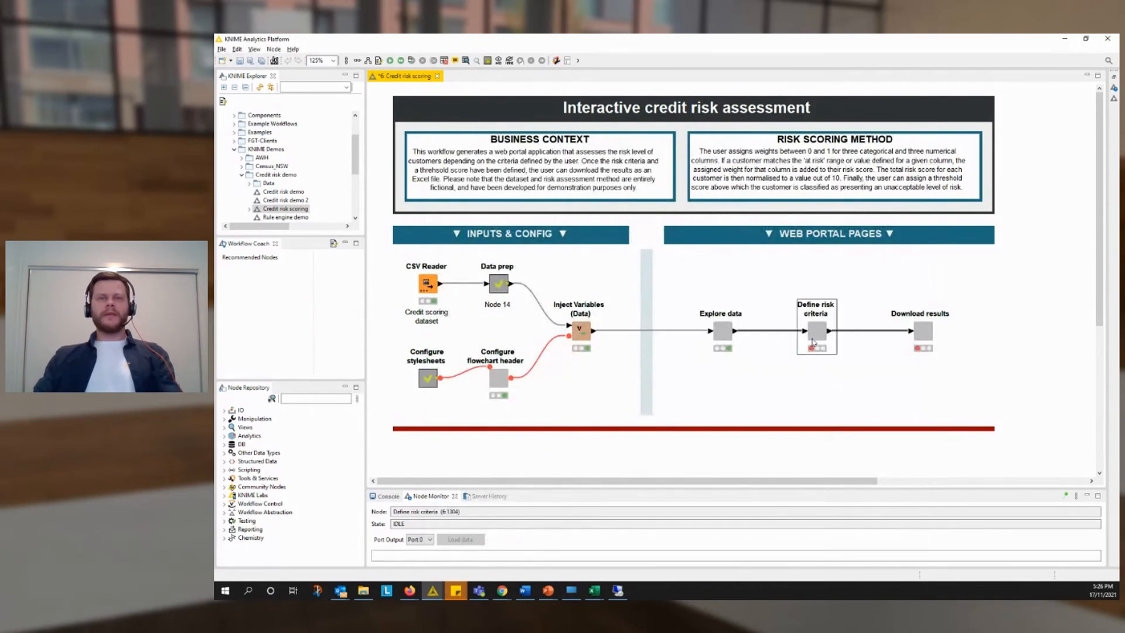
- Open the Define risk criteria component and inspect its Refresh Button Widget node
double_click(816, 331)
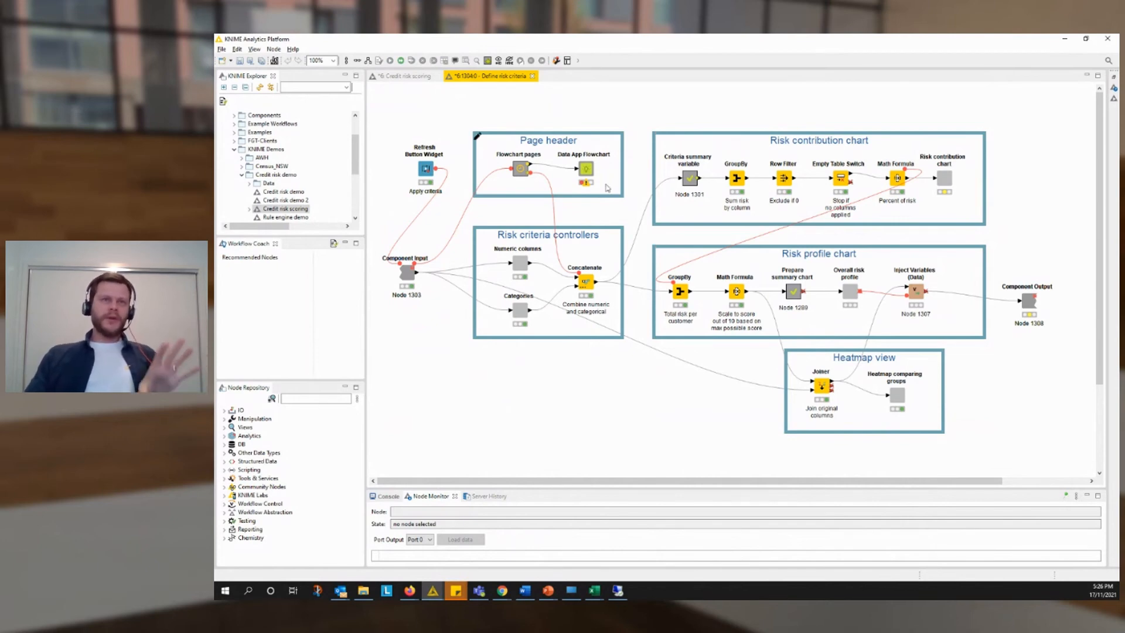
mouse_move(526, 120)
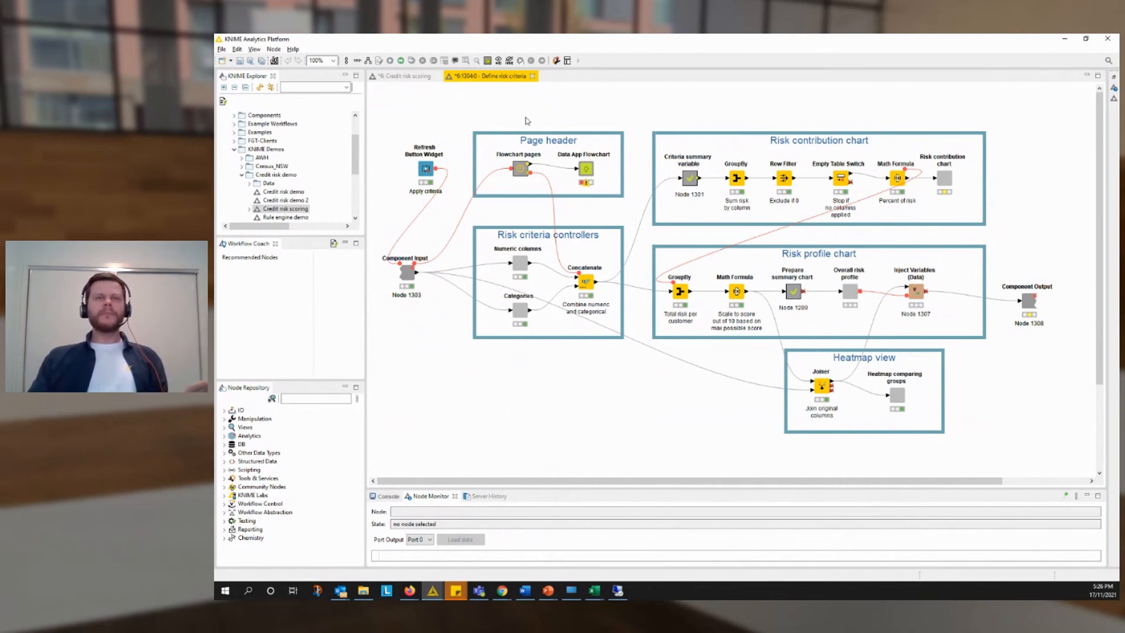
mouse_move(433, 189)
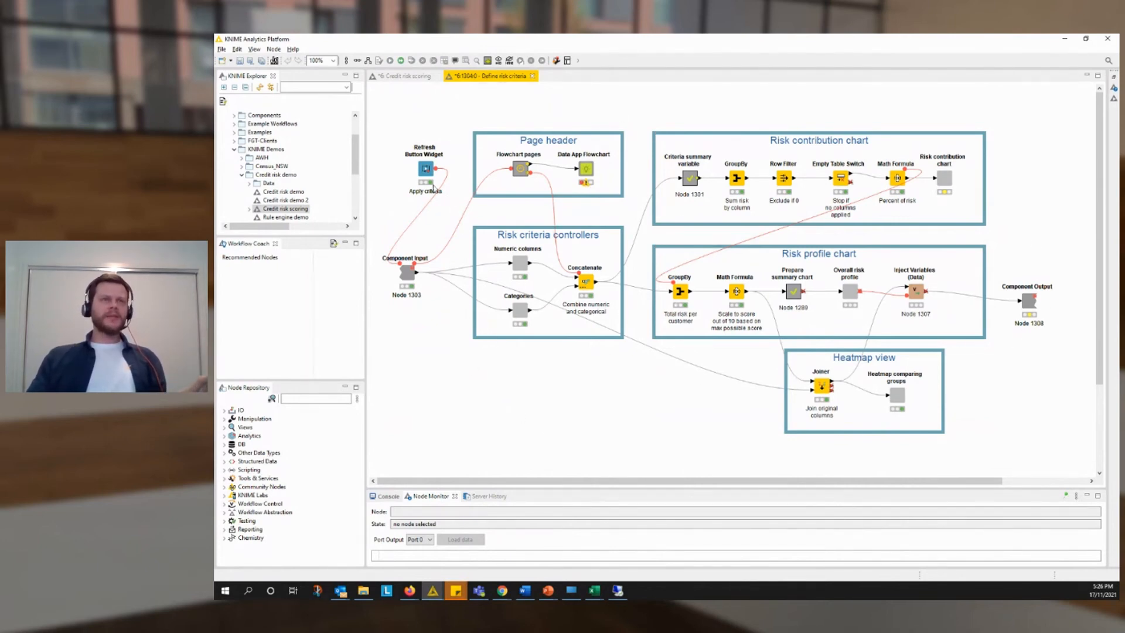
left_click(424, 169)
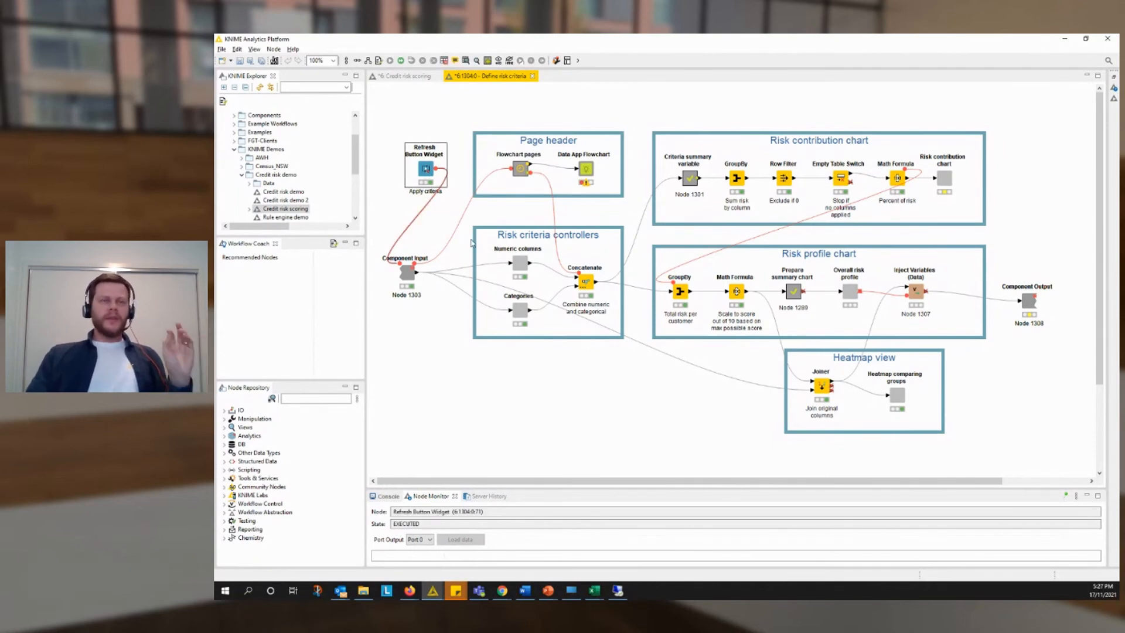
mouse_move(460, 247)
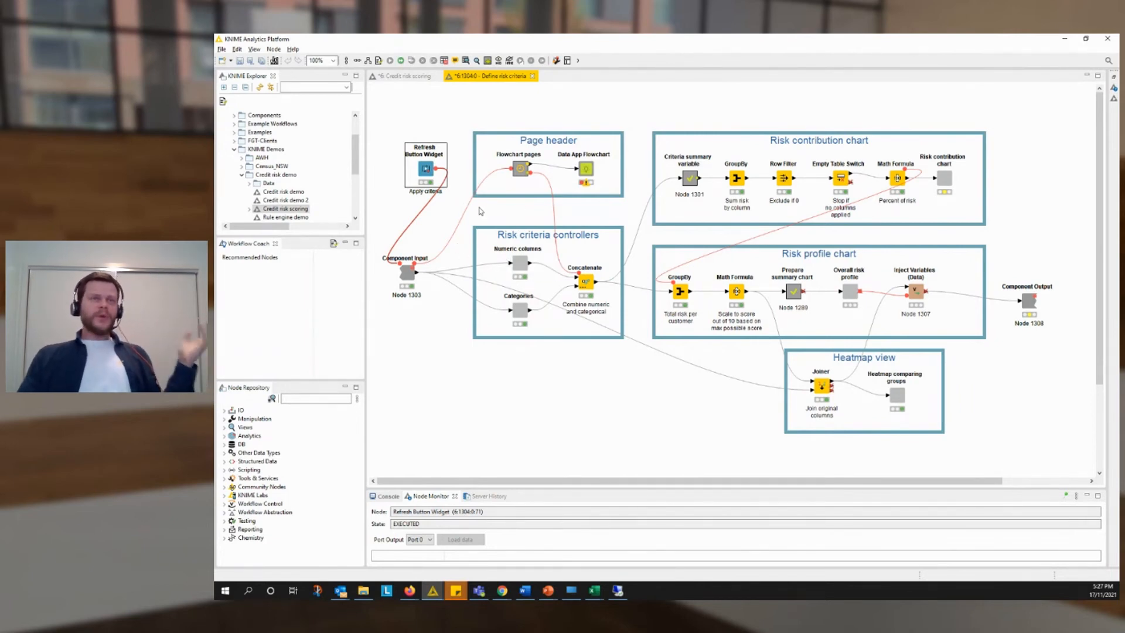
mouse_move(605, 402)
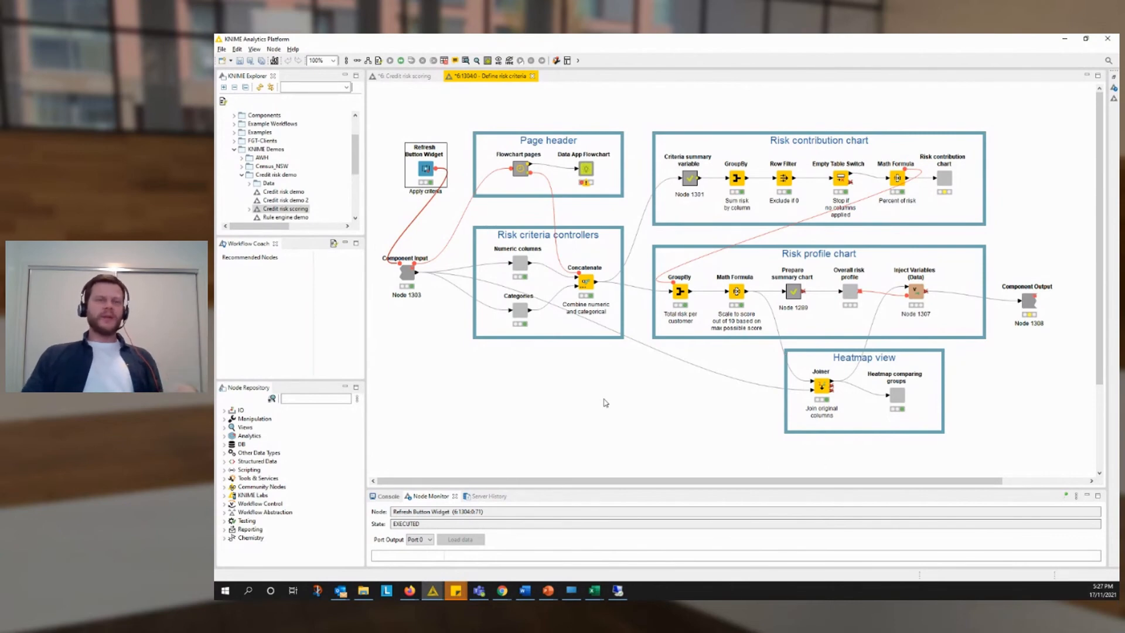
mouse_move(615, 408)
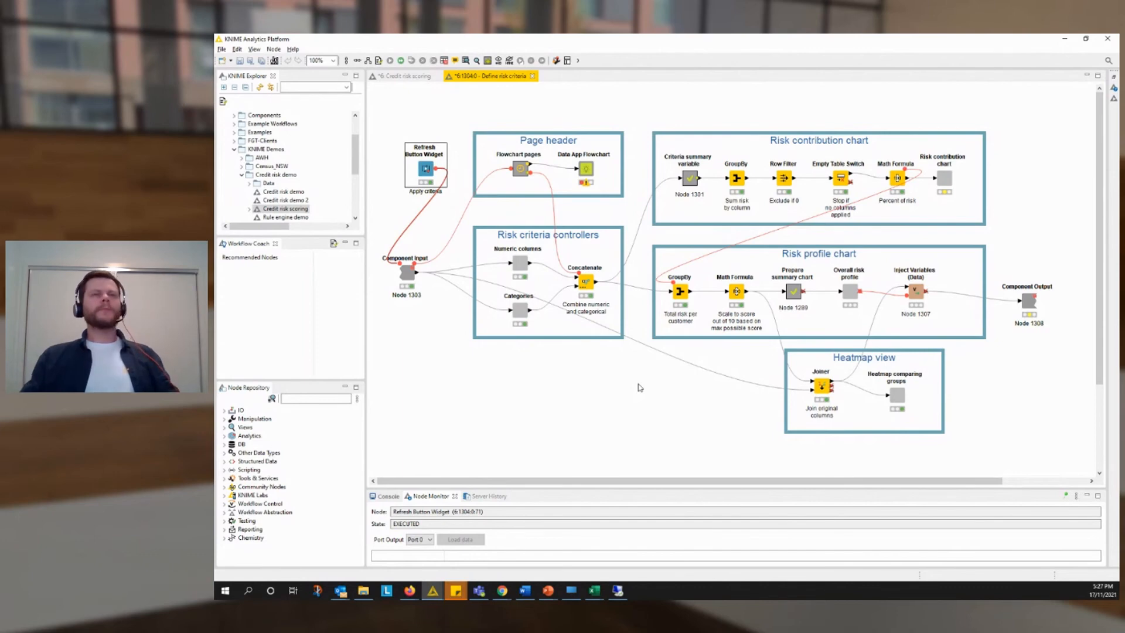
mouse_move(445, 230)
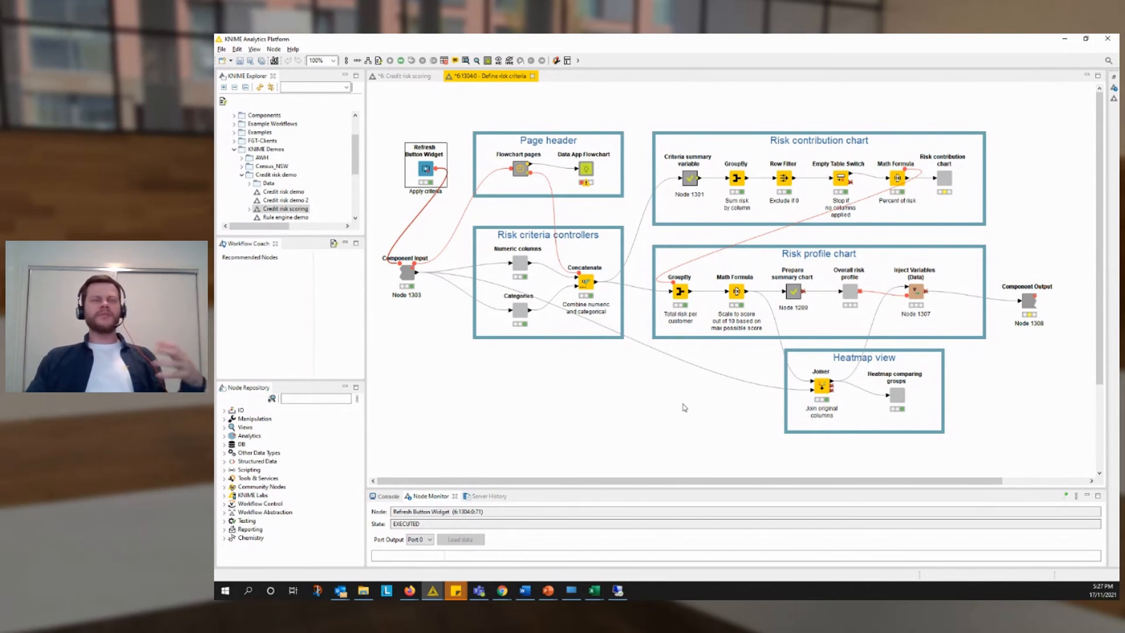
mouse_move(519, 88)
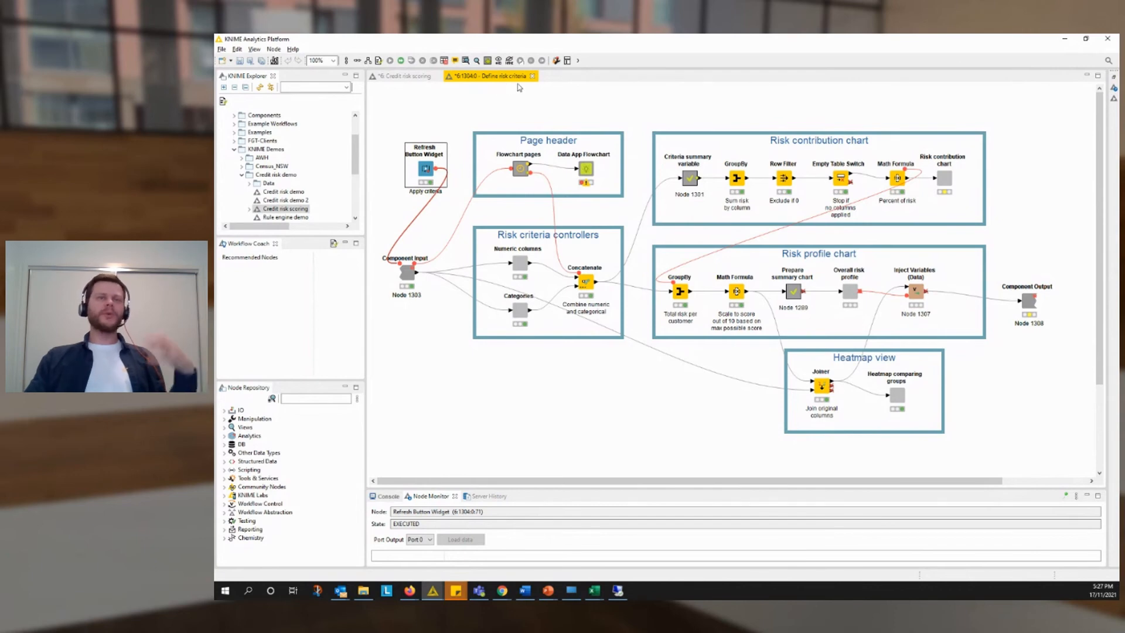
mouse_move(533, 77)
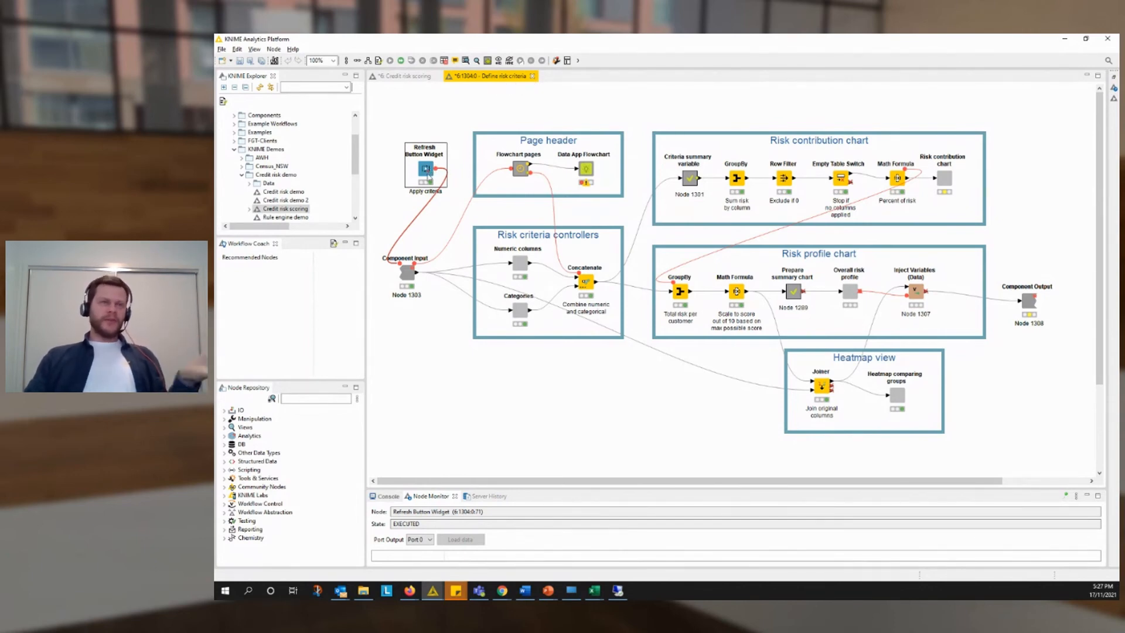
mouse_move(531, 76)
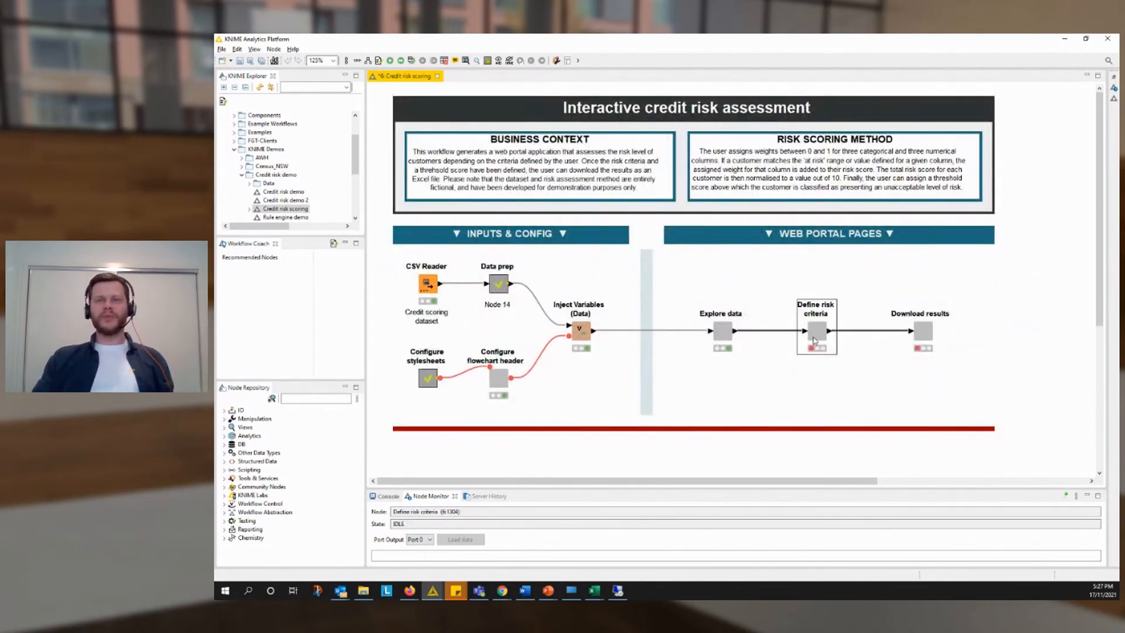
- Open Download results and inspect its Table View, Excel Writer and File Download Widget nodes
left_click(922, 331)
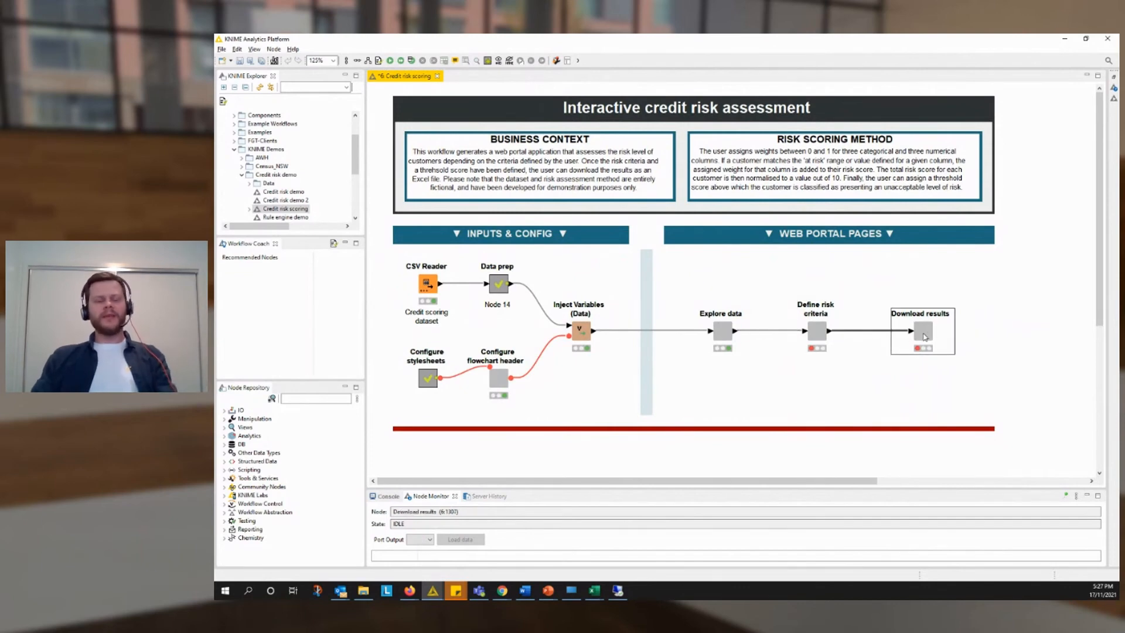
double_click(922, 332)
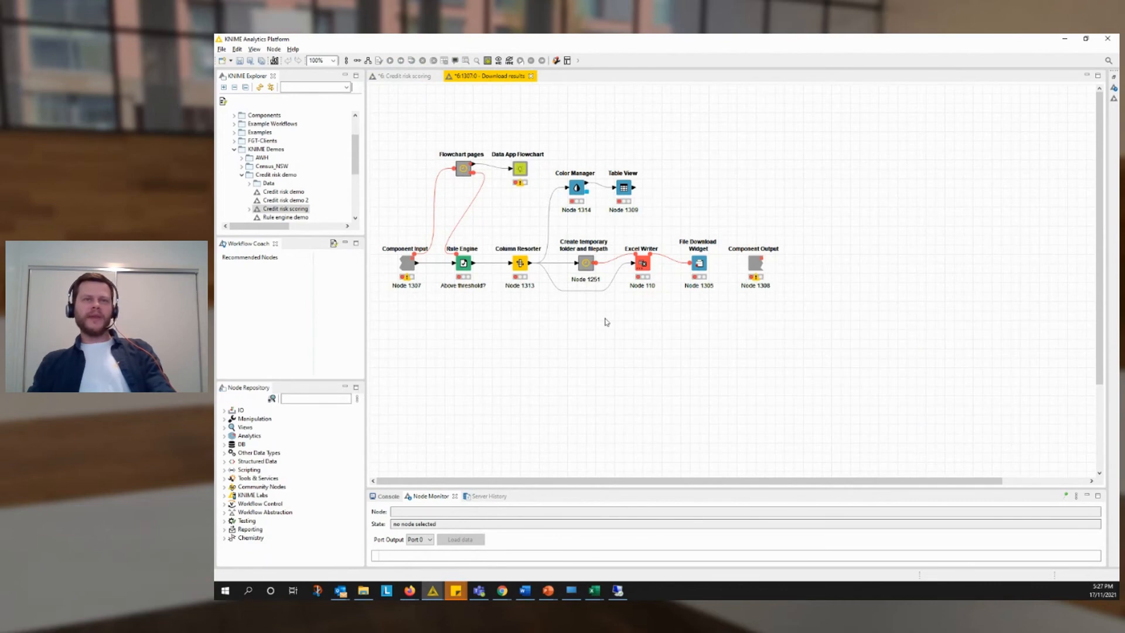
left_click(622, 187)
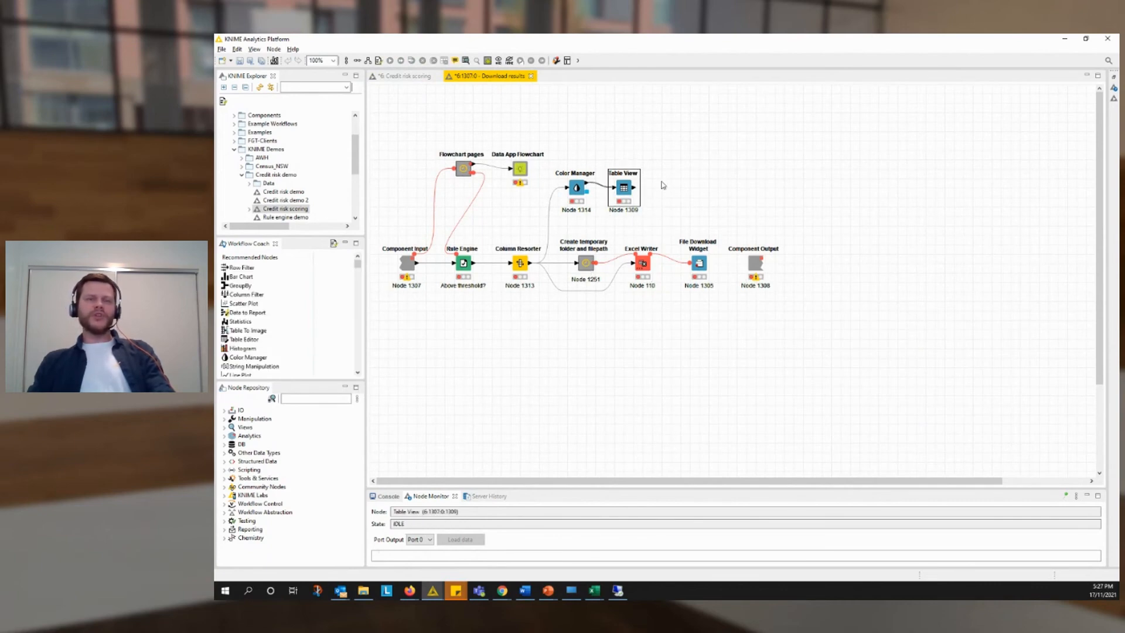
left_click(642, 264)
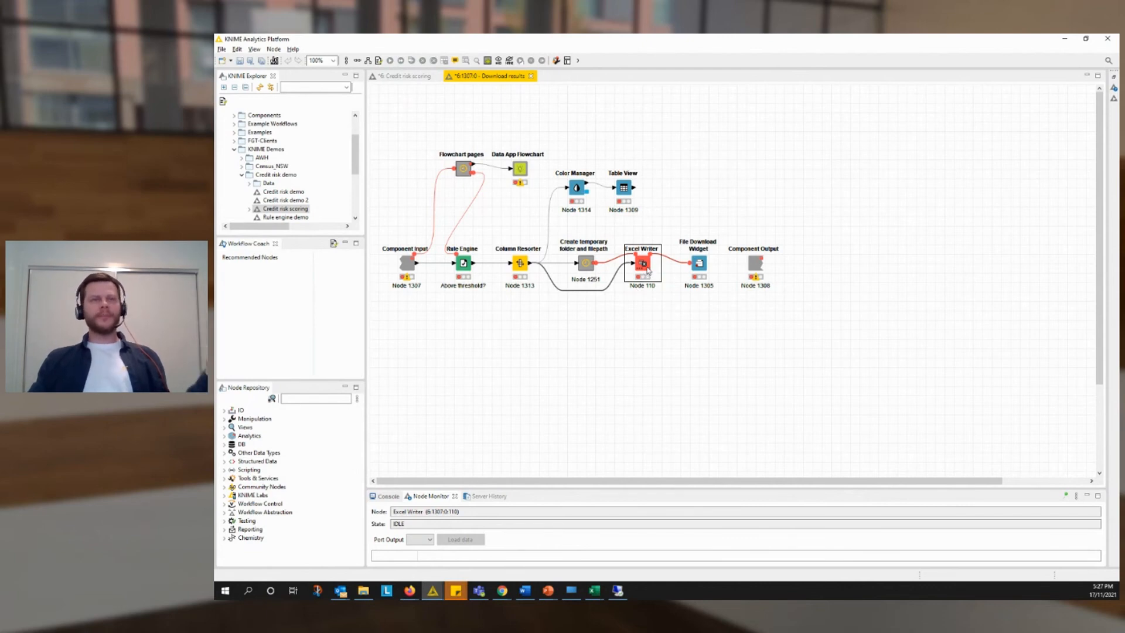
left_click(697, 262)
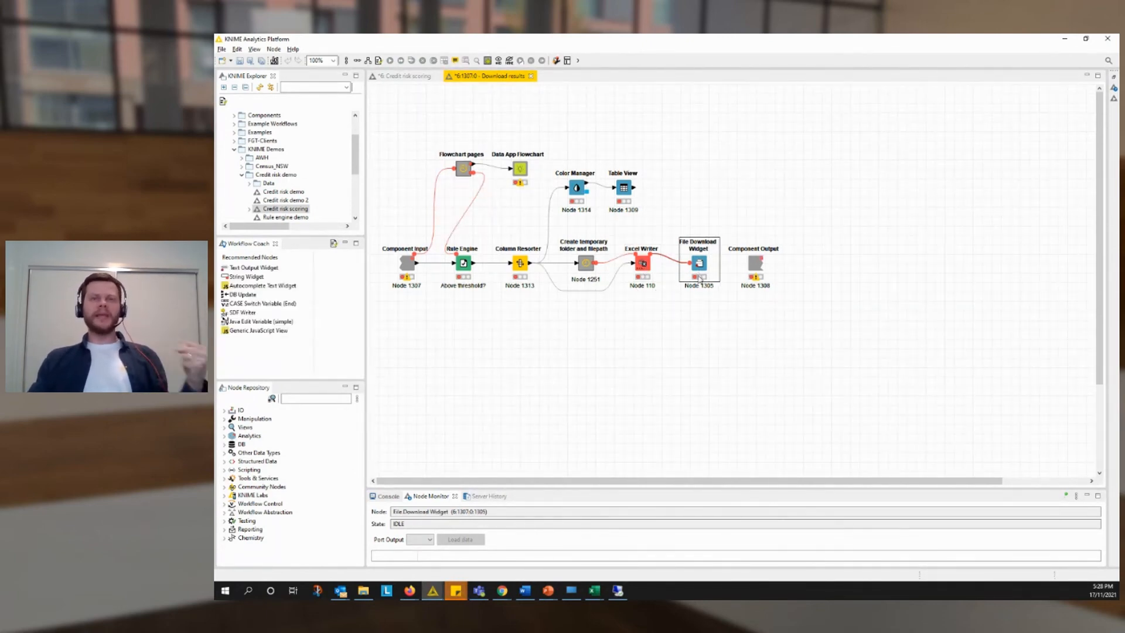
mouse_move(746, 179)
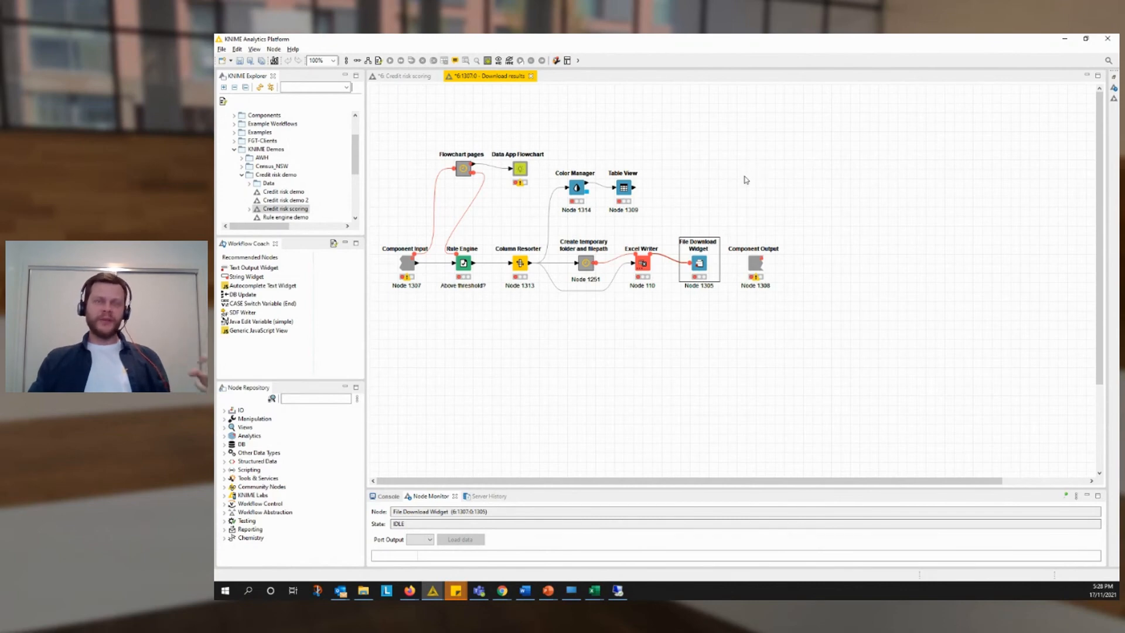
mouse_move(532, 77)
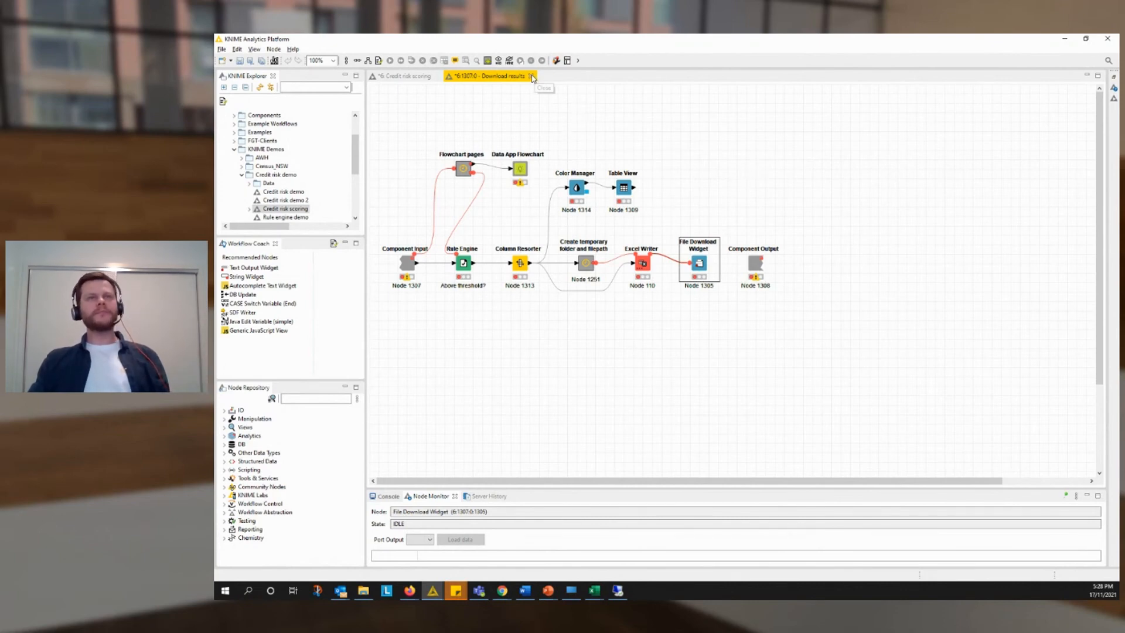
- Close the Download results tab and switch back to the PowerPoint slideshow
left_click(401, 76)
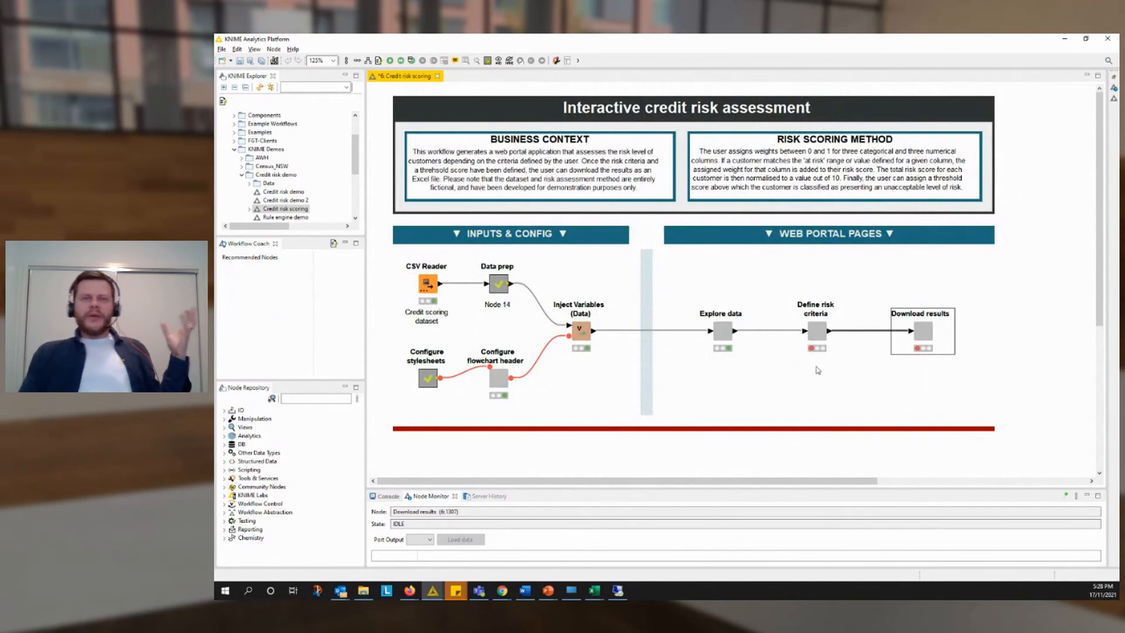
mouse_move(854, 342)
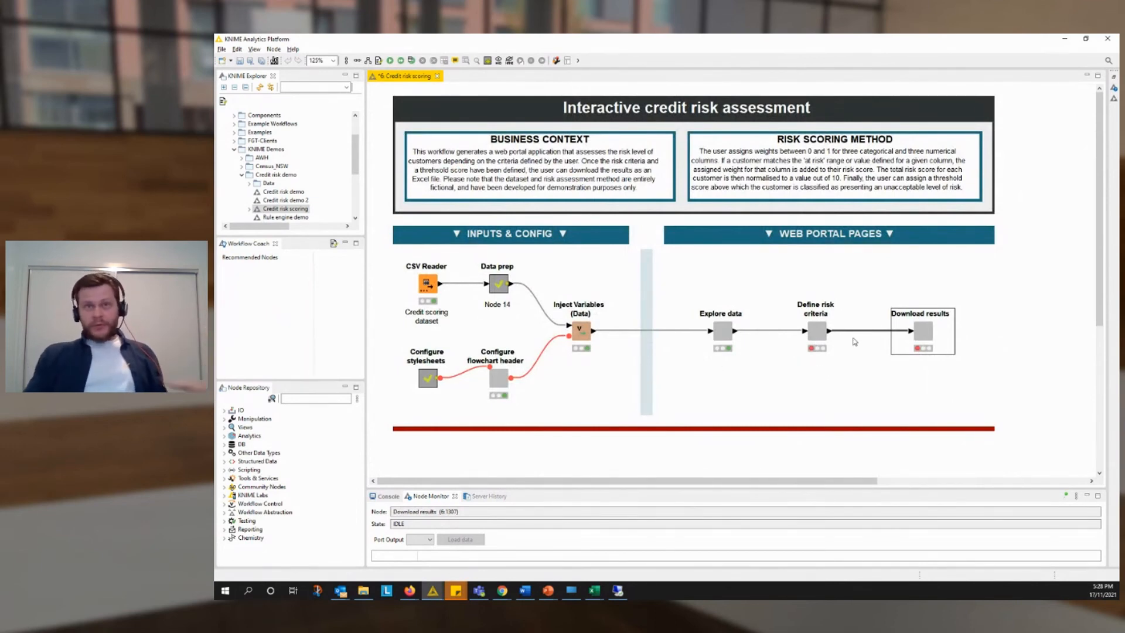
mouse_move(776, 379)
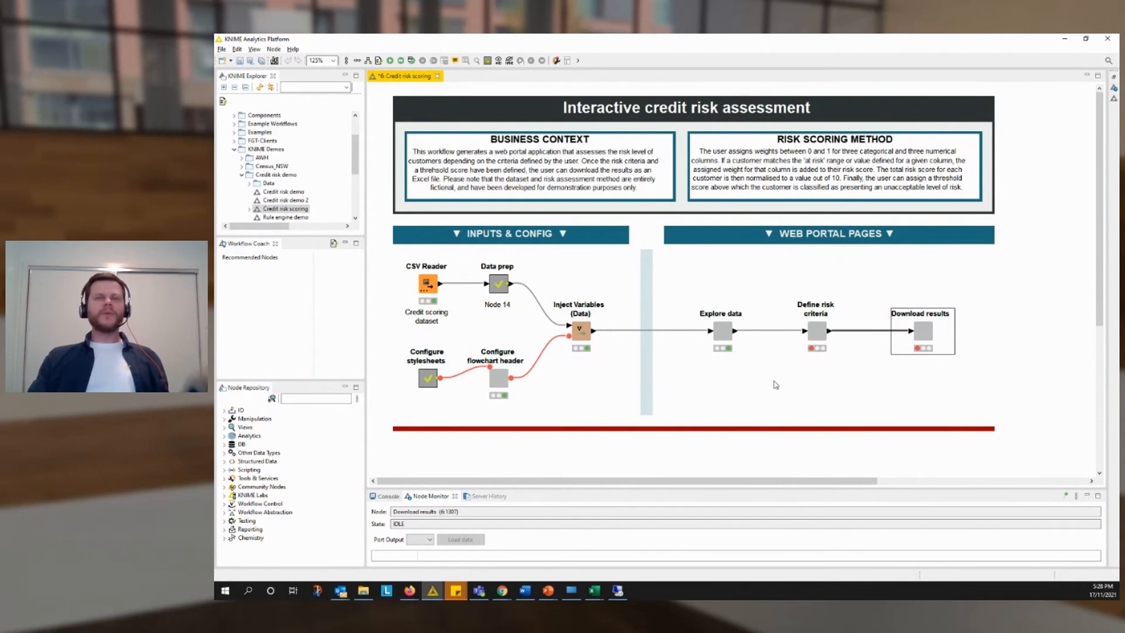
mouse_move(756, 303)
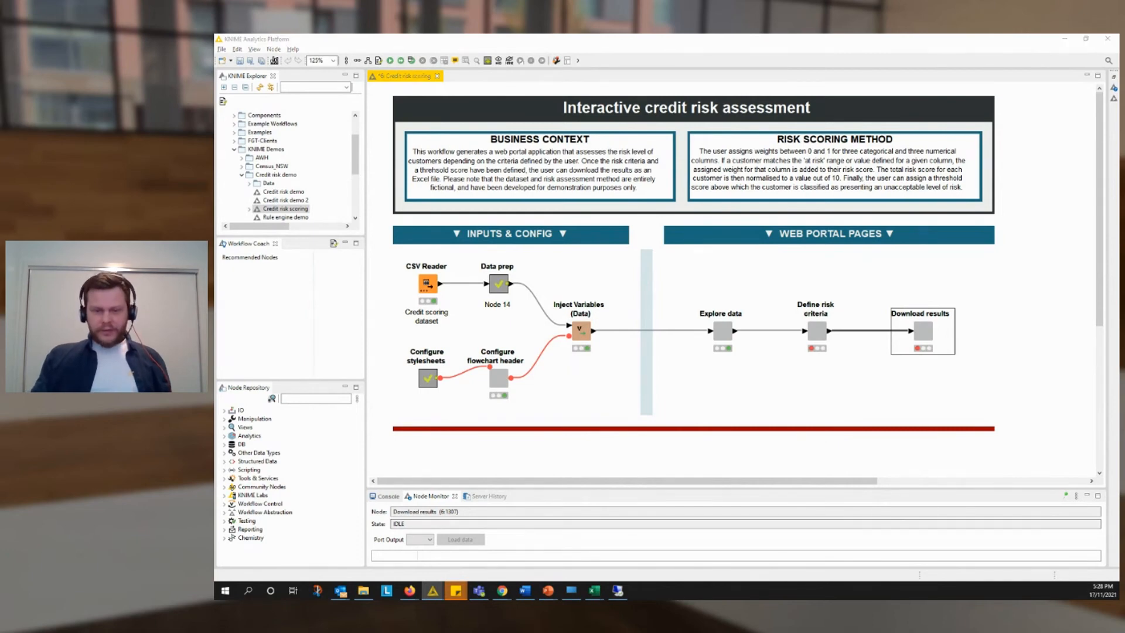
left_click(455, 590)
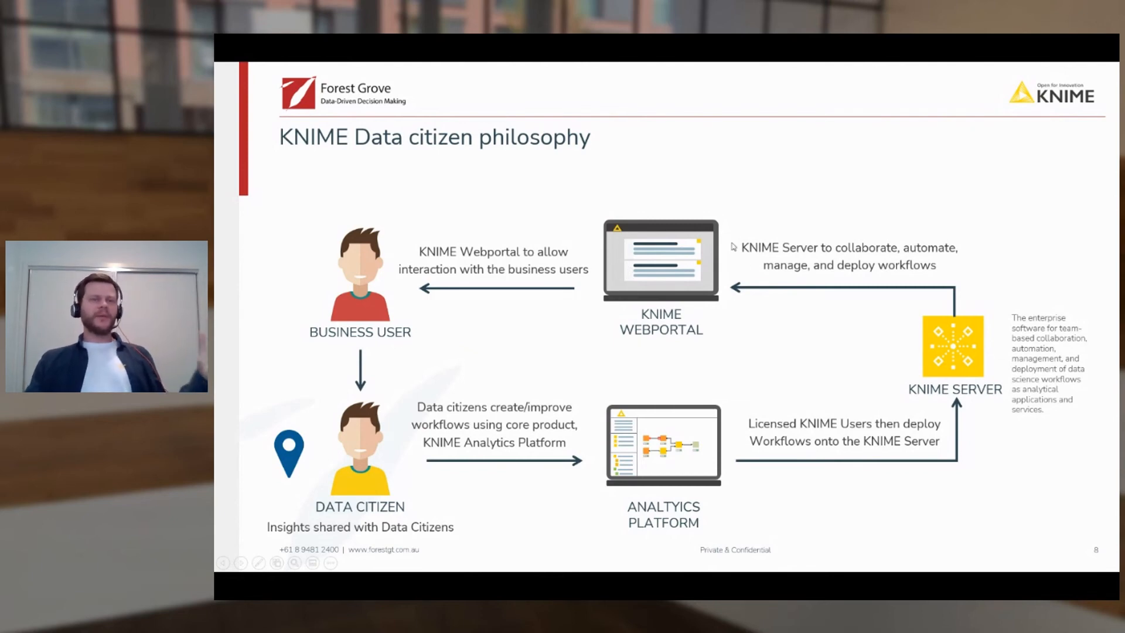
mouse_move(388, 454)
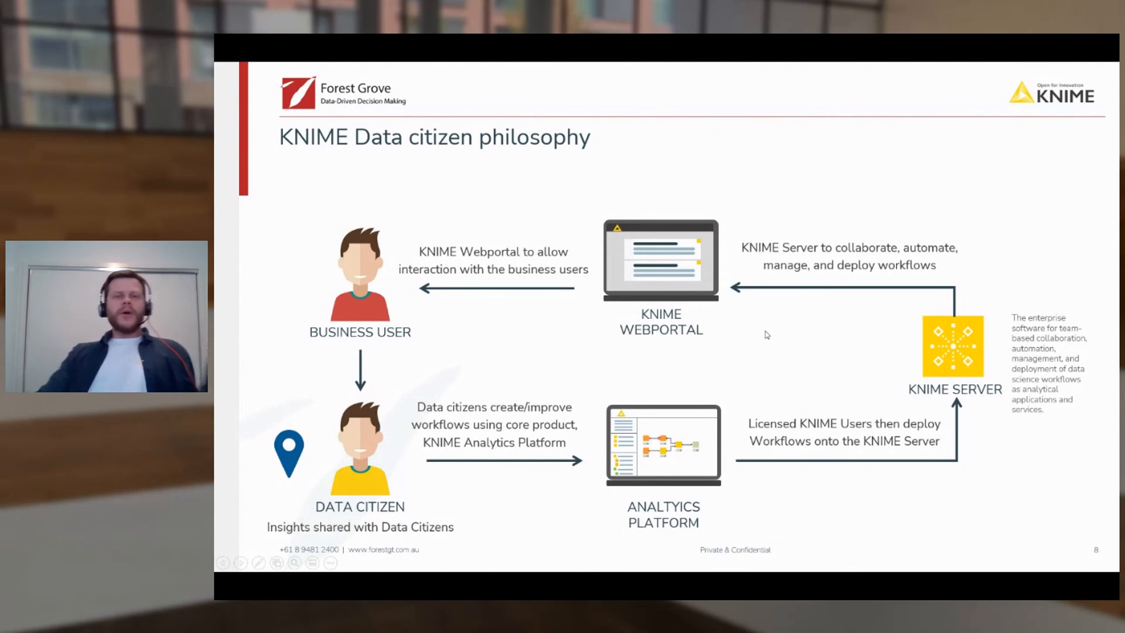
mouse_move(766, 328)
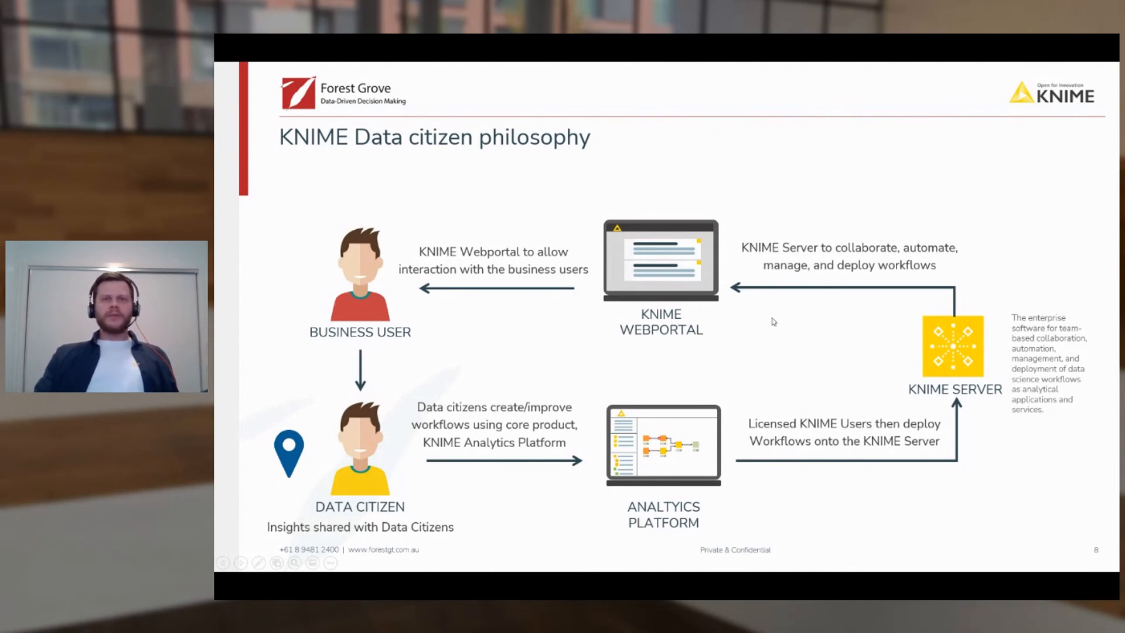
mouse_move(789, 348)
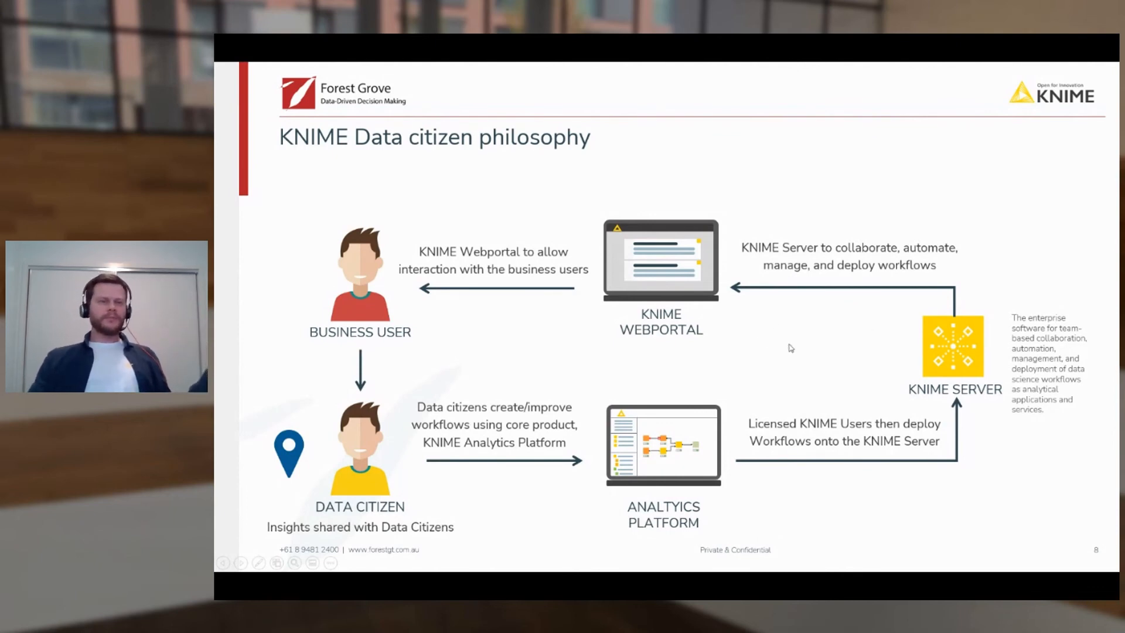